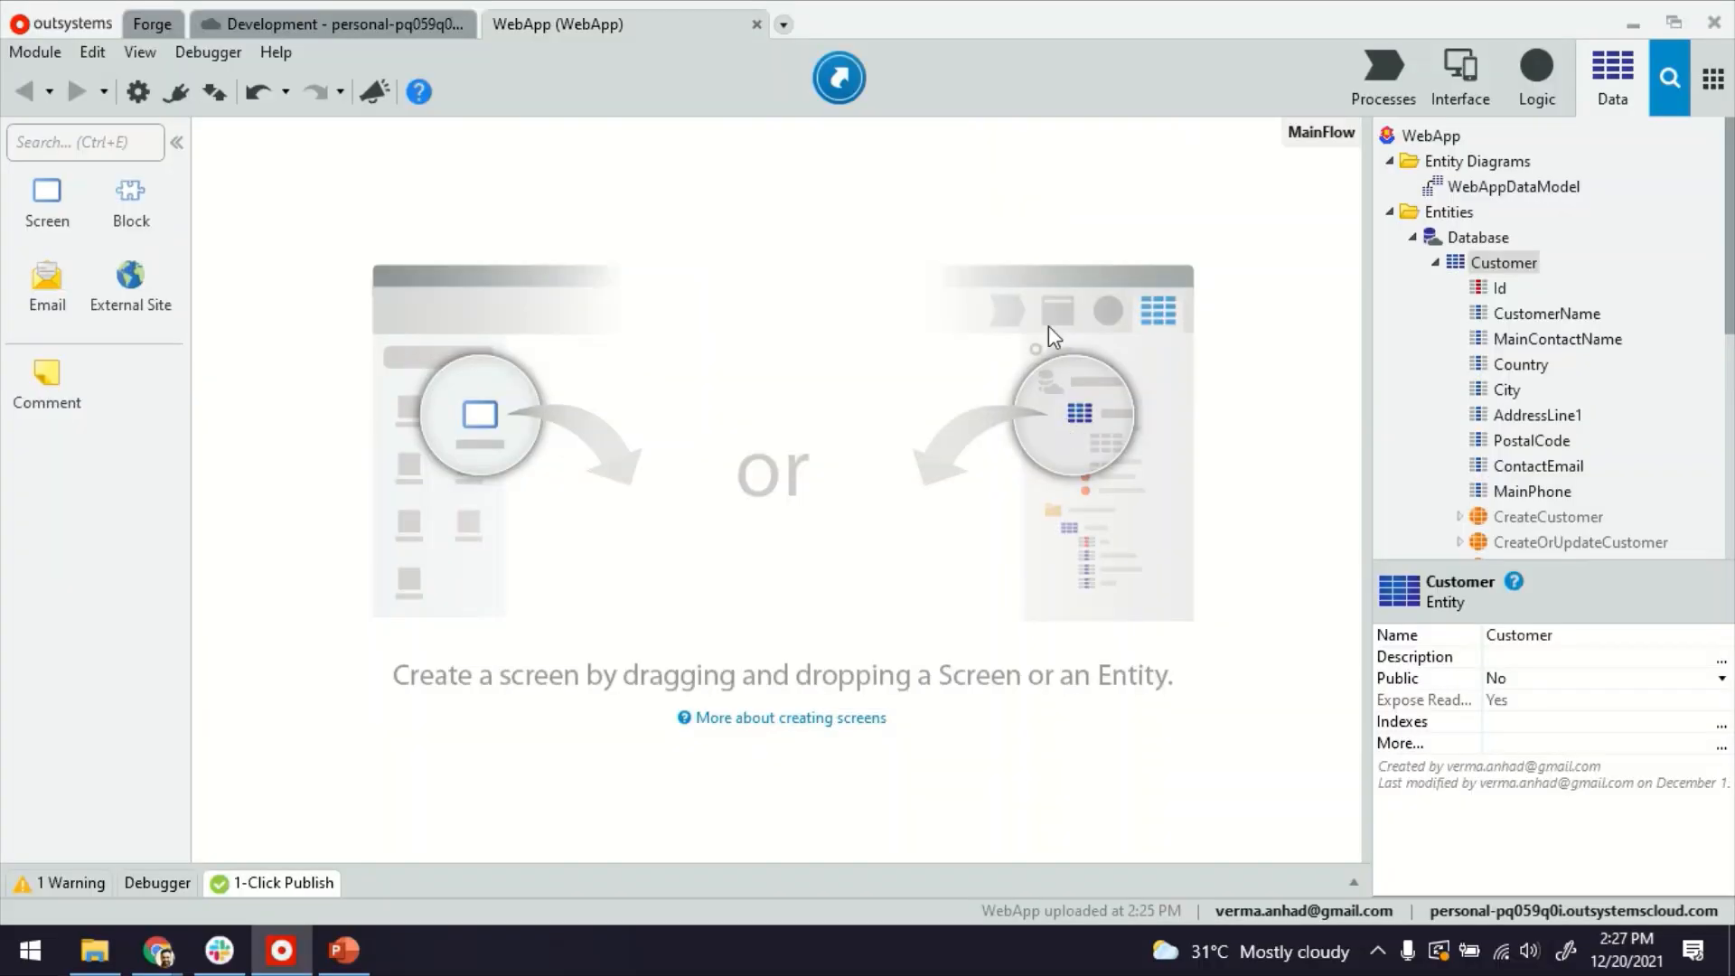
mouse_move(543, 88)
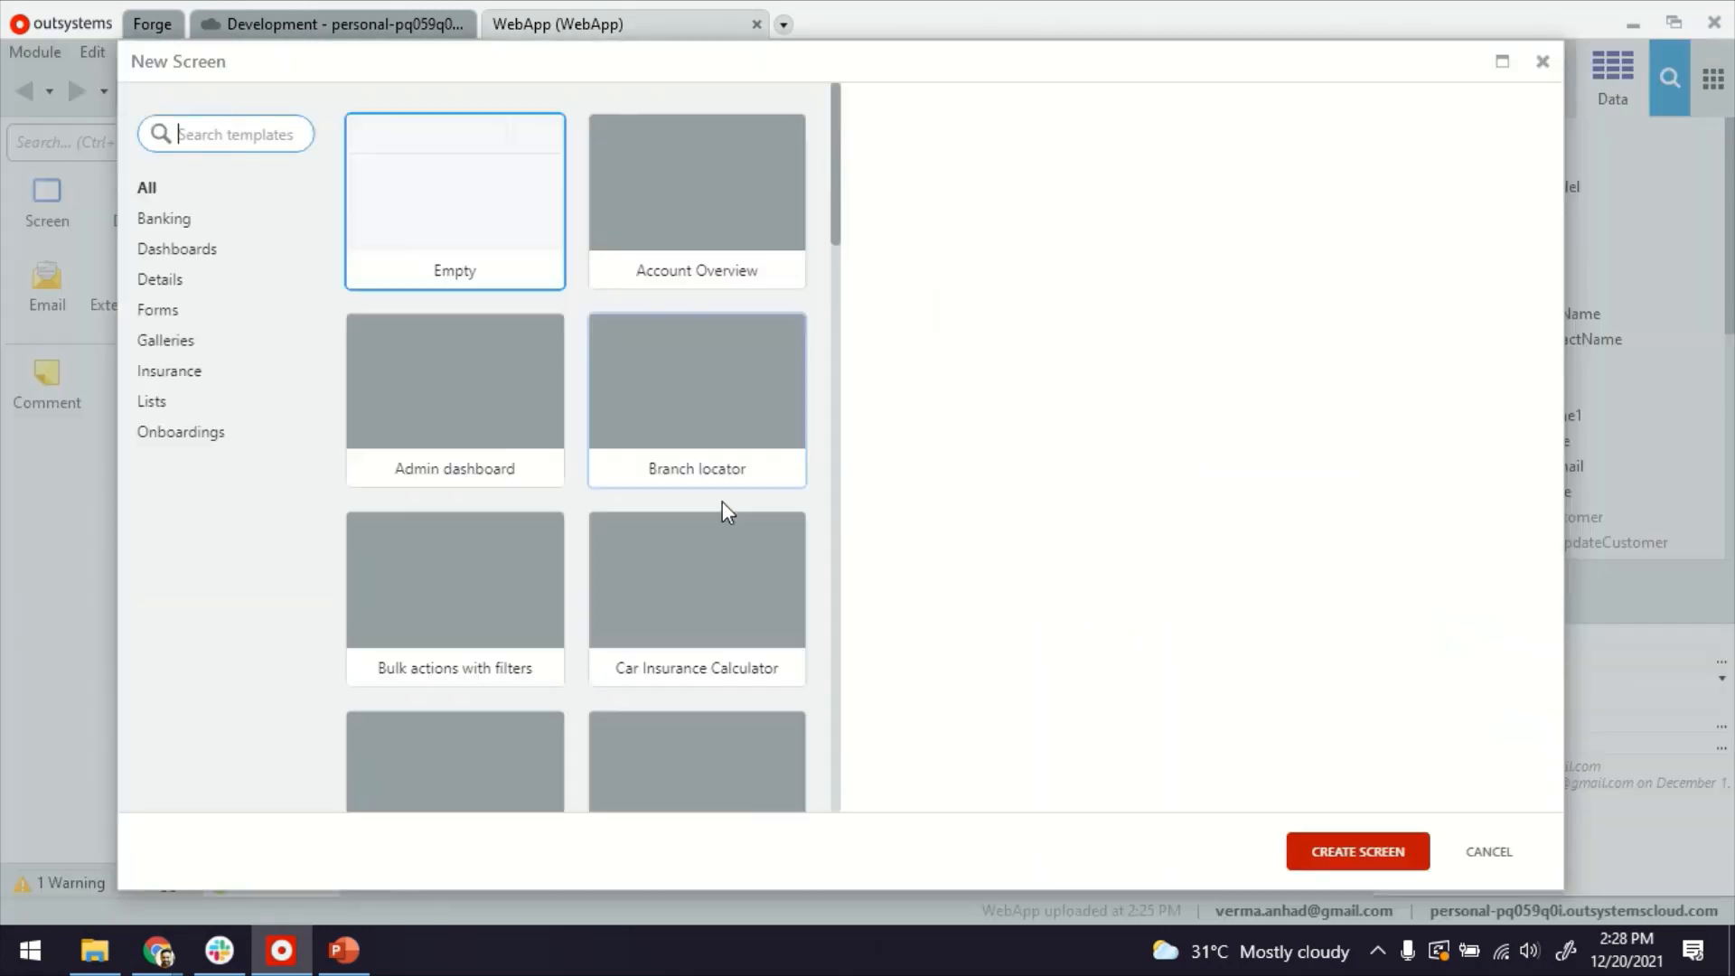
Create an empty screen named Dropdown Tag
click(454, 199)
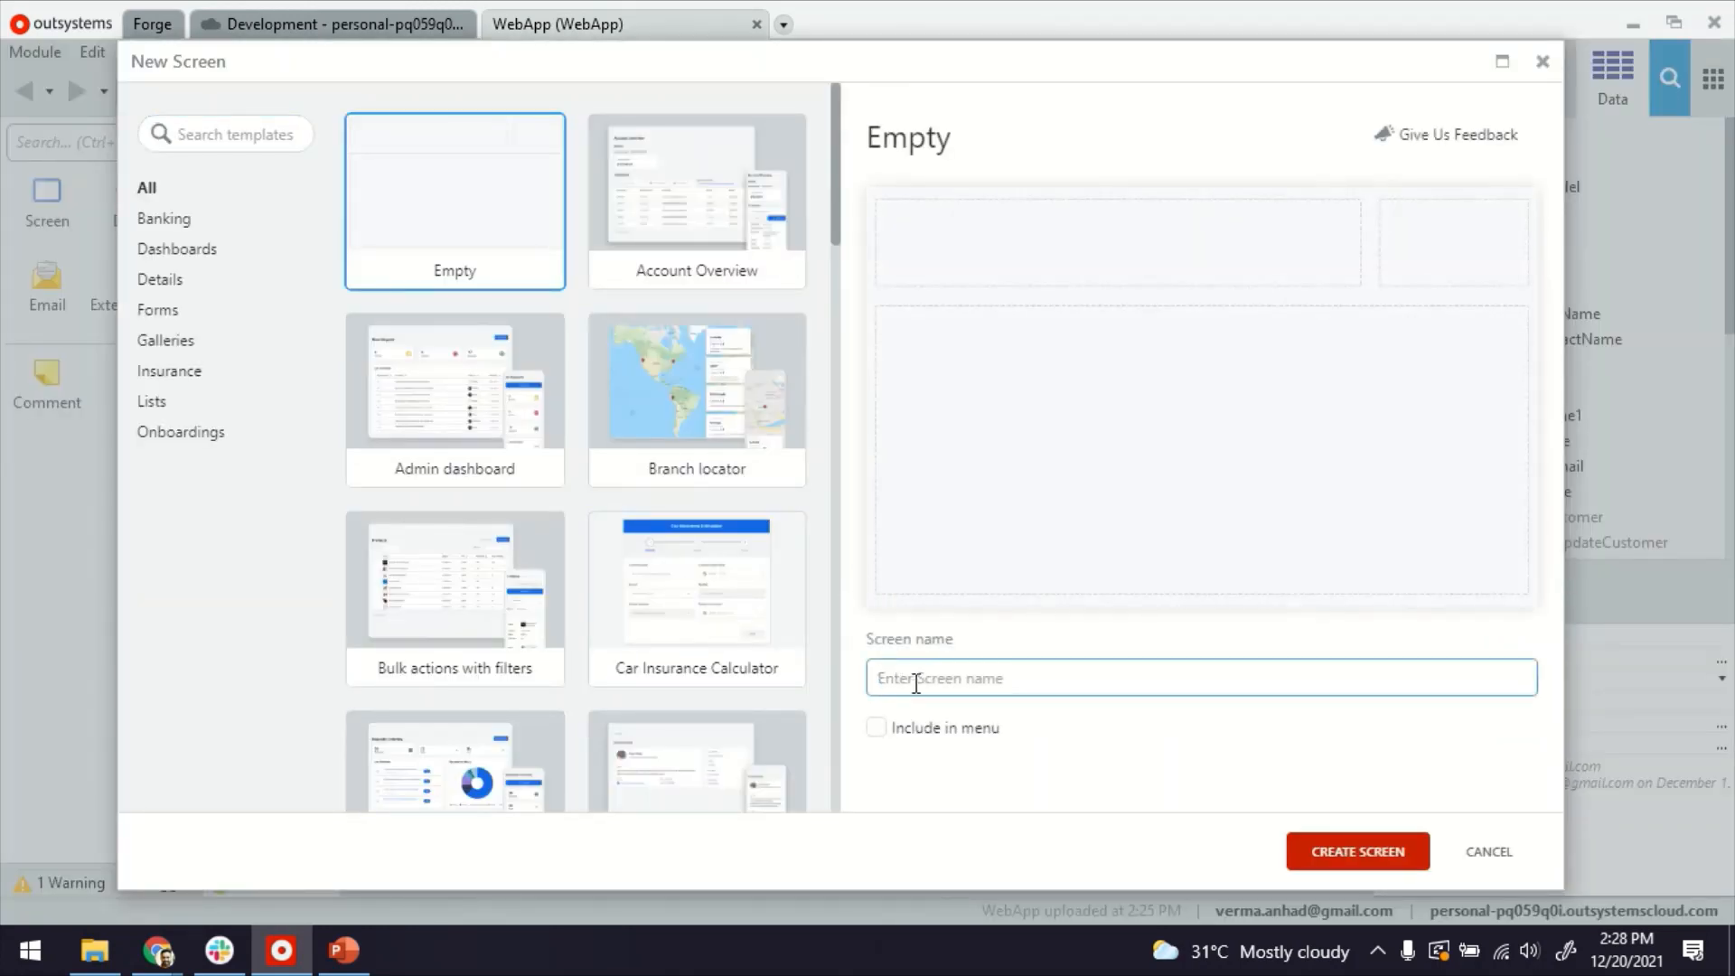
click(1487, 851)
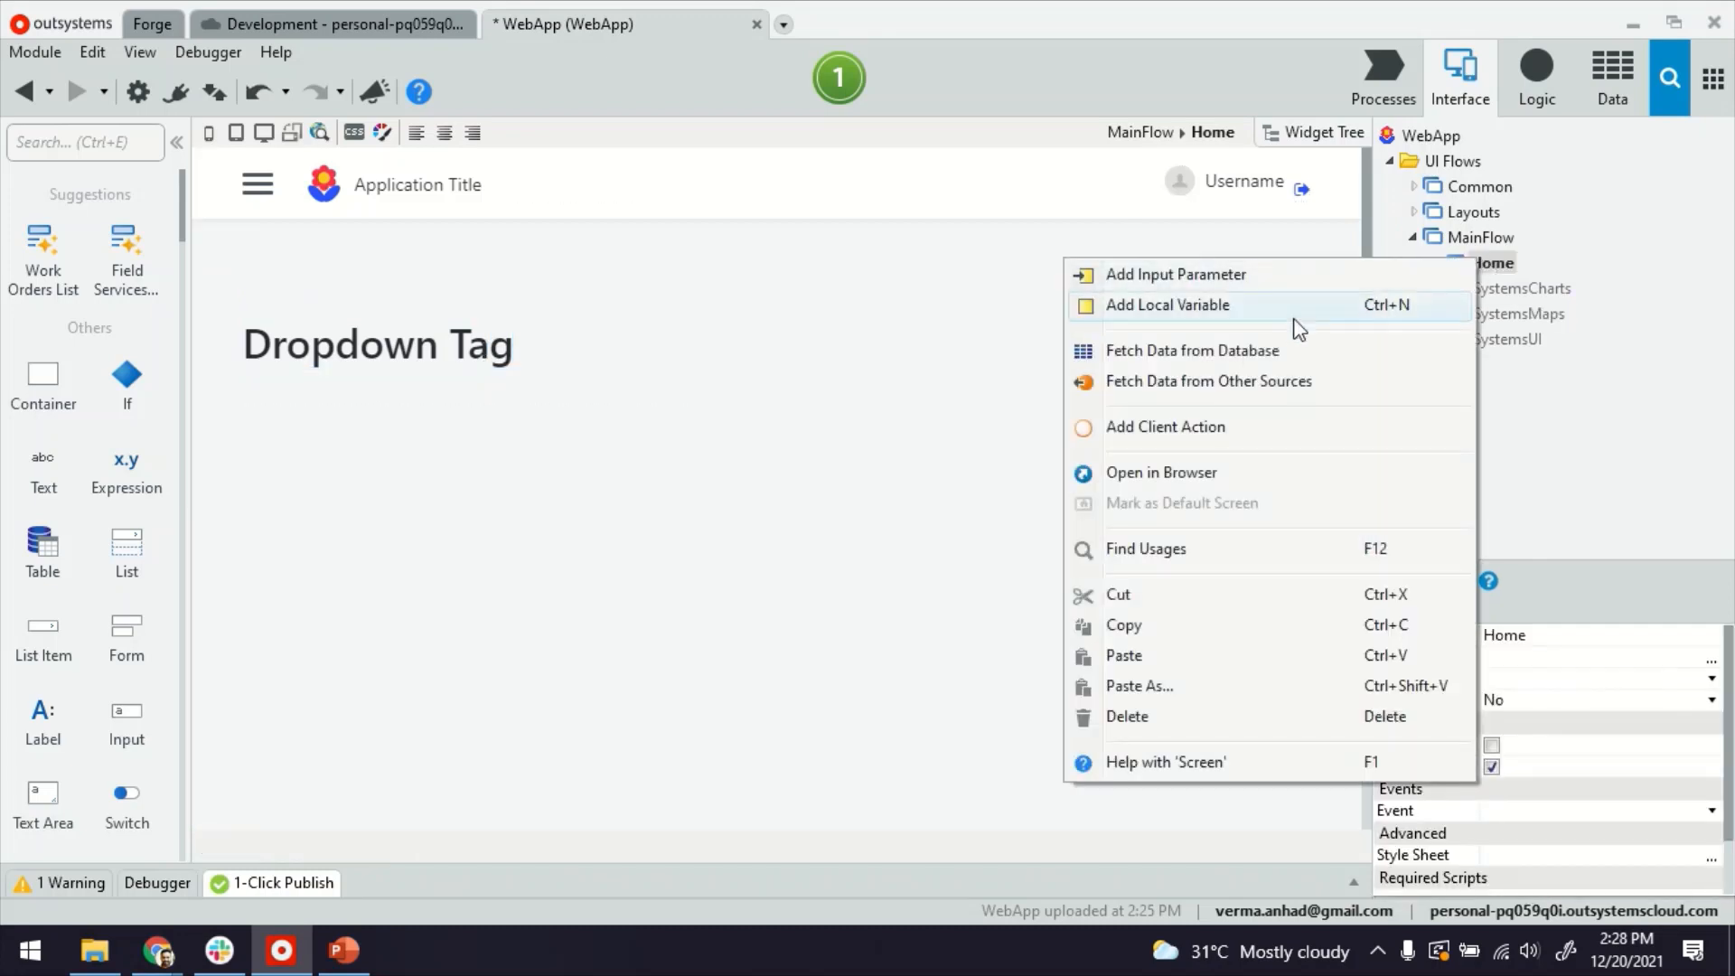
Add a GetCustomers aggregate fetching the Customer entity for the screen
click(1190, 351)
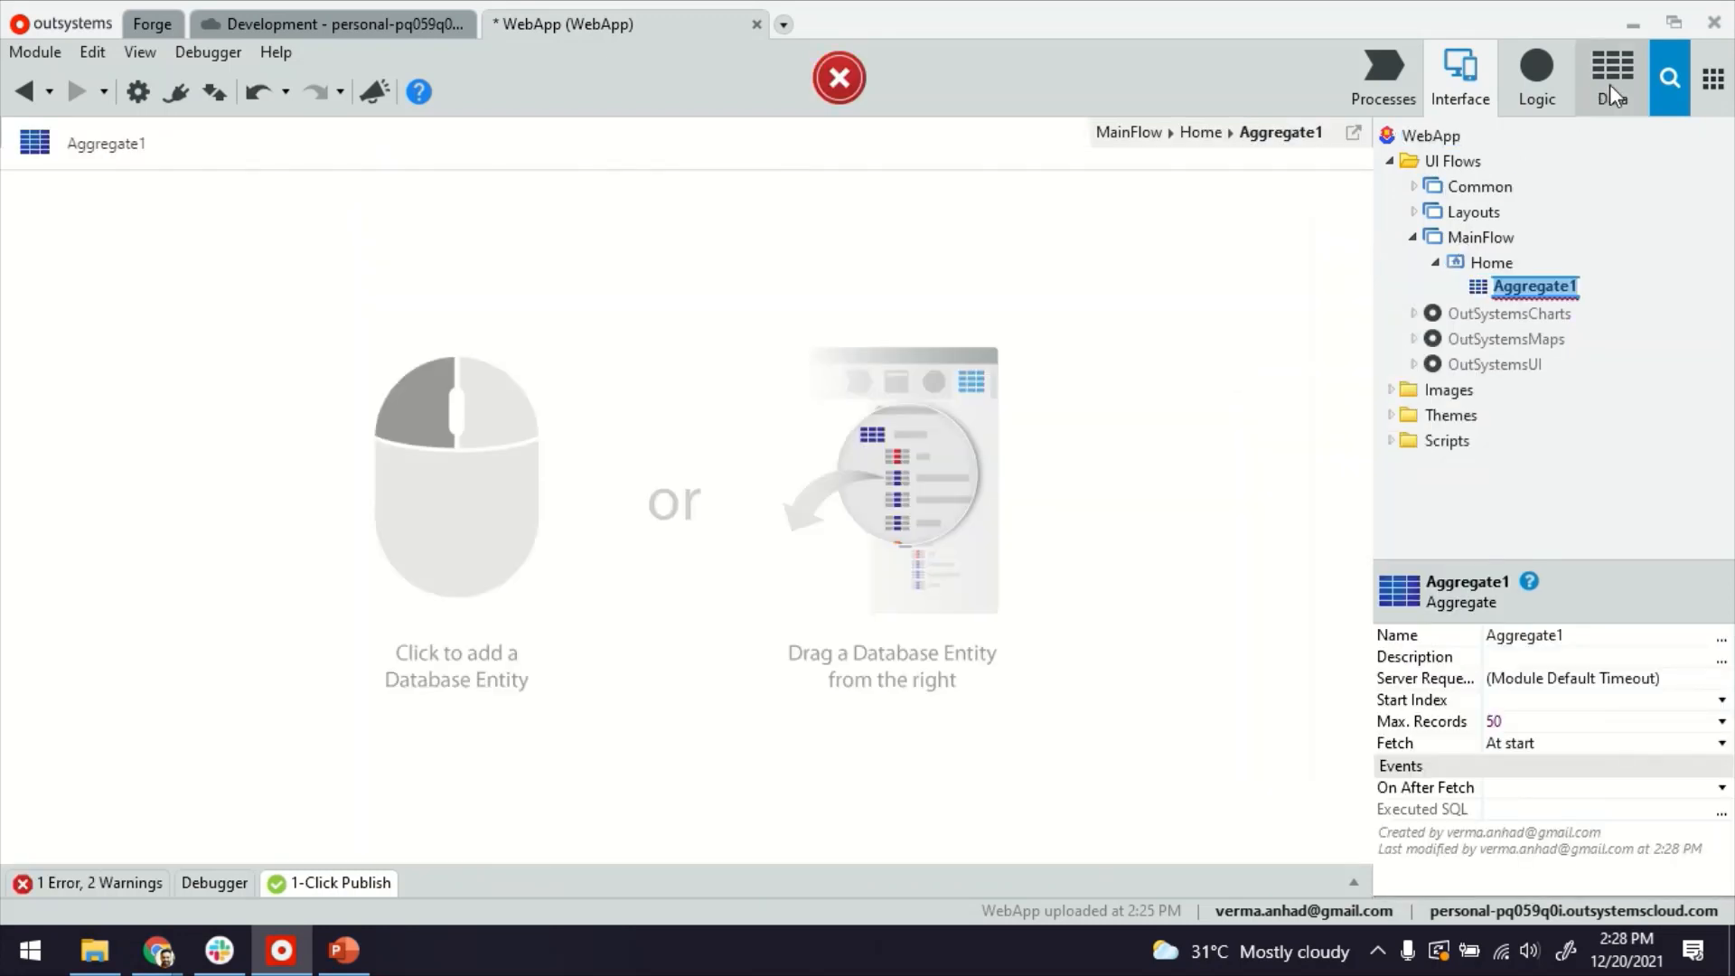
click(1612, 76)
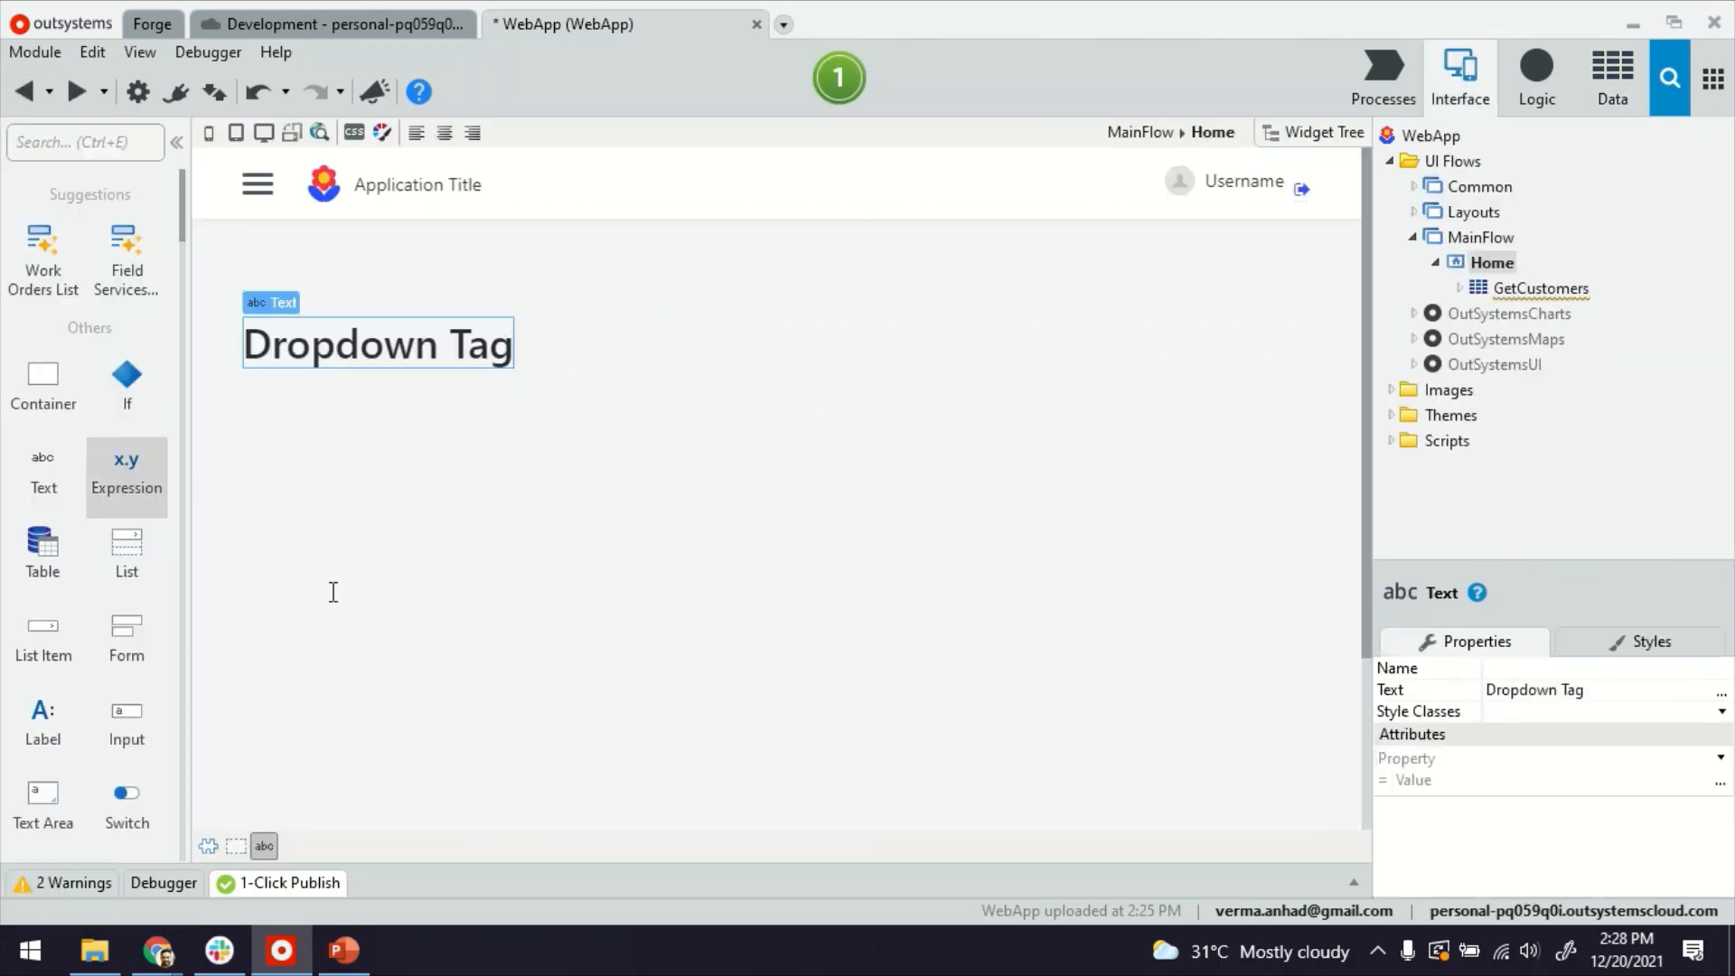
text(drop)
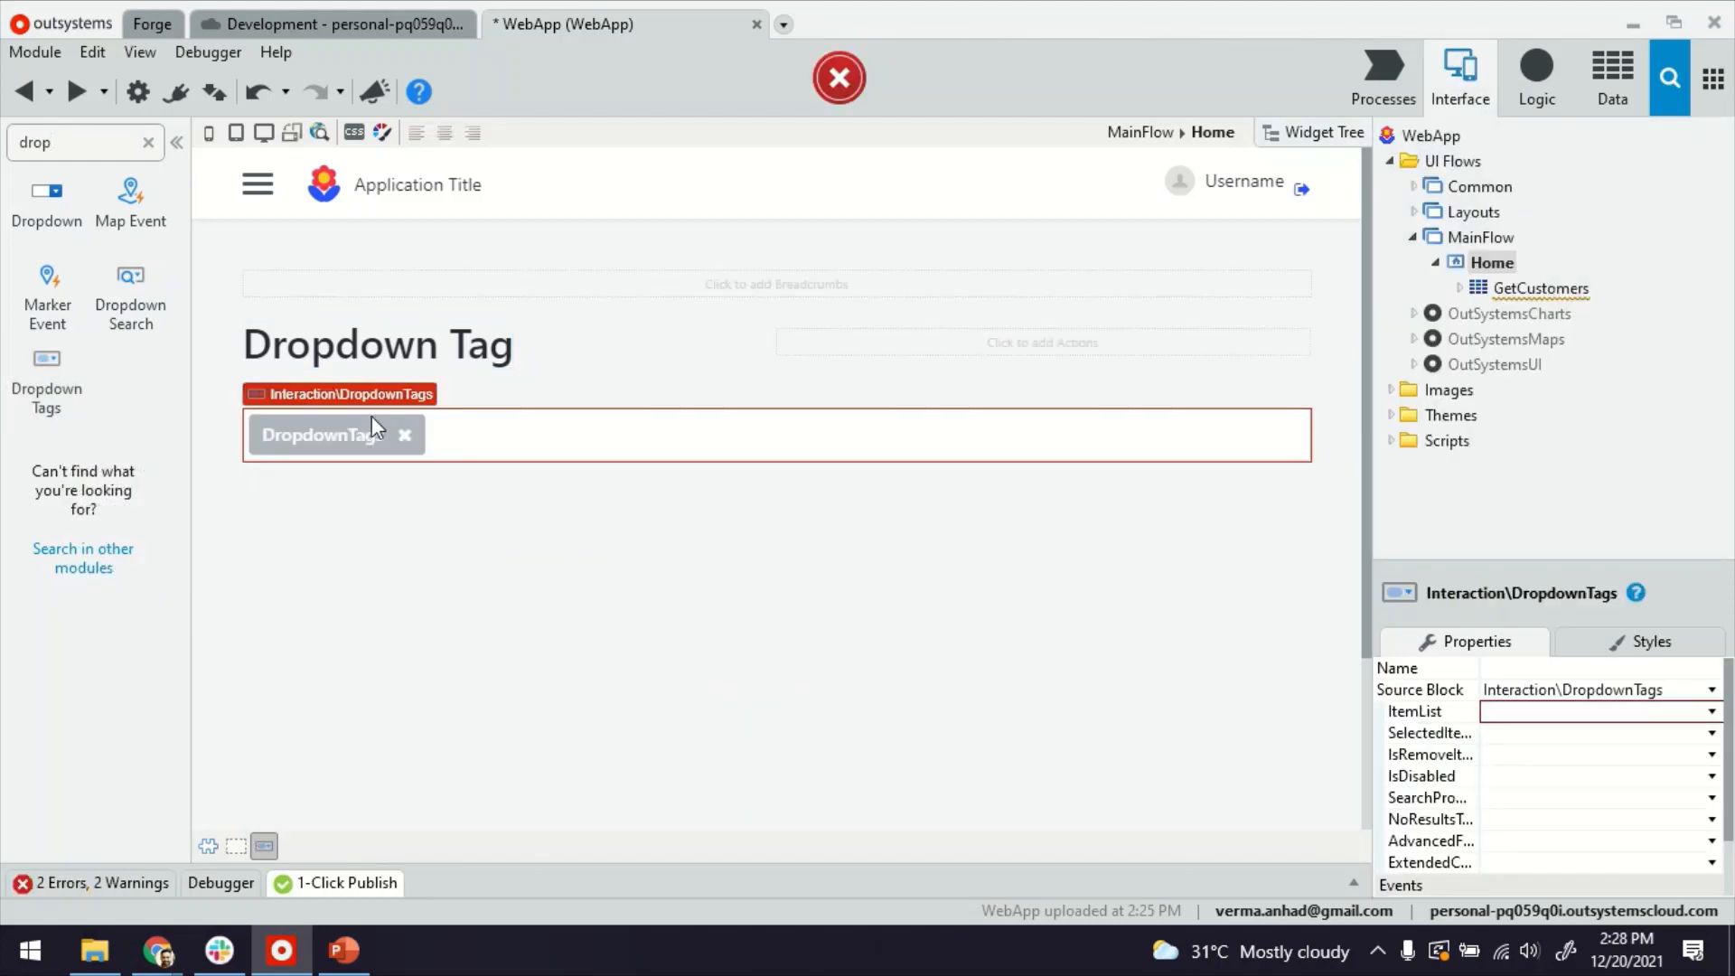
mouse_move(438, 453)
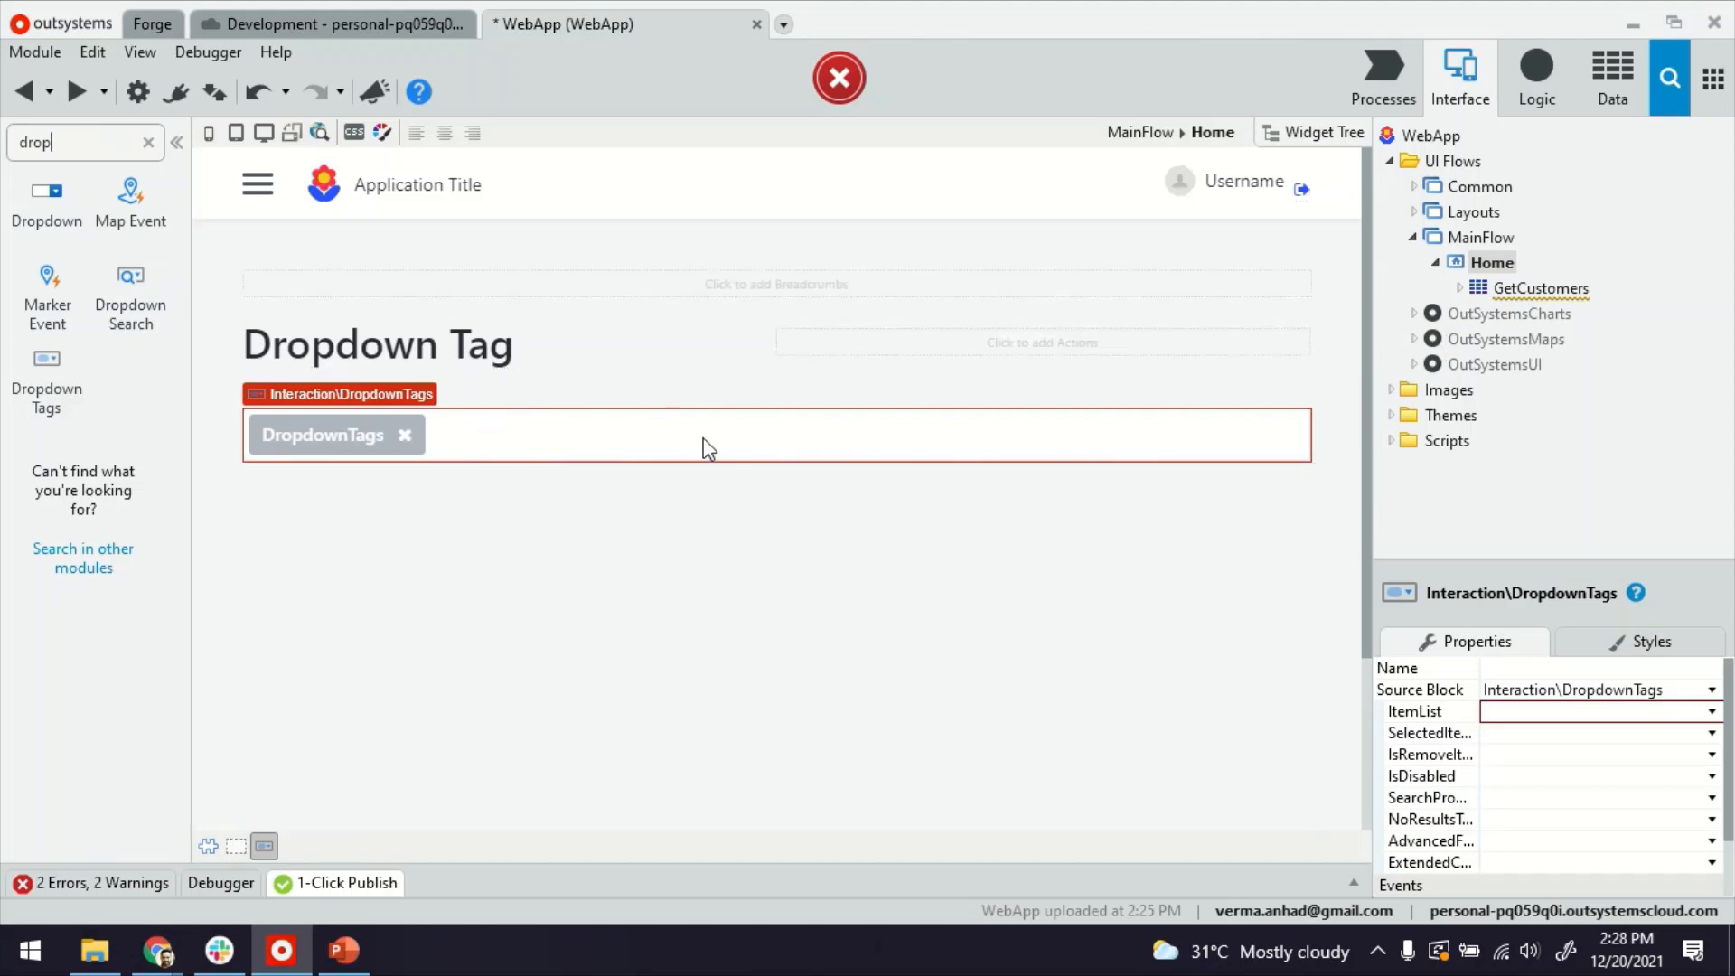
mouse_move(618, 470)
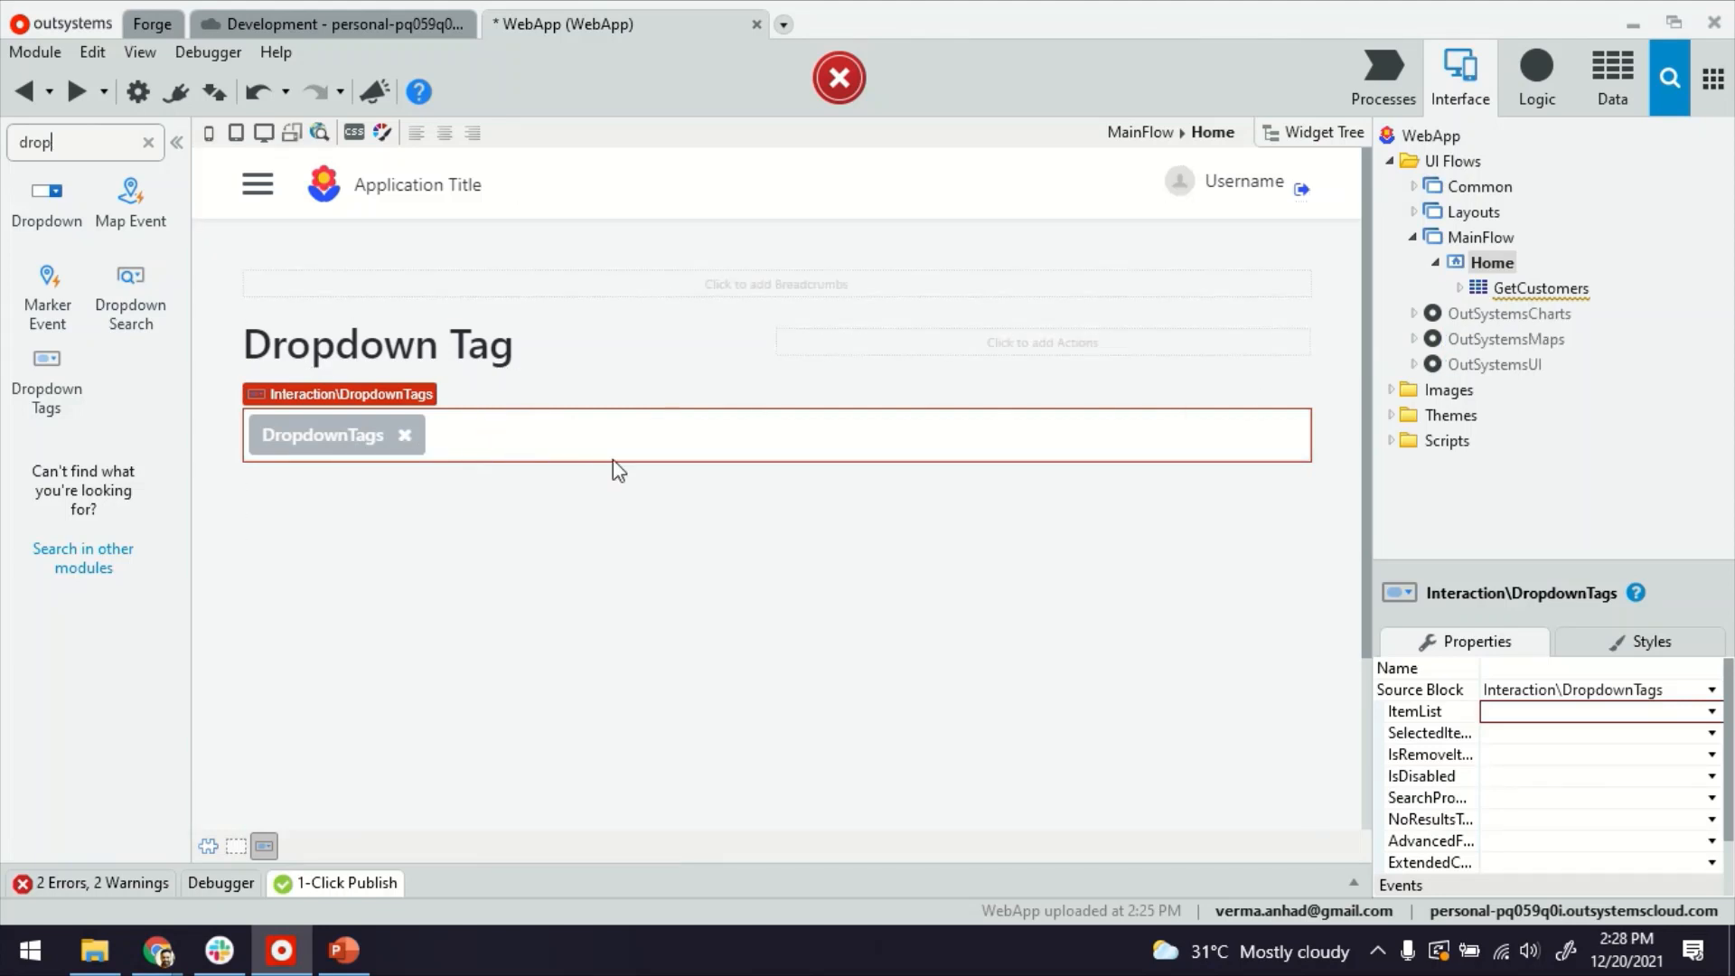
mouse_move(1634, 607)
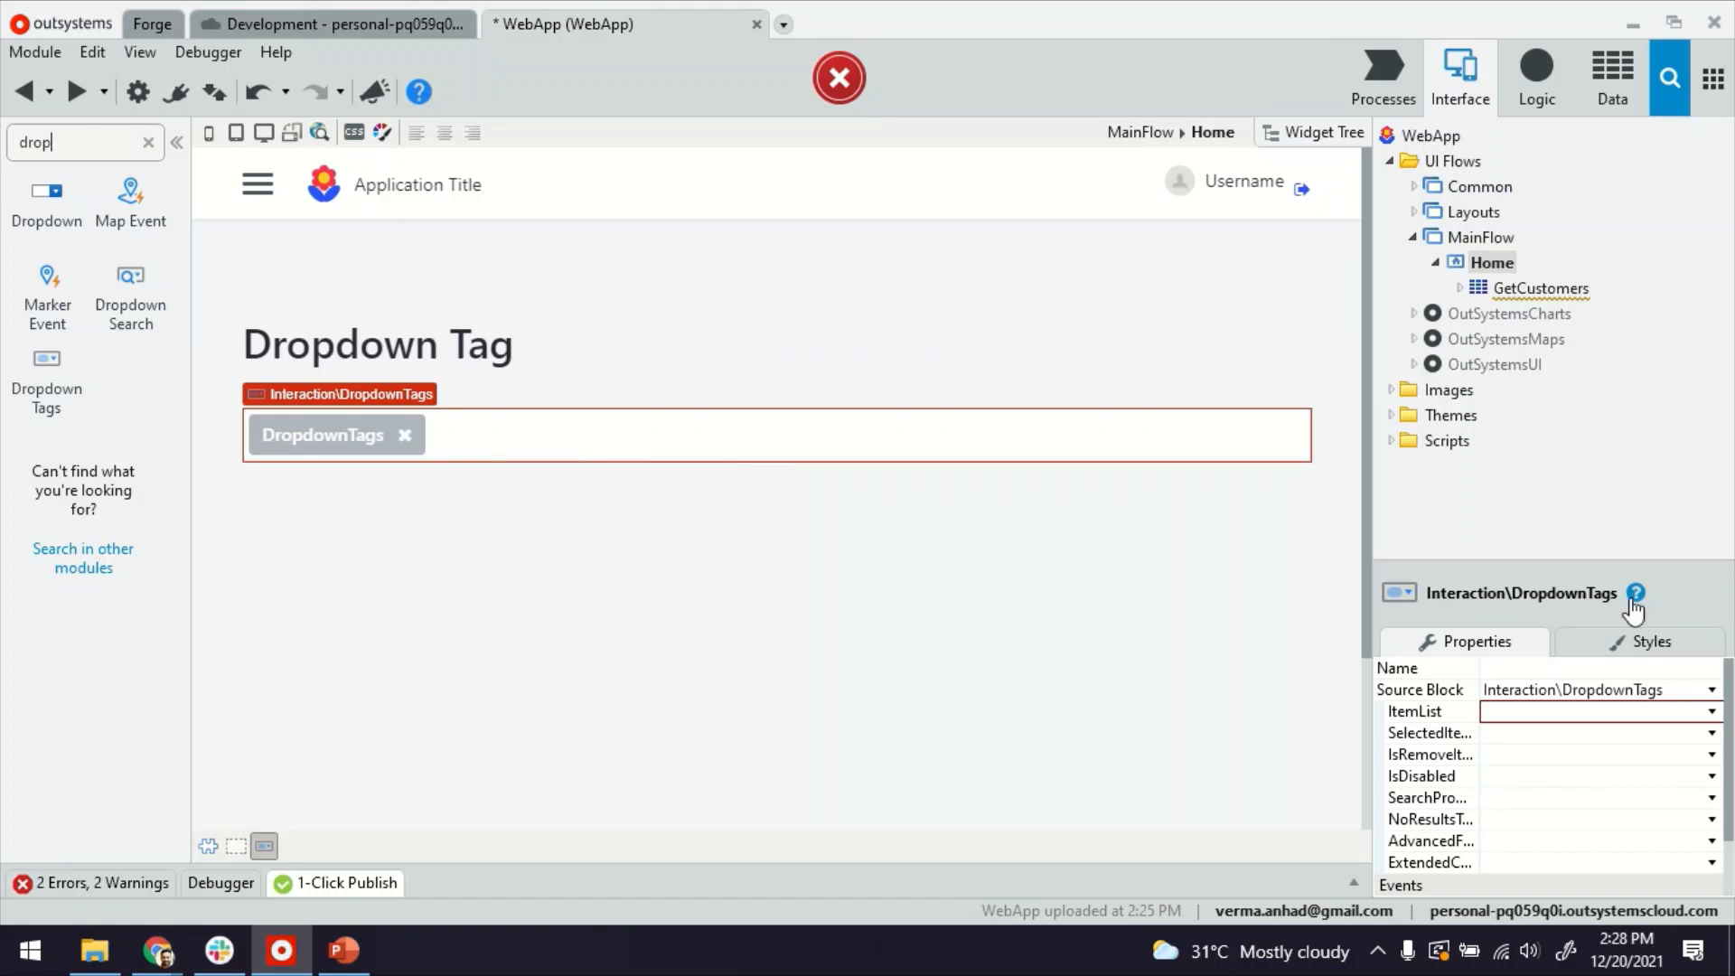
Place a DropdownTags widget beneath the Dropdown Tag heading
click(1540, 289)
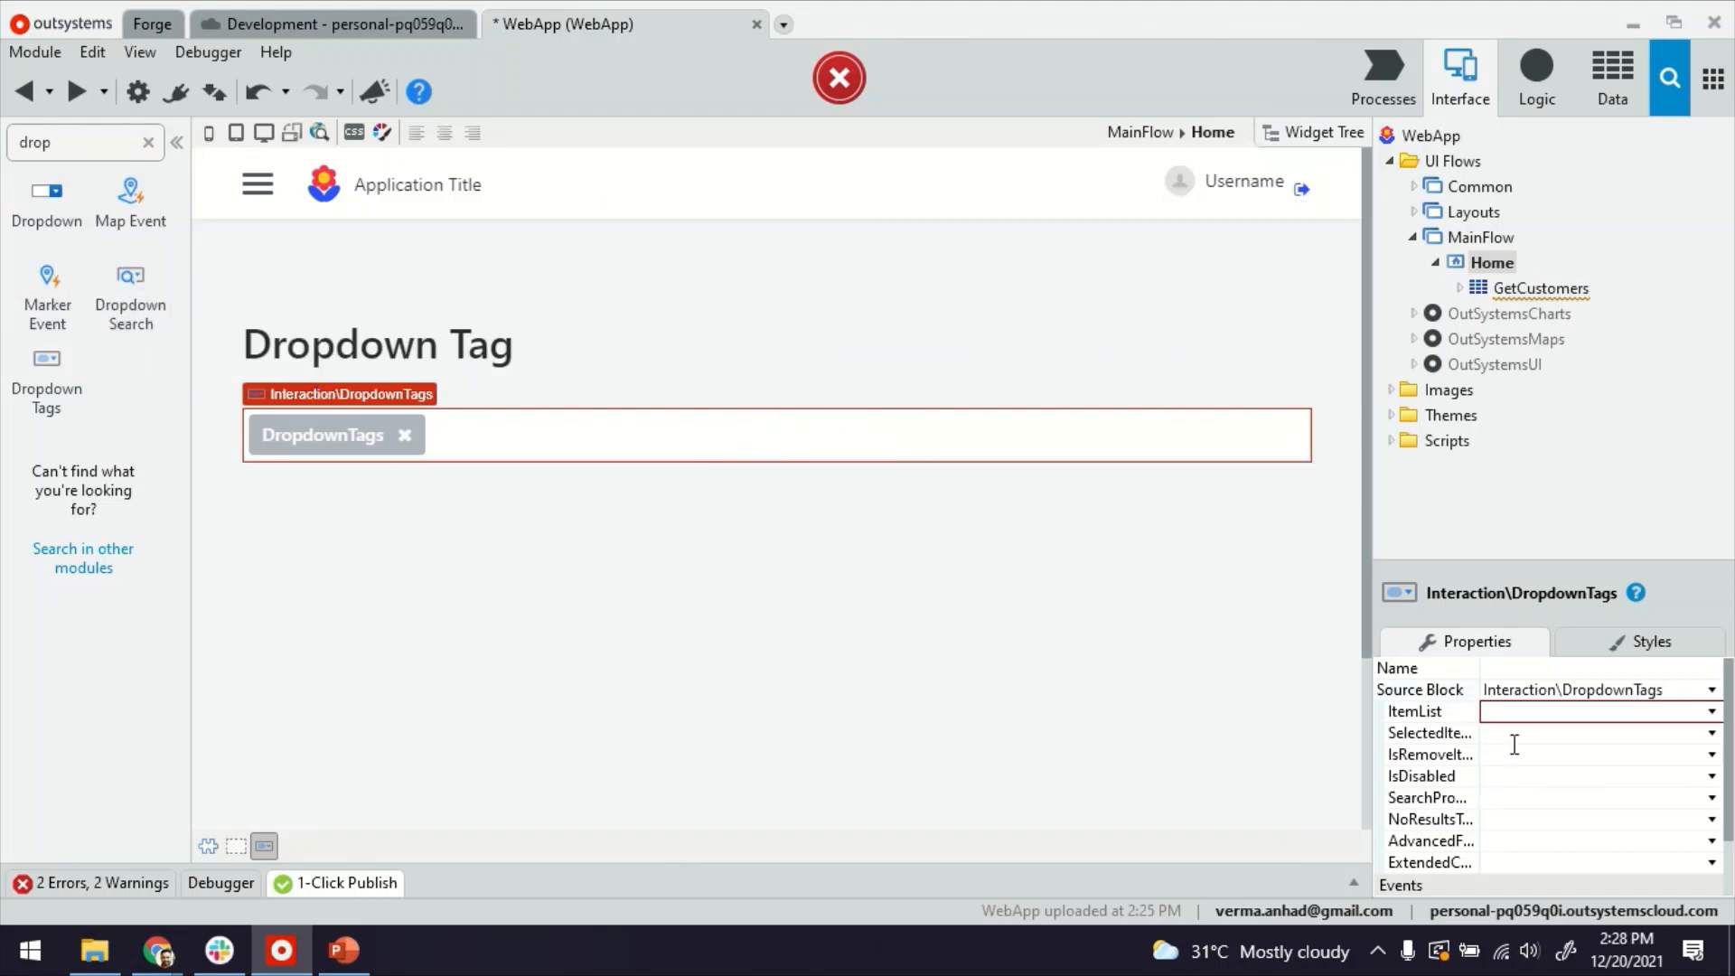
click(1711, 712)
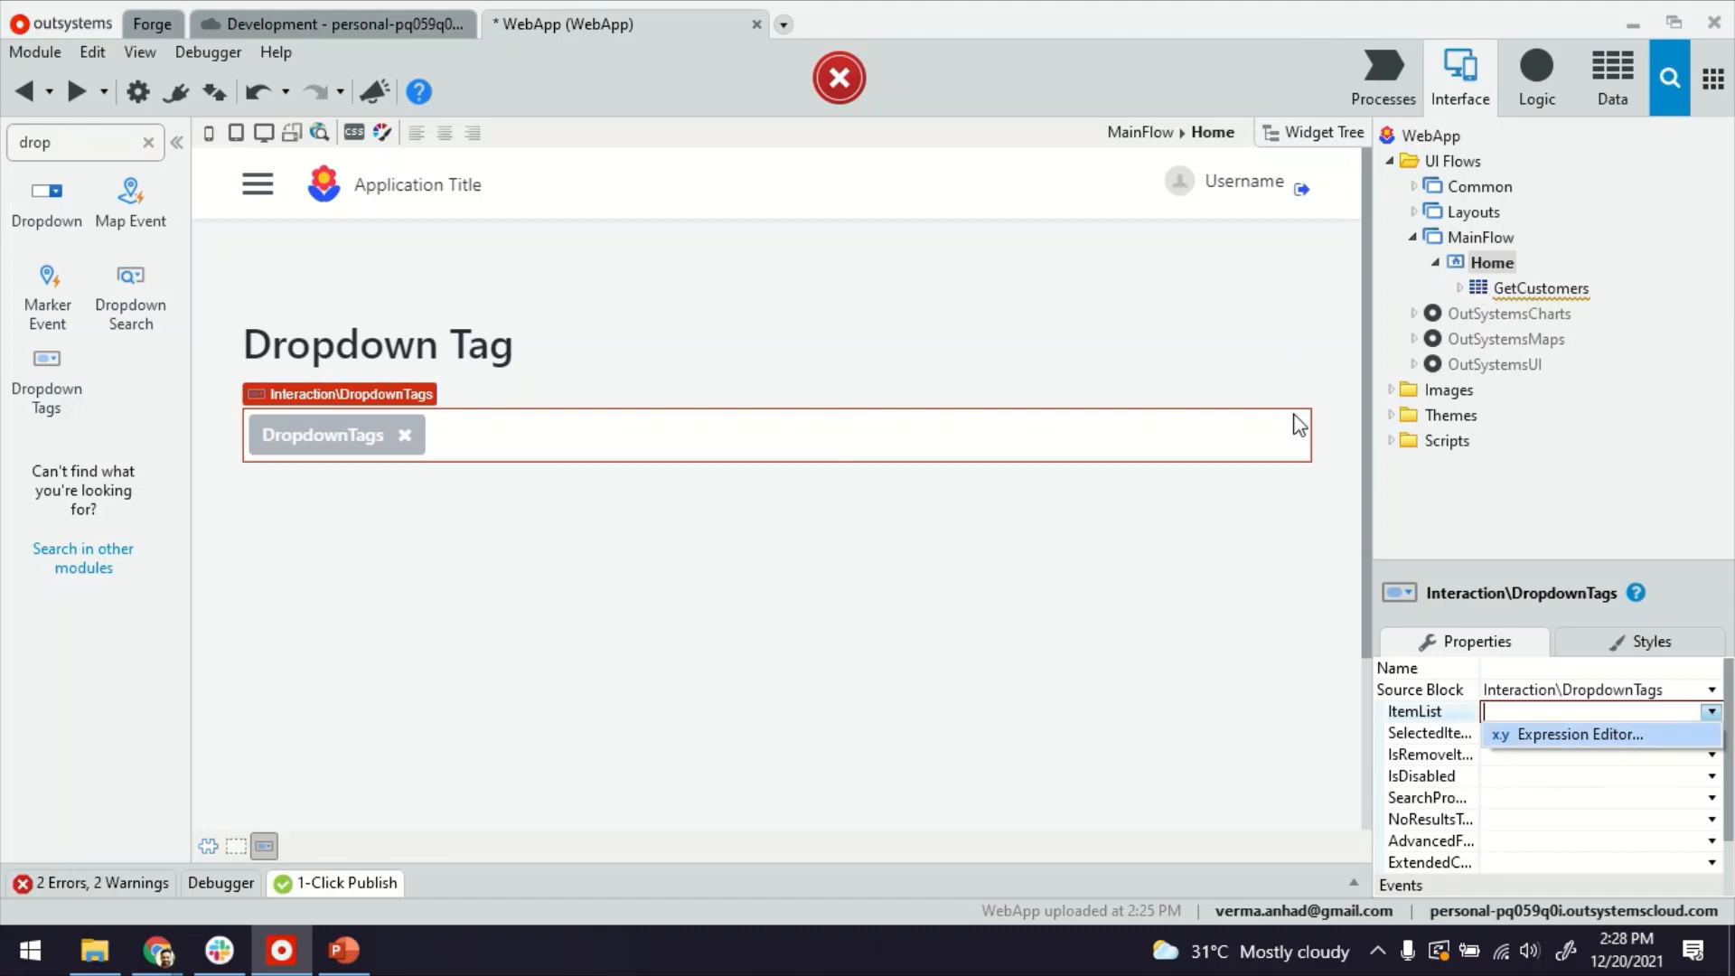
Bind ItemList to GetCustomers.List with Text Customer.CustomerName and Value Customer.Id
click(1572, 734)
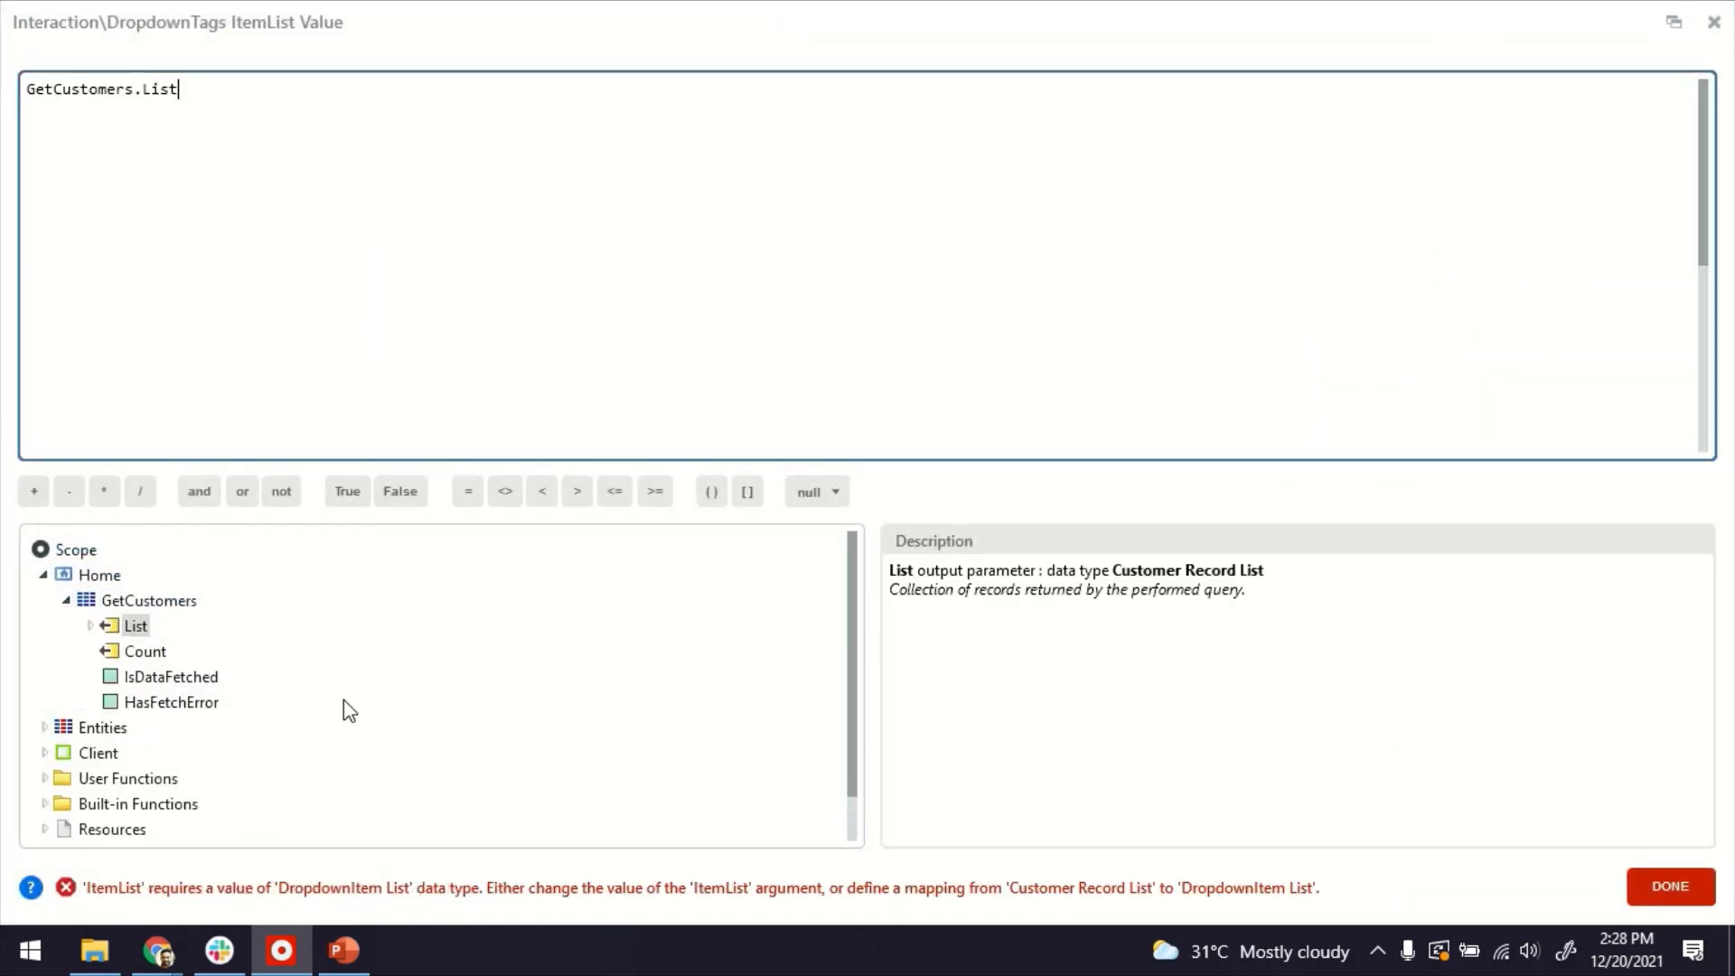
click(1668, 885)
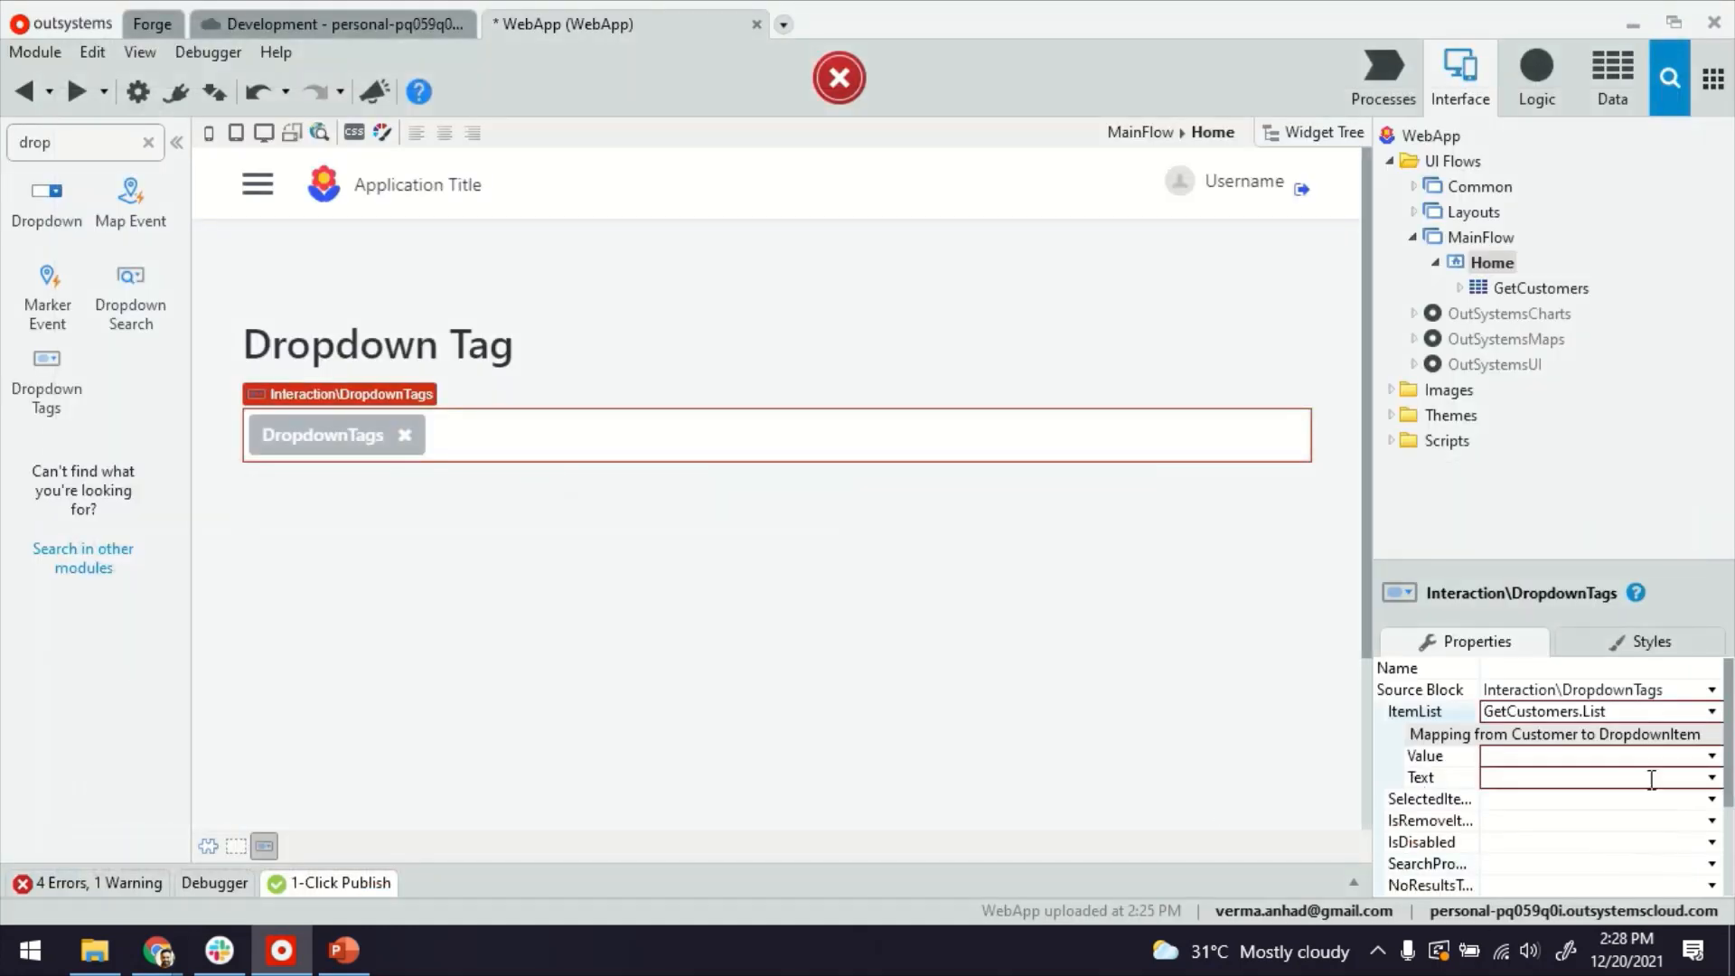
click(1713, 777)
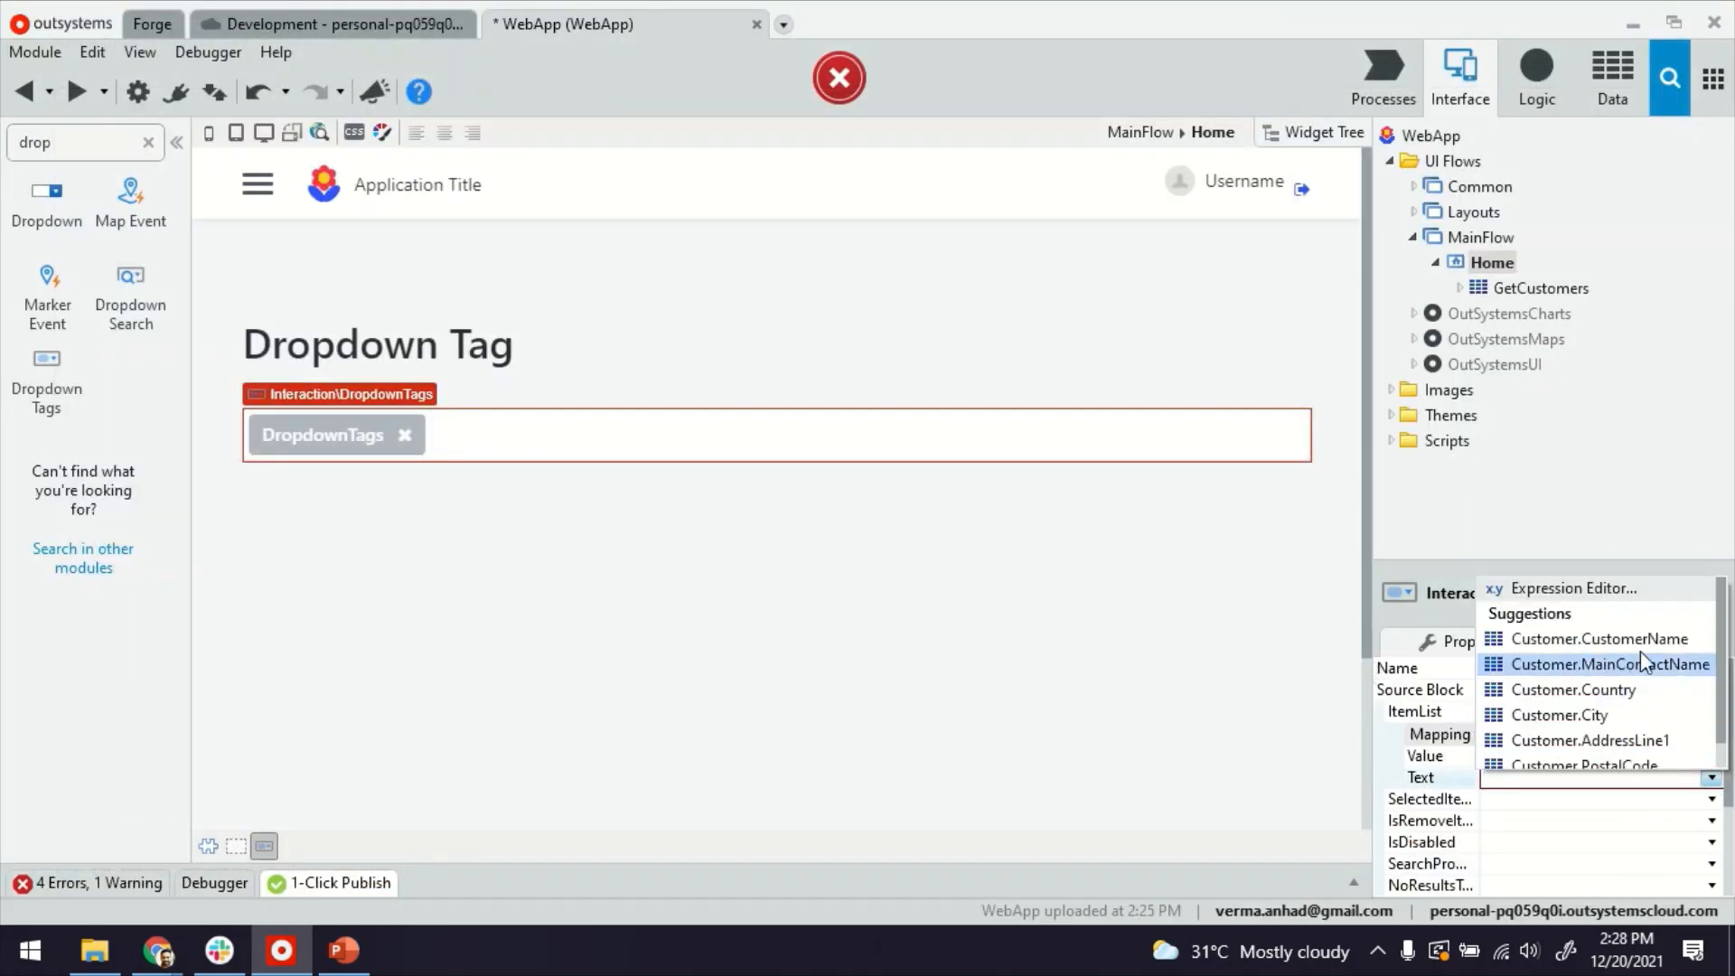
click(1594, 638)
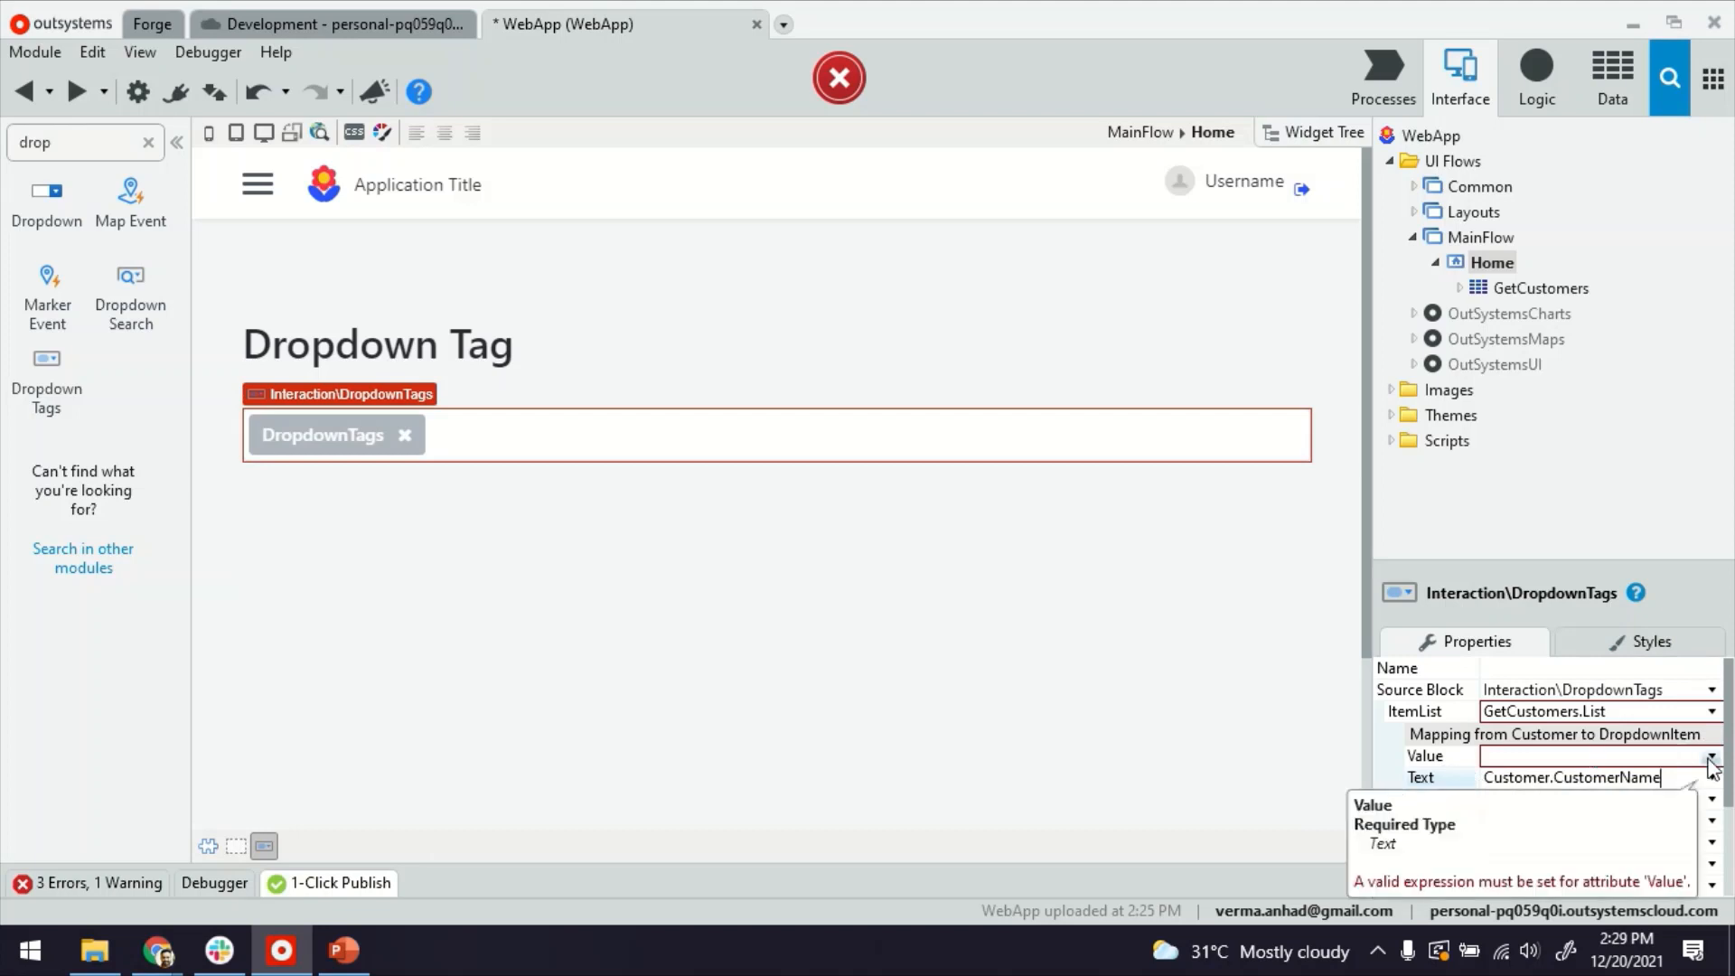
click(1713, 761)
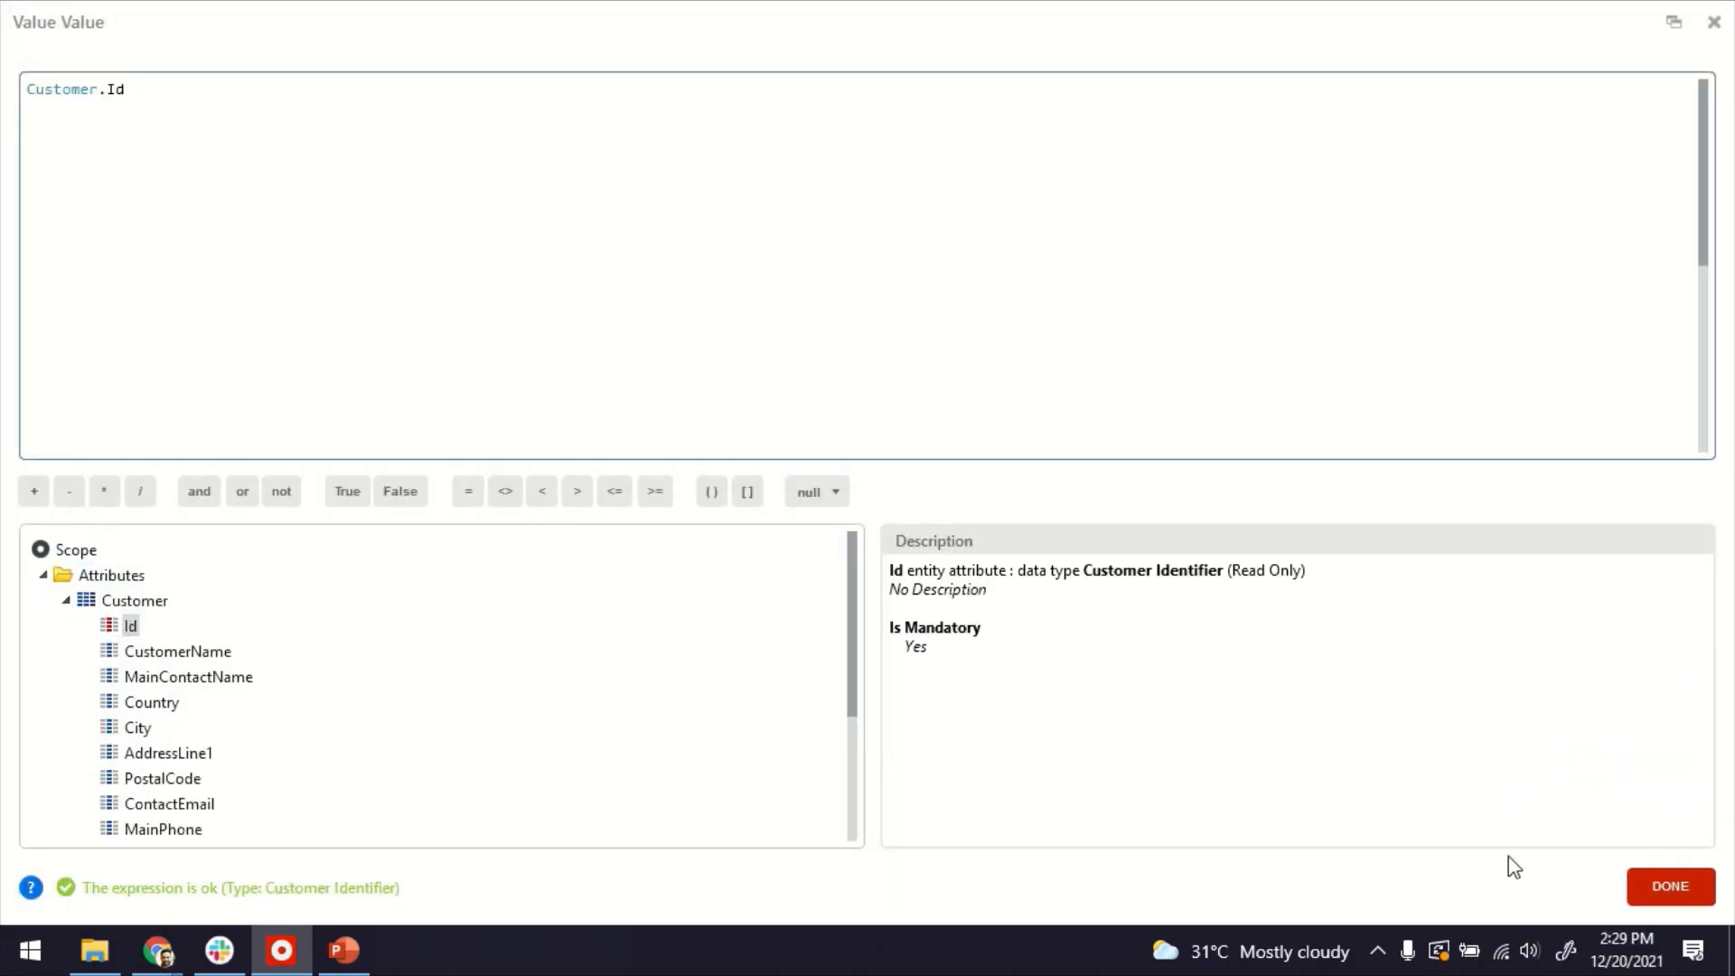
click(1668, 886)
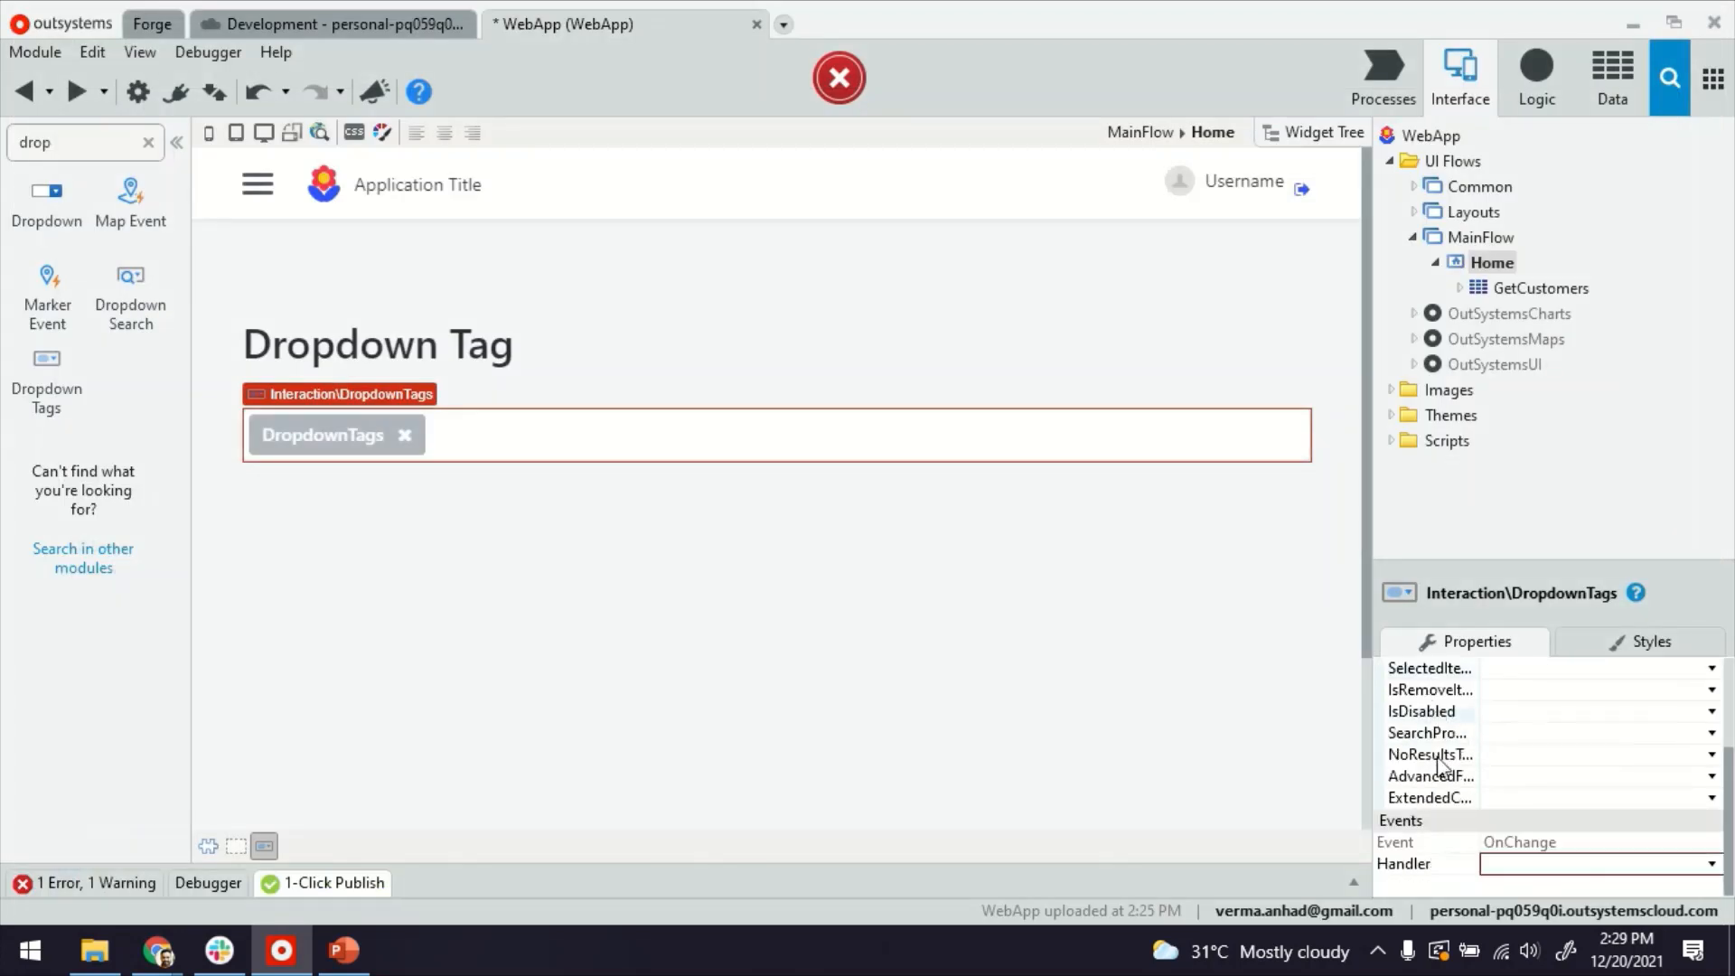
scroll(up, 3)
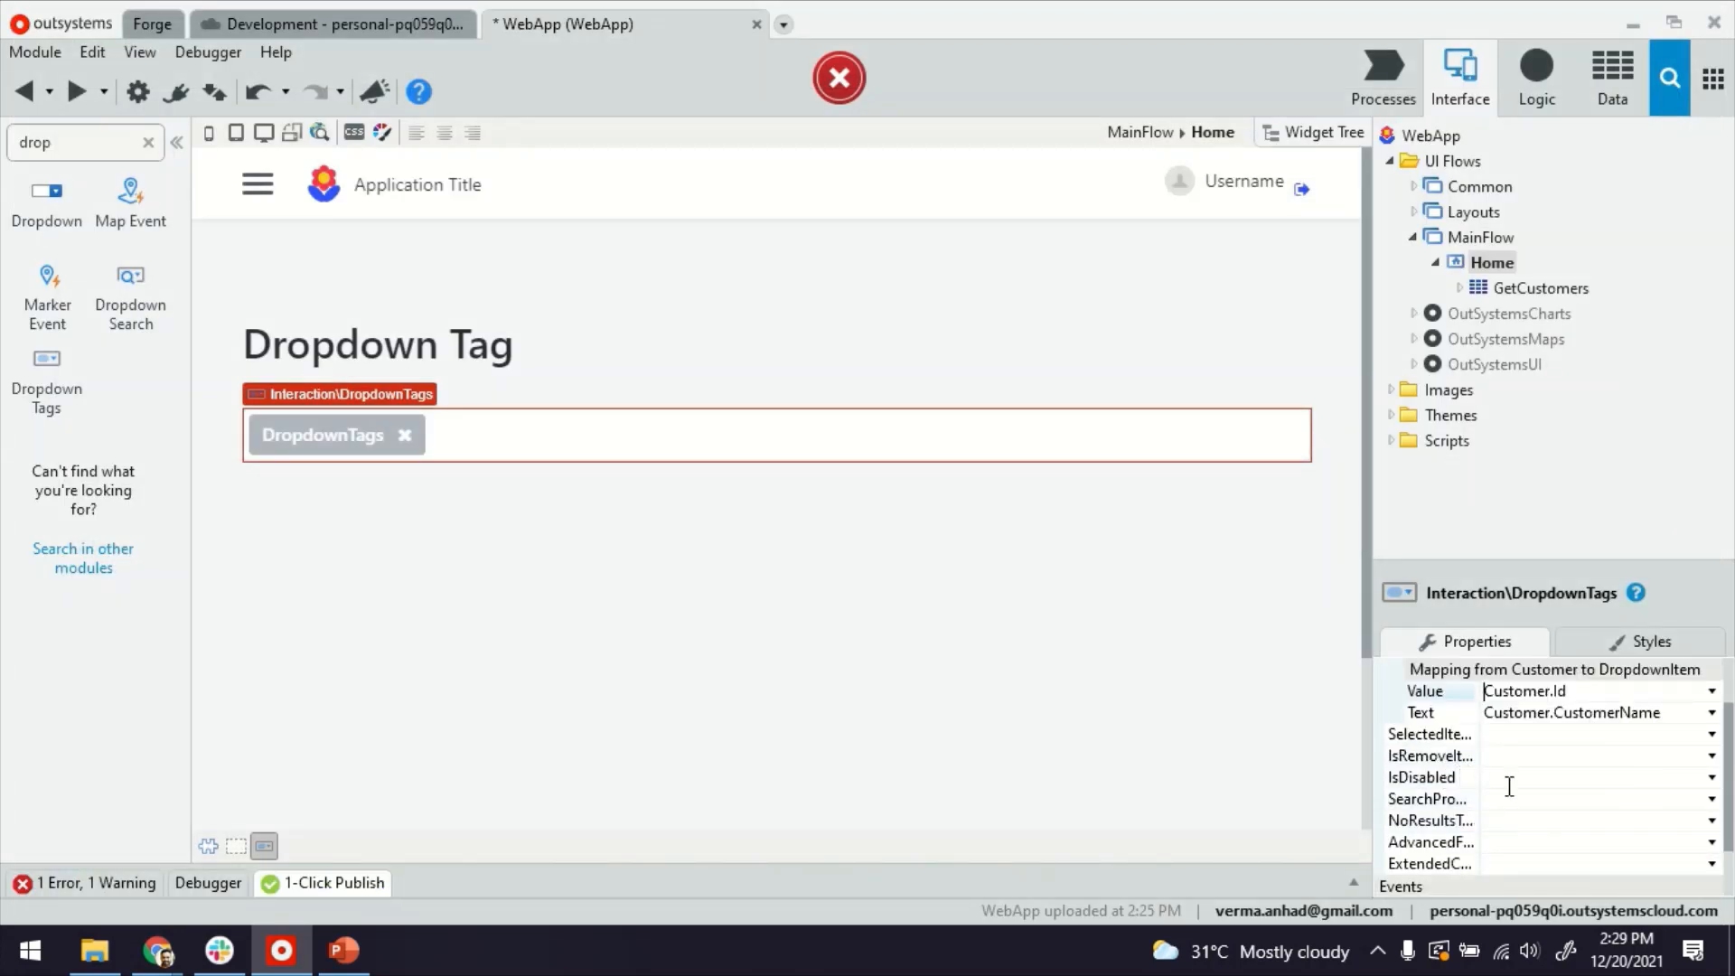
mouse_move(1428, 797)
text(")
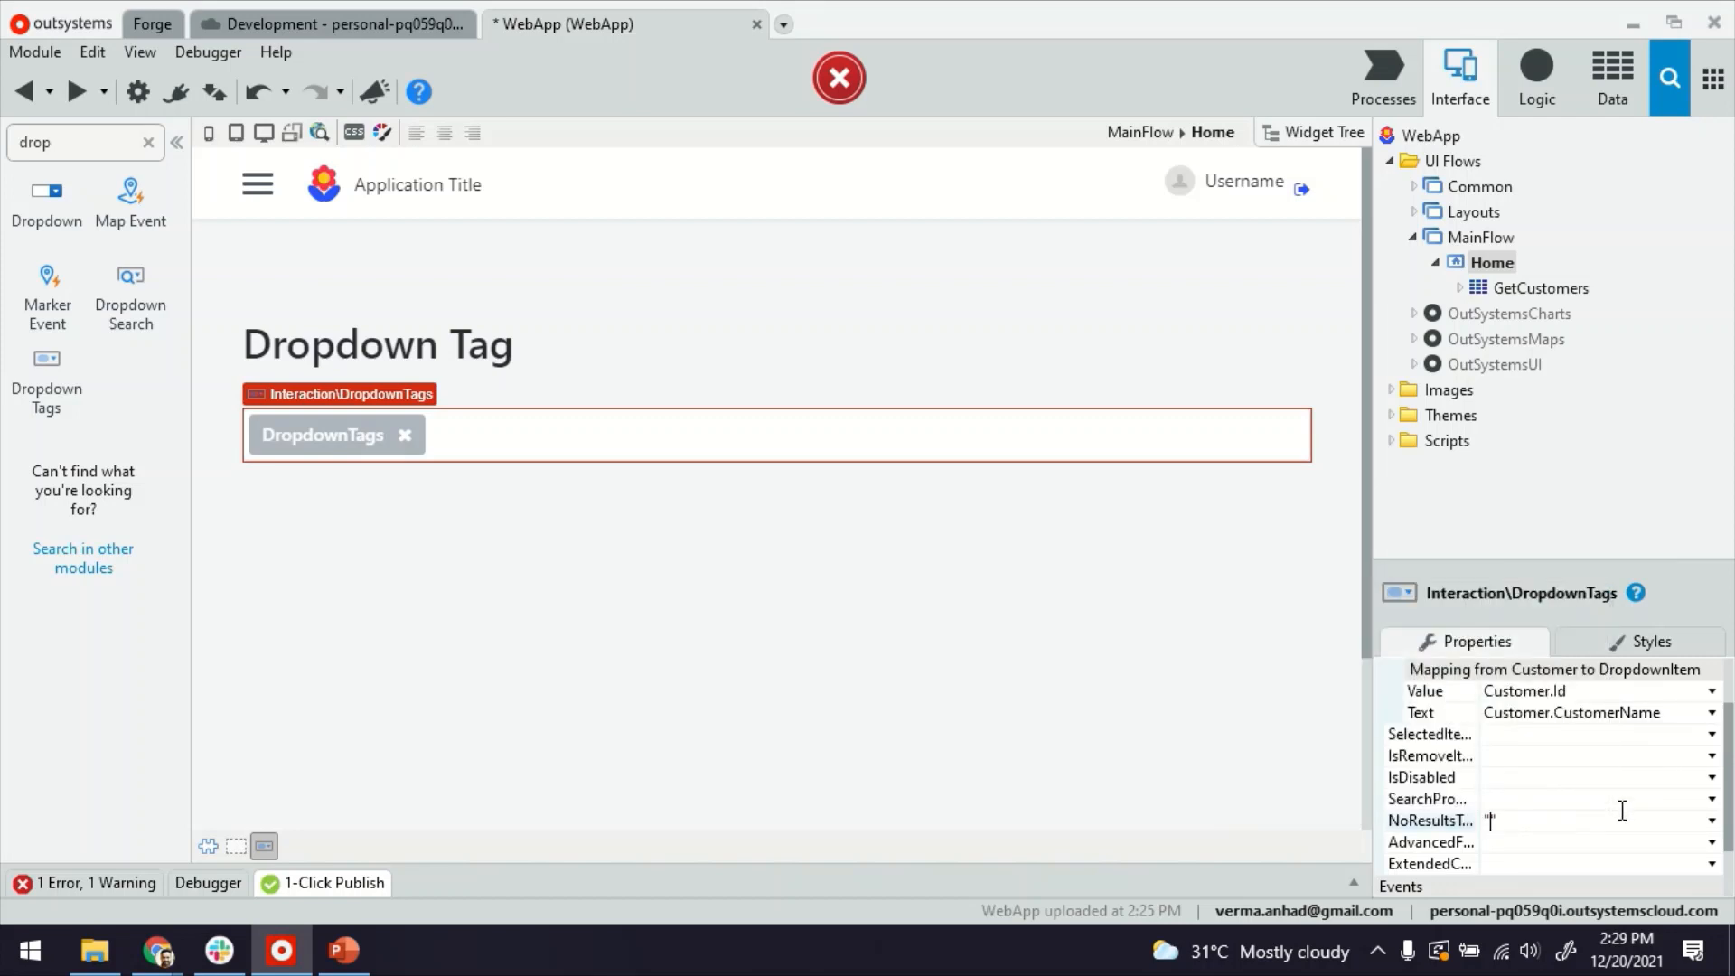
Set SearchPrompt 'type a customer name' and NoResultsText 'customer wasnt found'
text(customer)
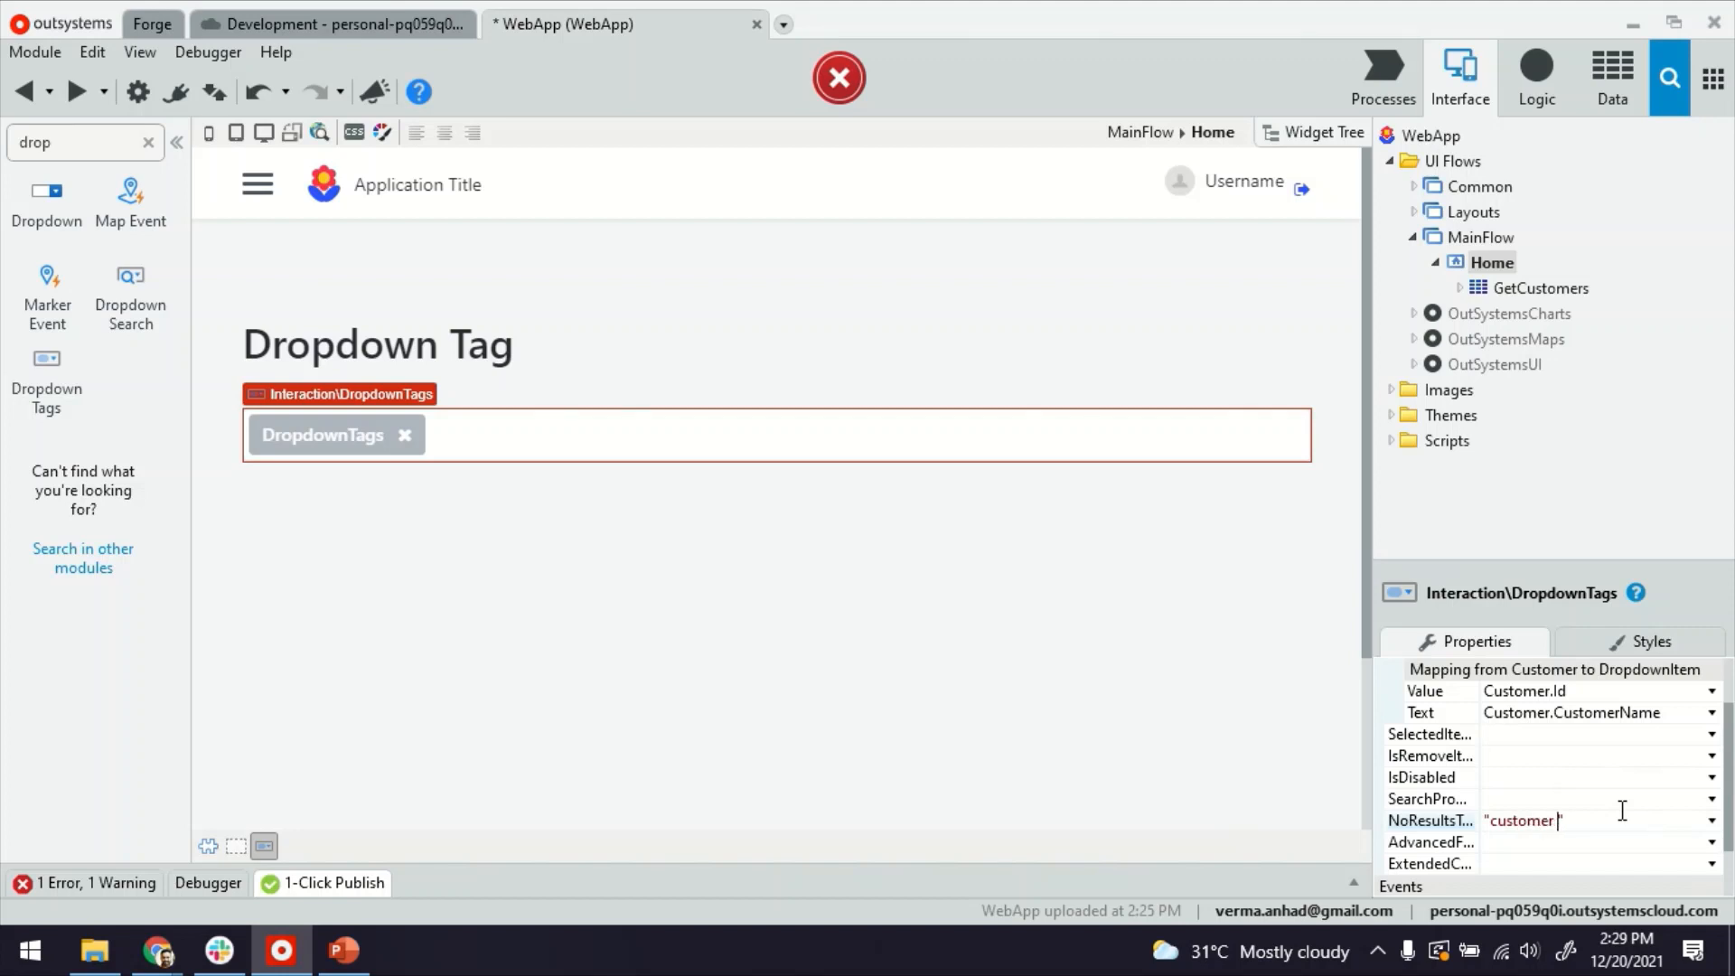
text(wasnt found)
click(1599, 799)
text("type a customer nam)
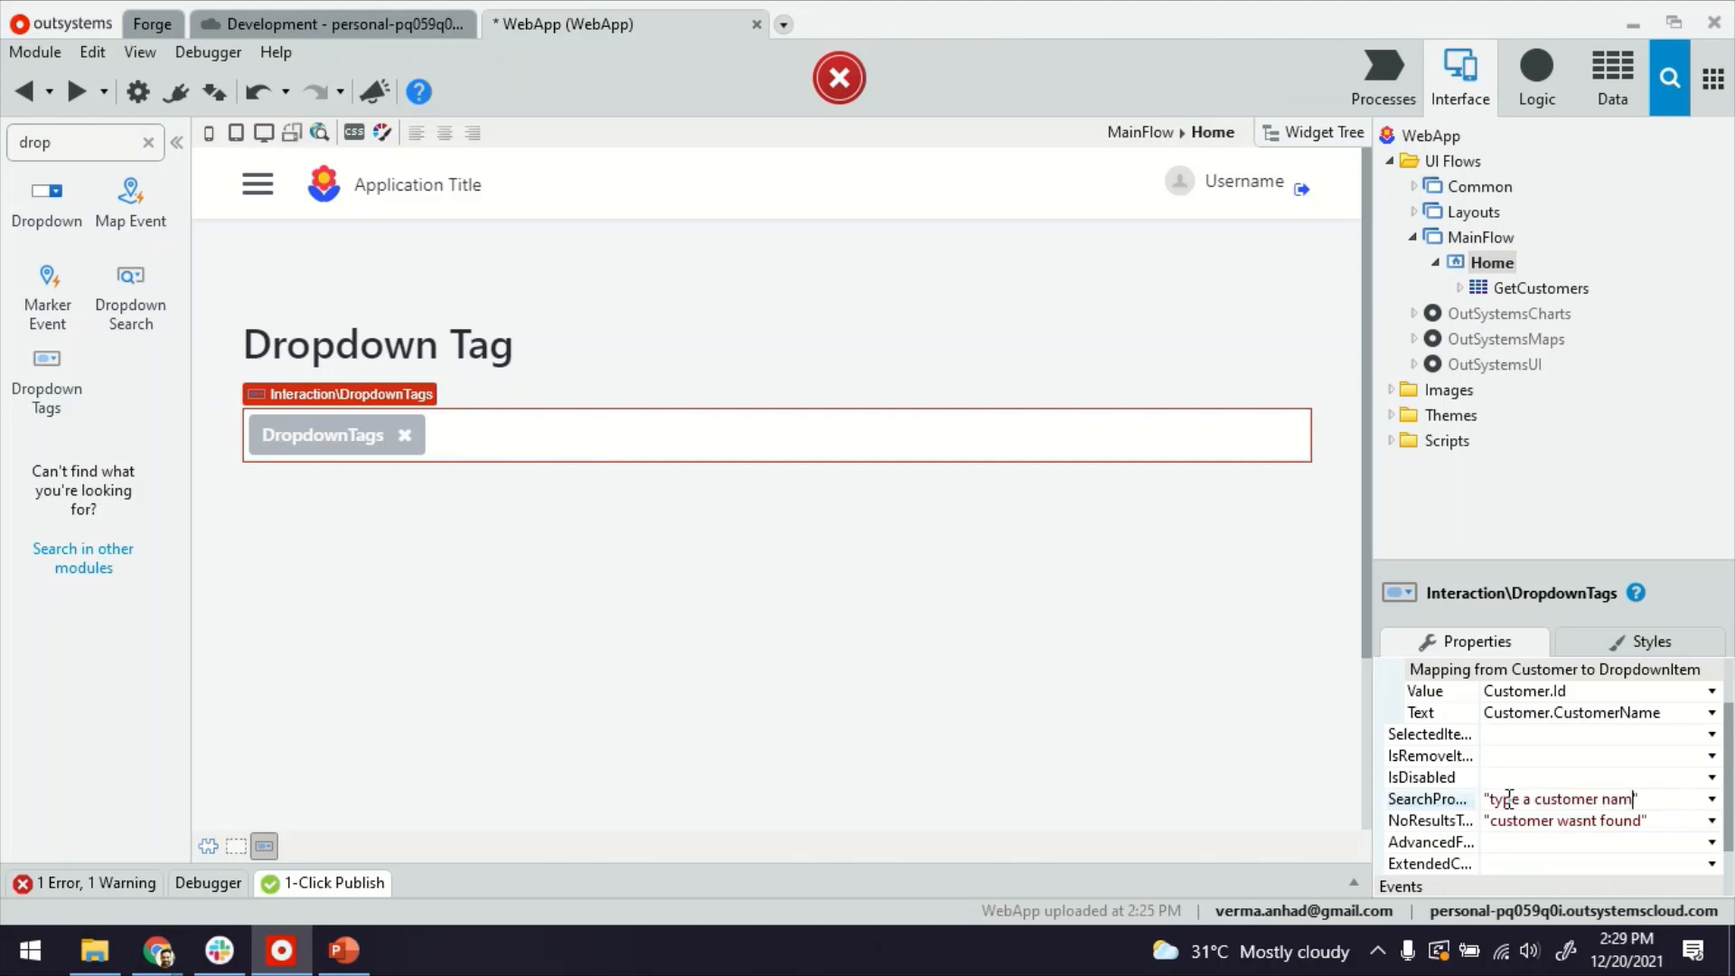
scroll(down, 3)
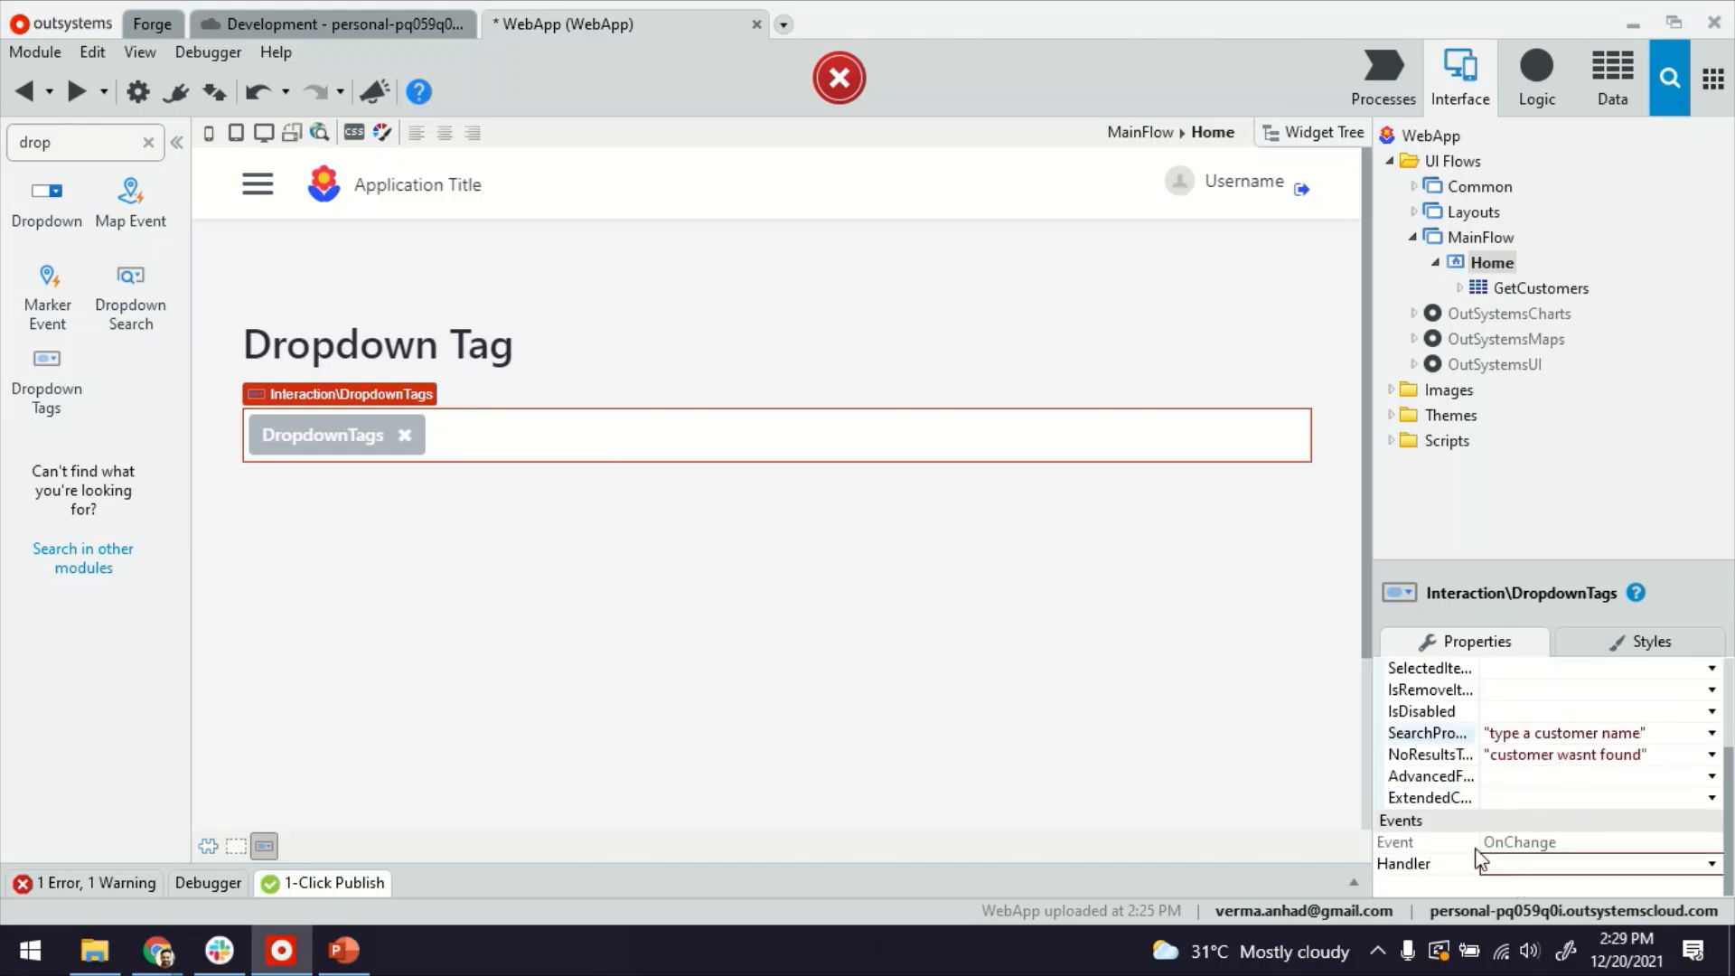
mouse_move(1481, 869)
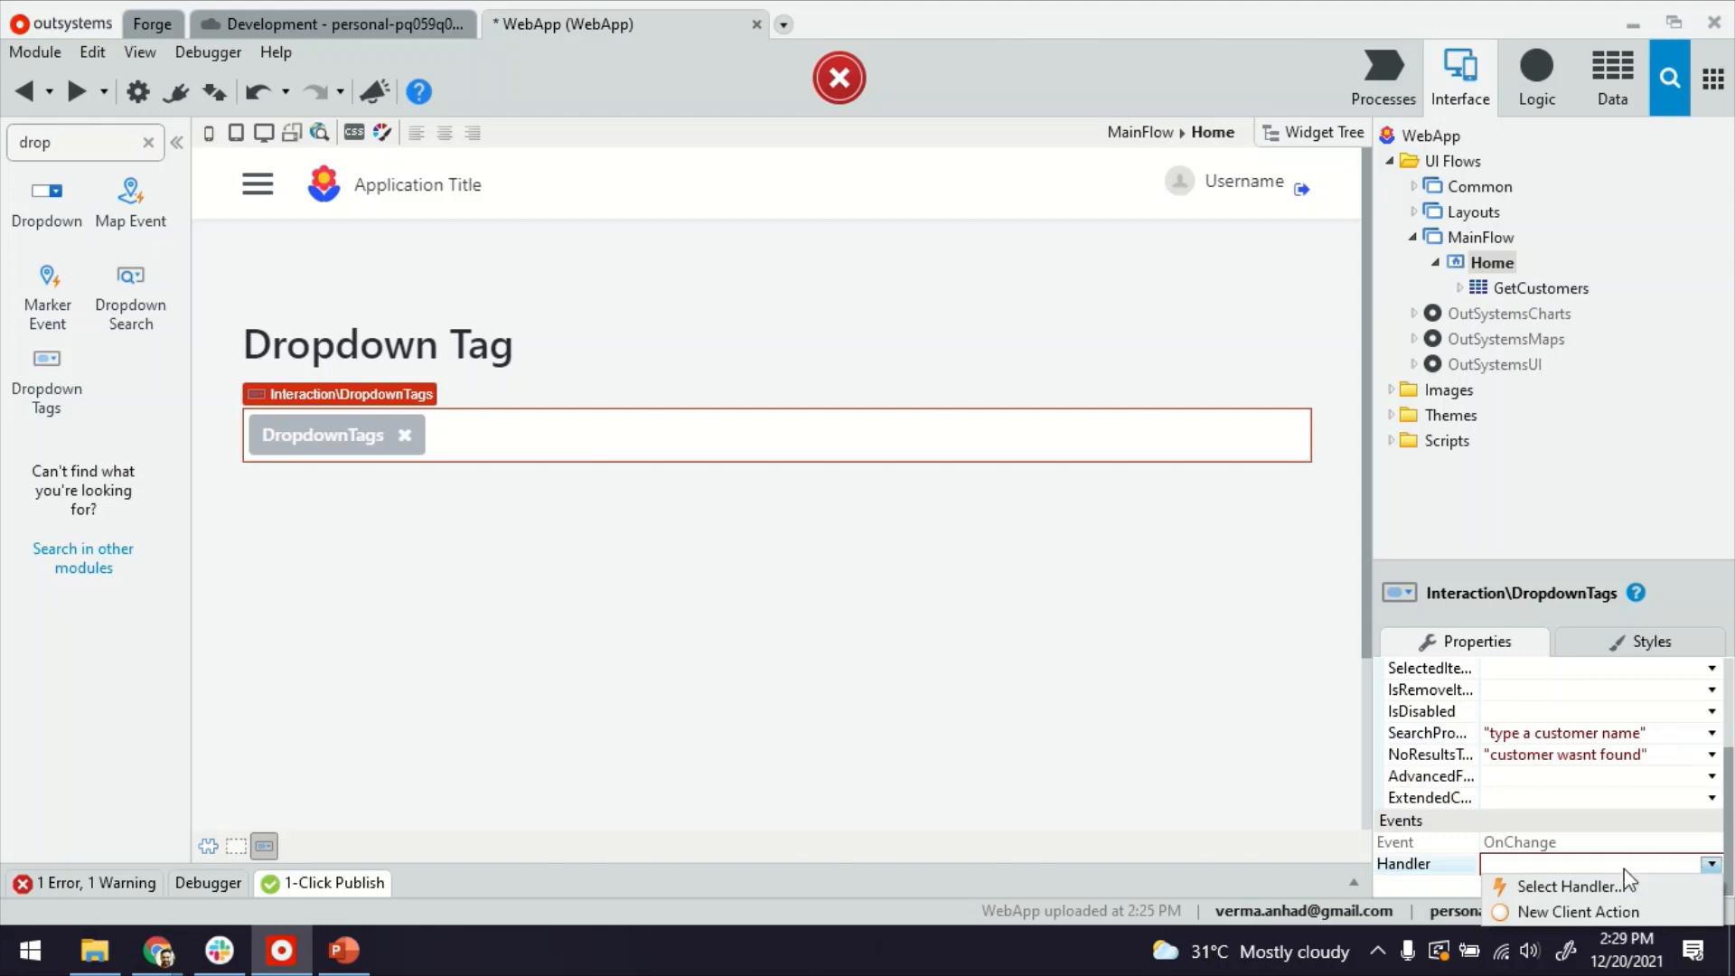
Create a new DropdownTagsOnChange client action as the OnChange handler
click(1578, 911)
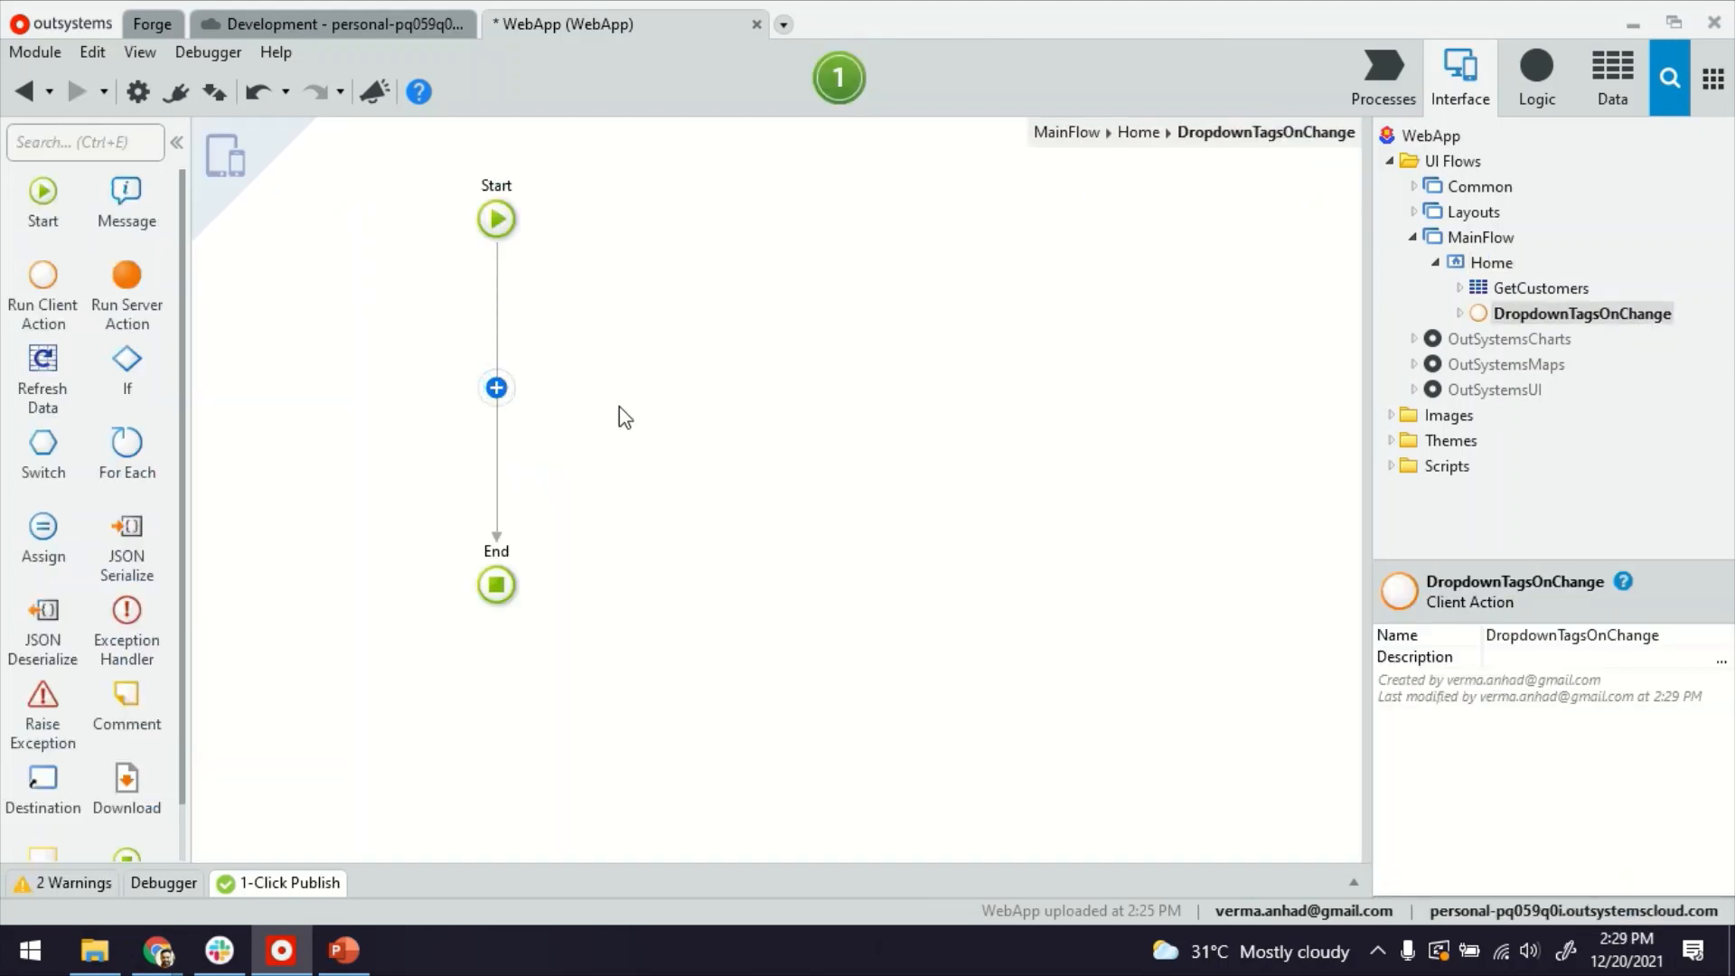
click(1507, 337)
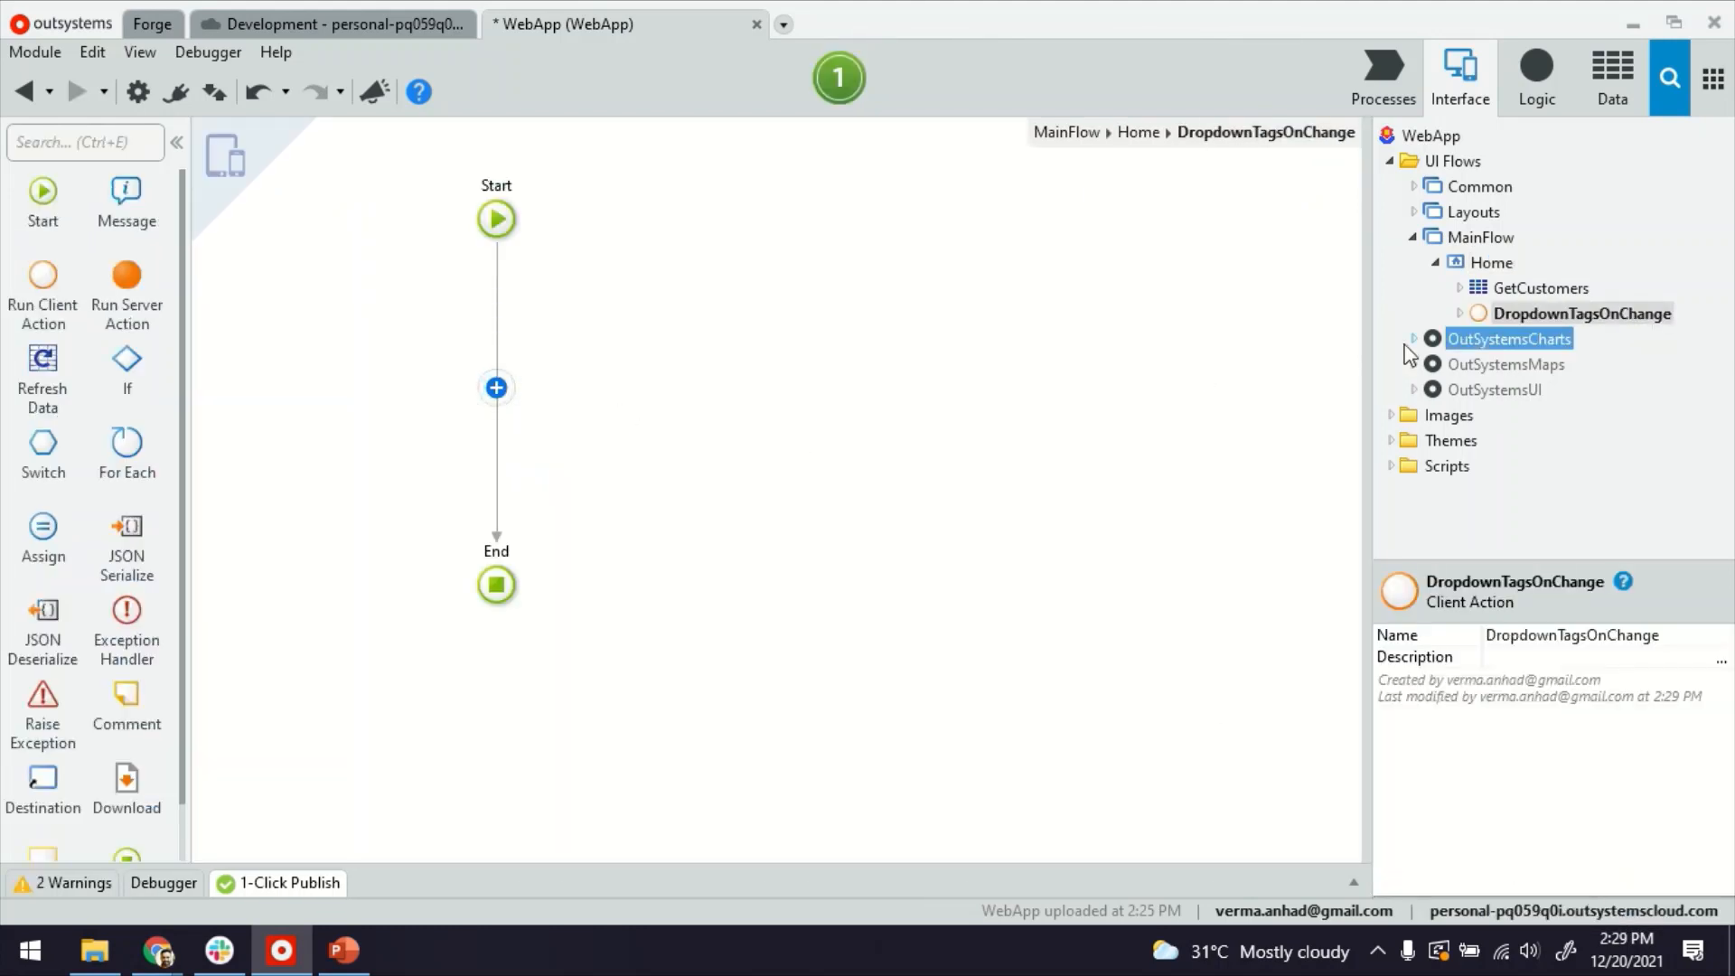
click(1583, 313)
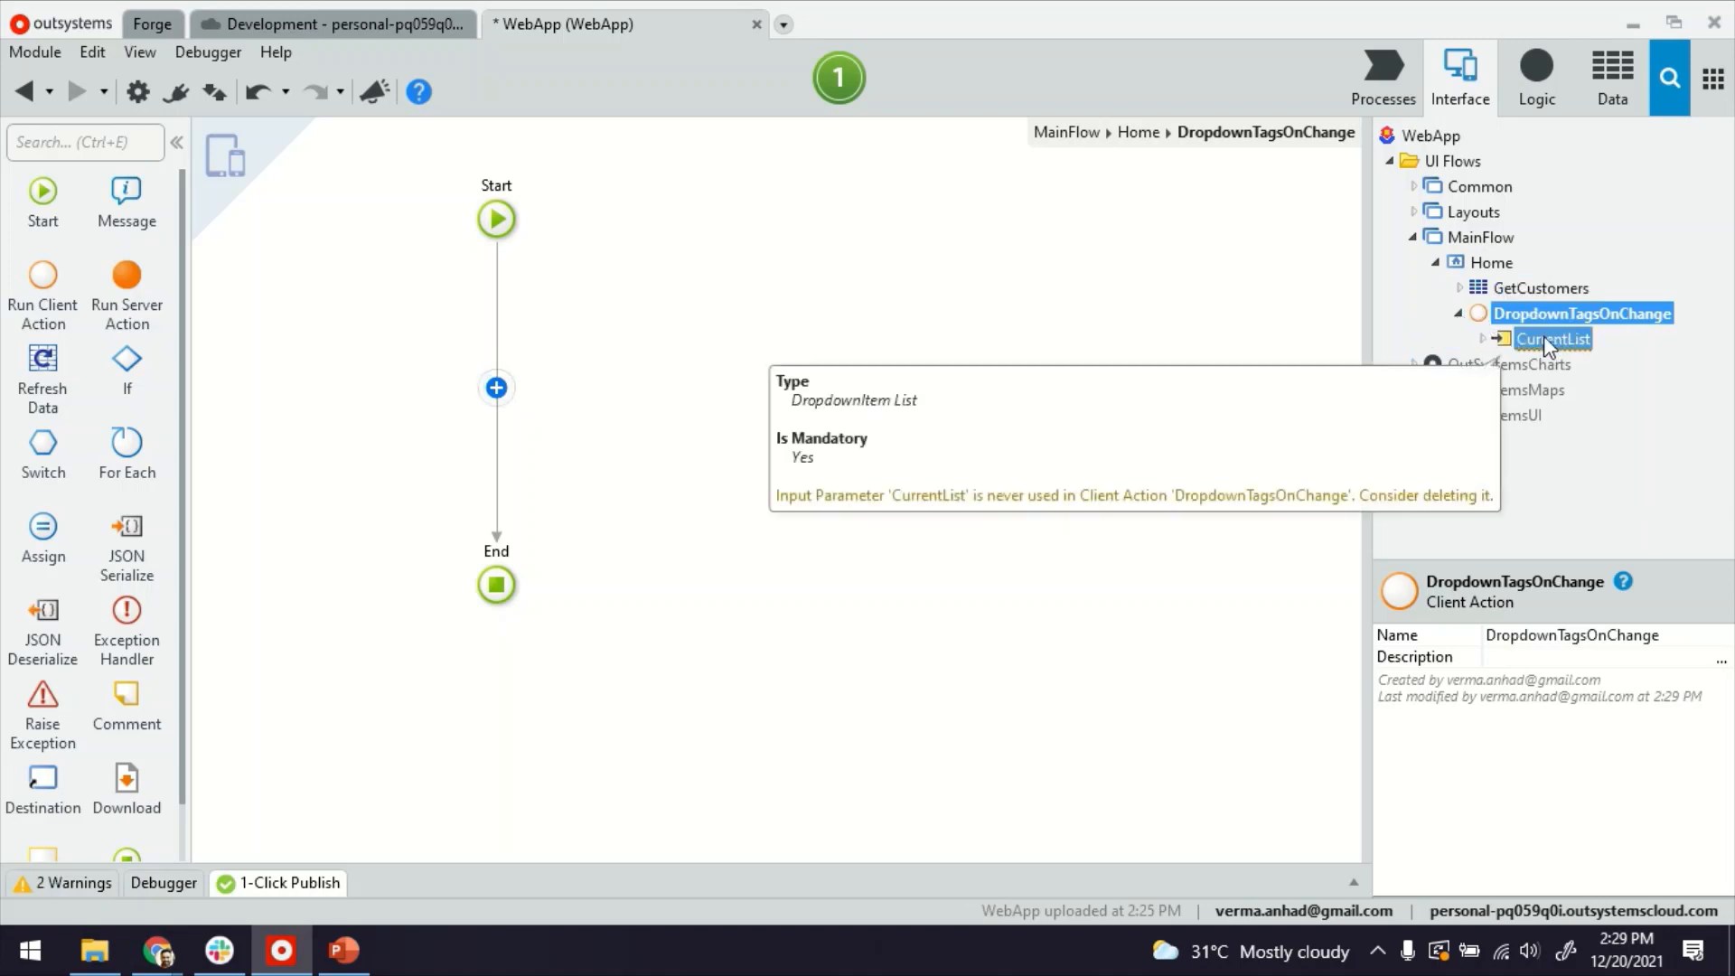
Copy its CurrentList input parameter onto the Home screen as CurrentList2
click(1552, 338)
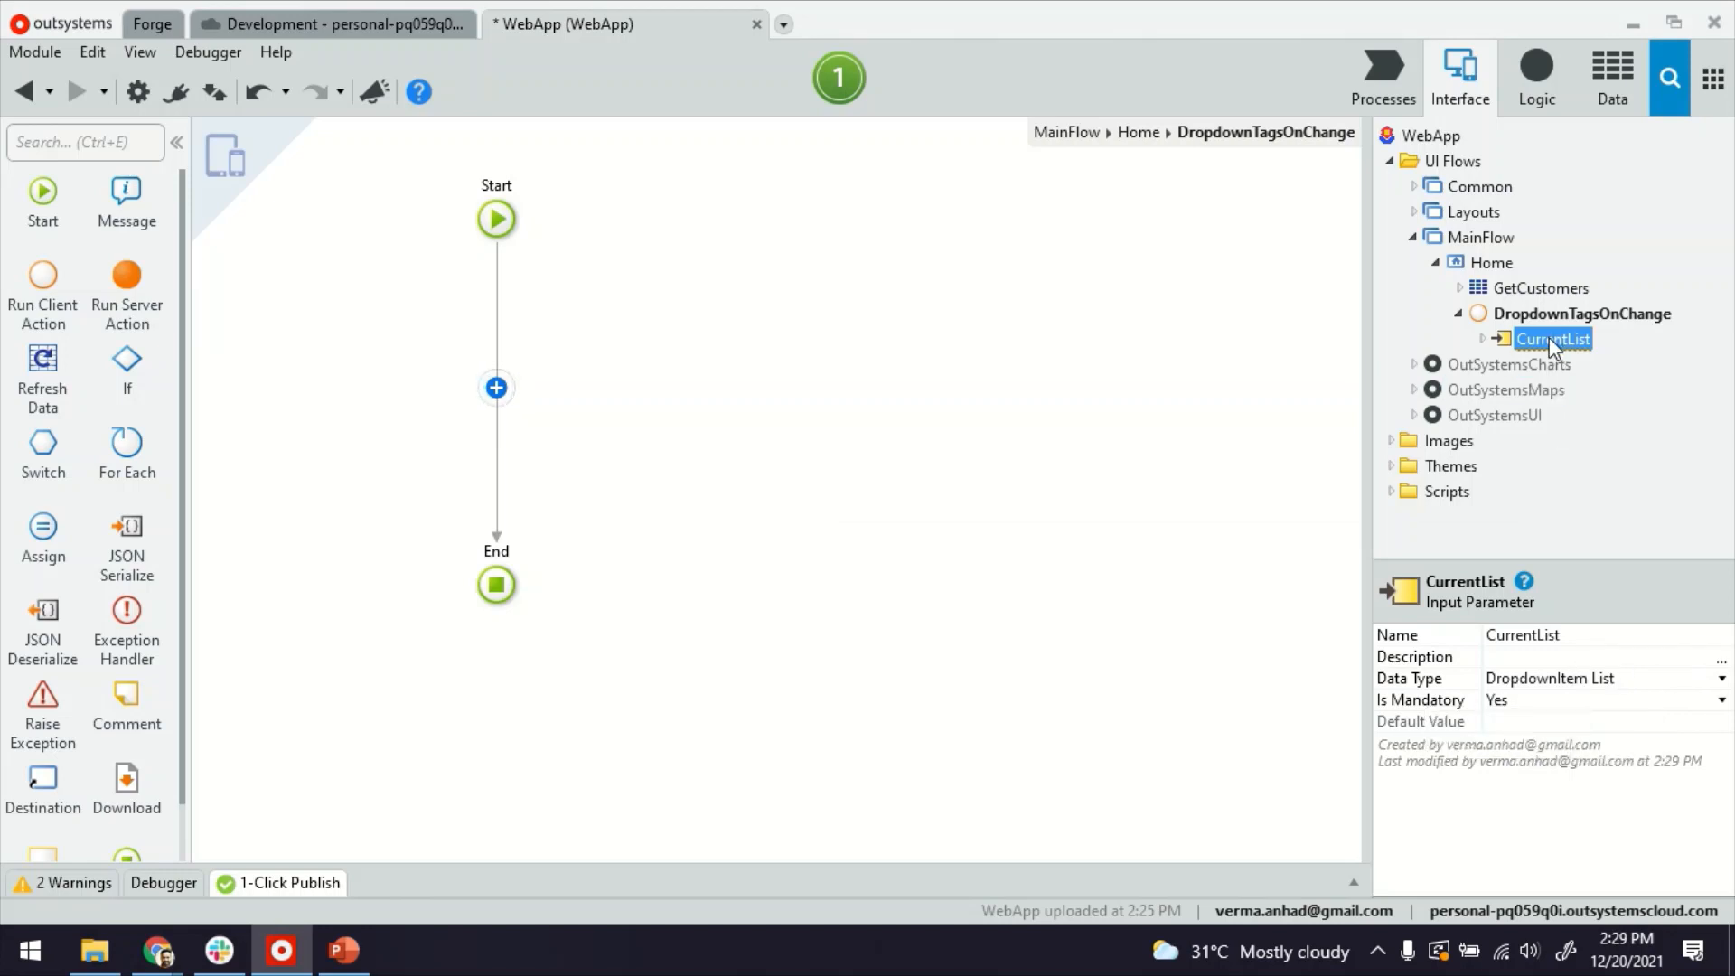
right_click(1550, 338)
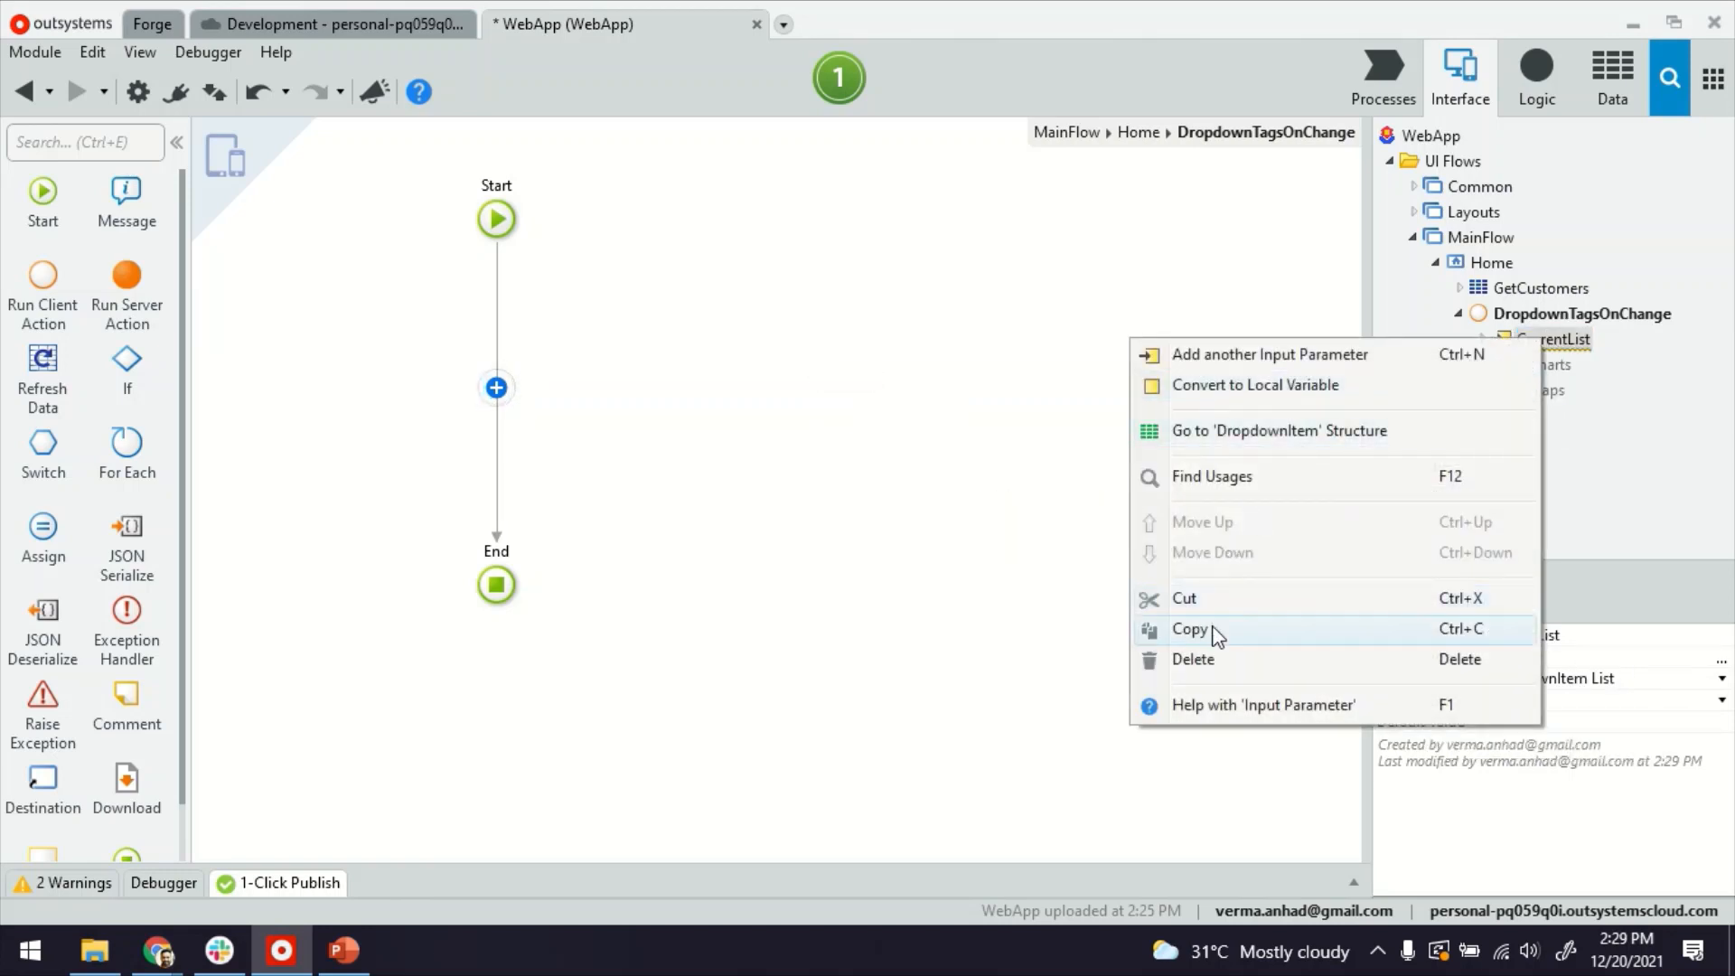
right_click(1491, 262)
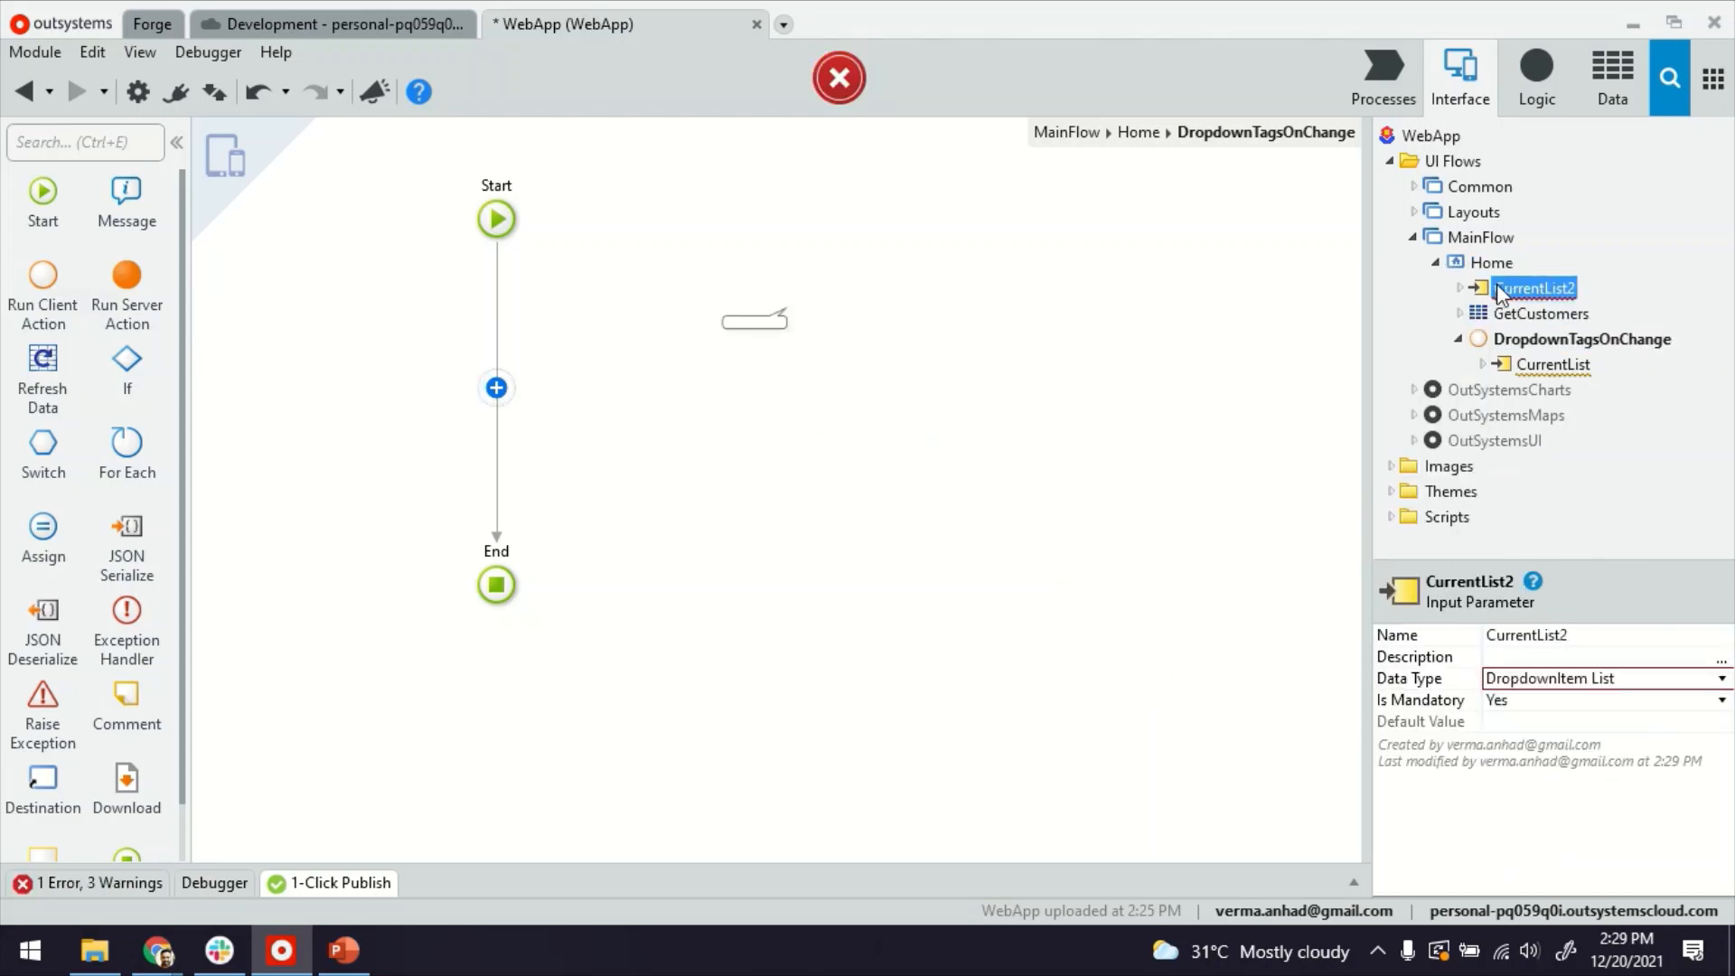
Convert CurrentList2 into a Home screen local variable
right_click(1534, 288)
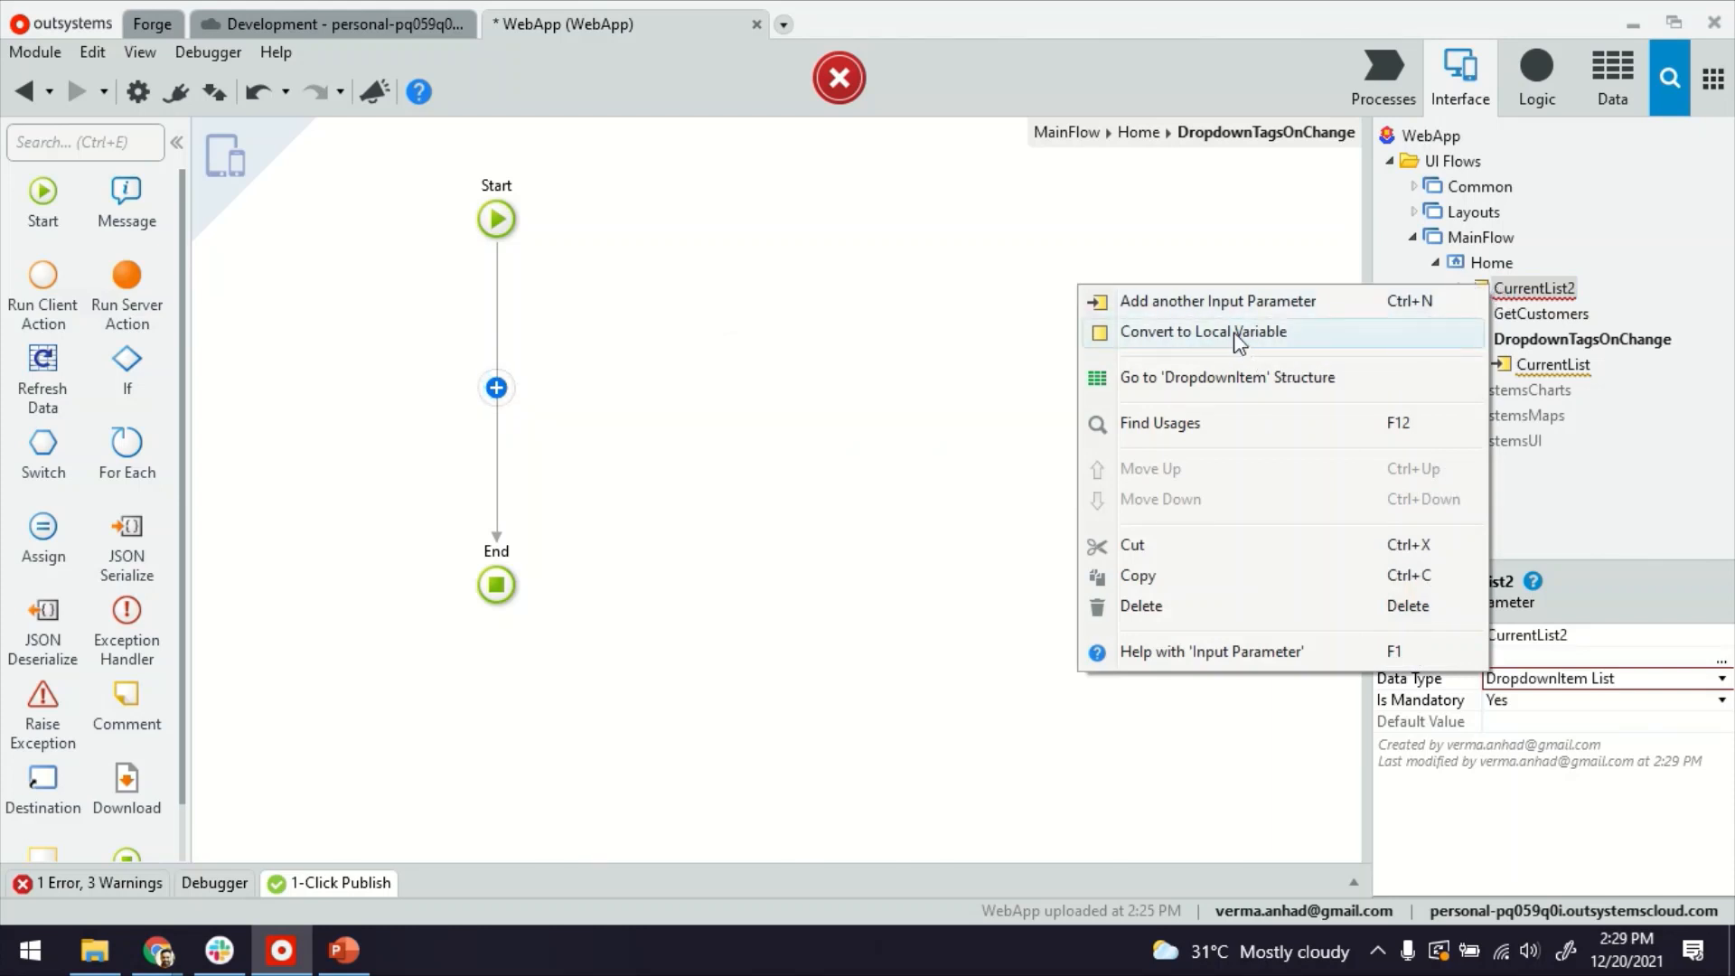
click(1201, 330)
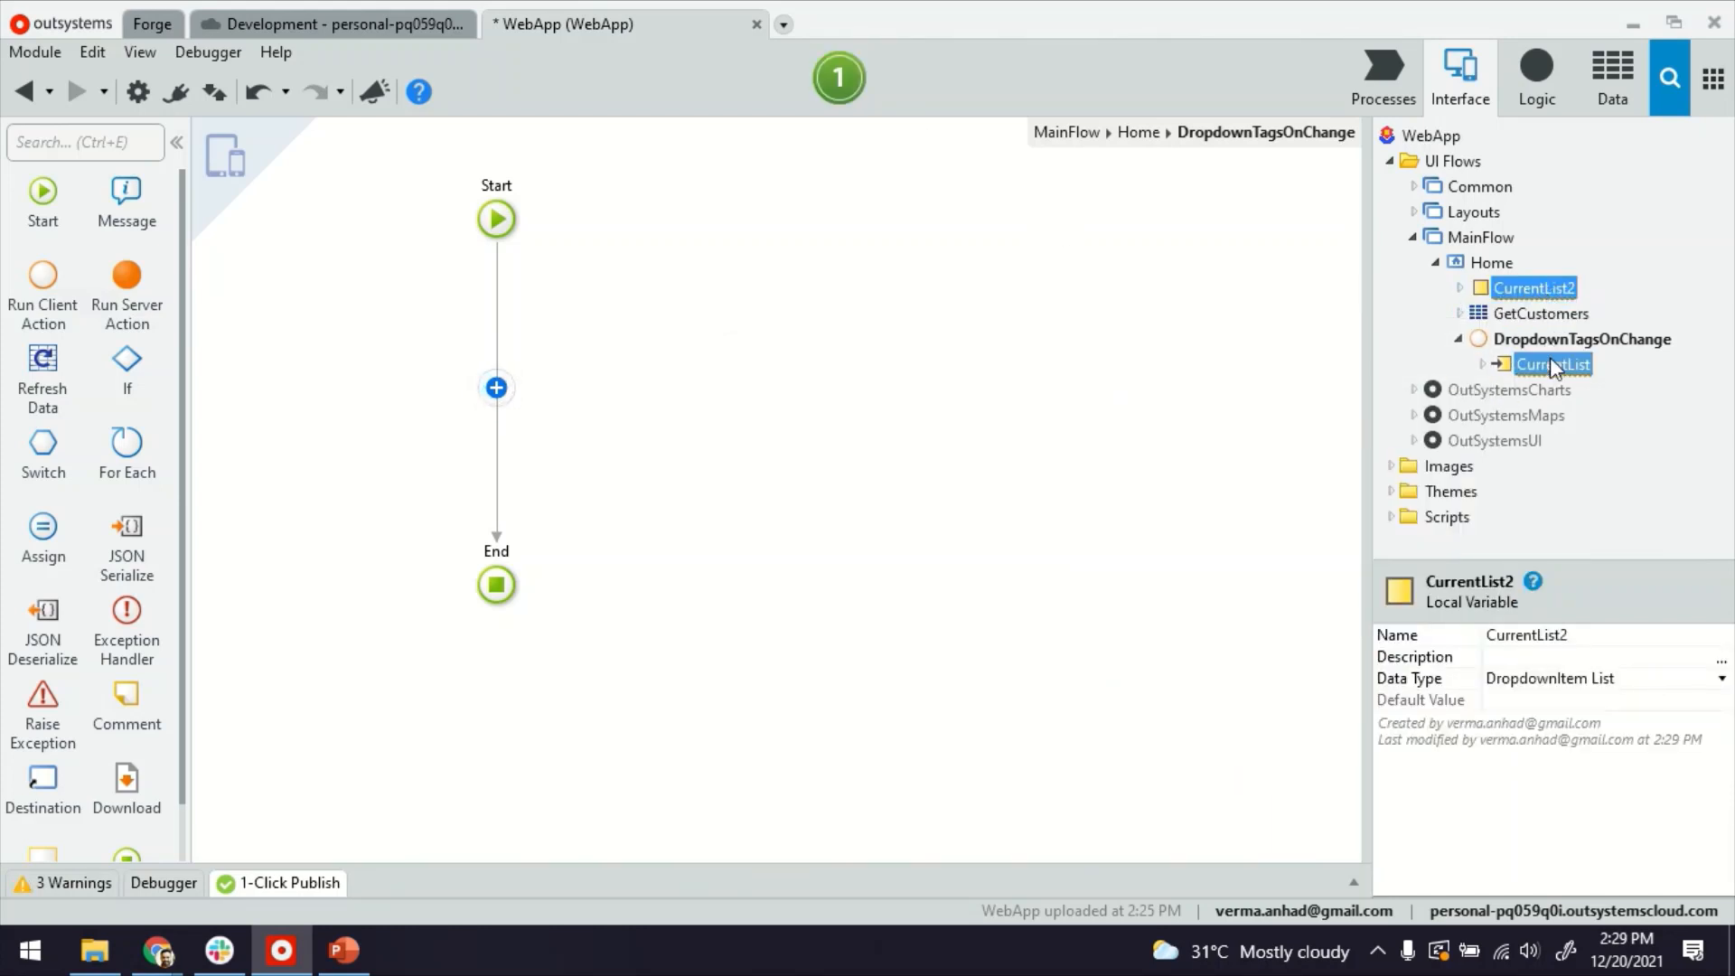
mouse_move(1534, 287)
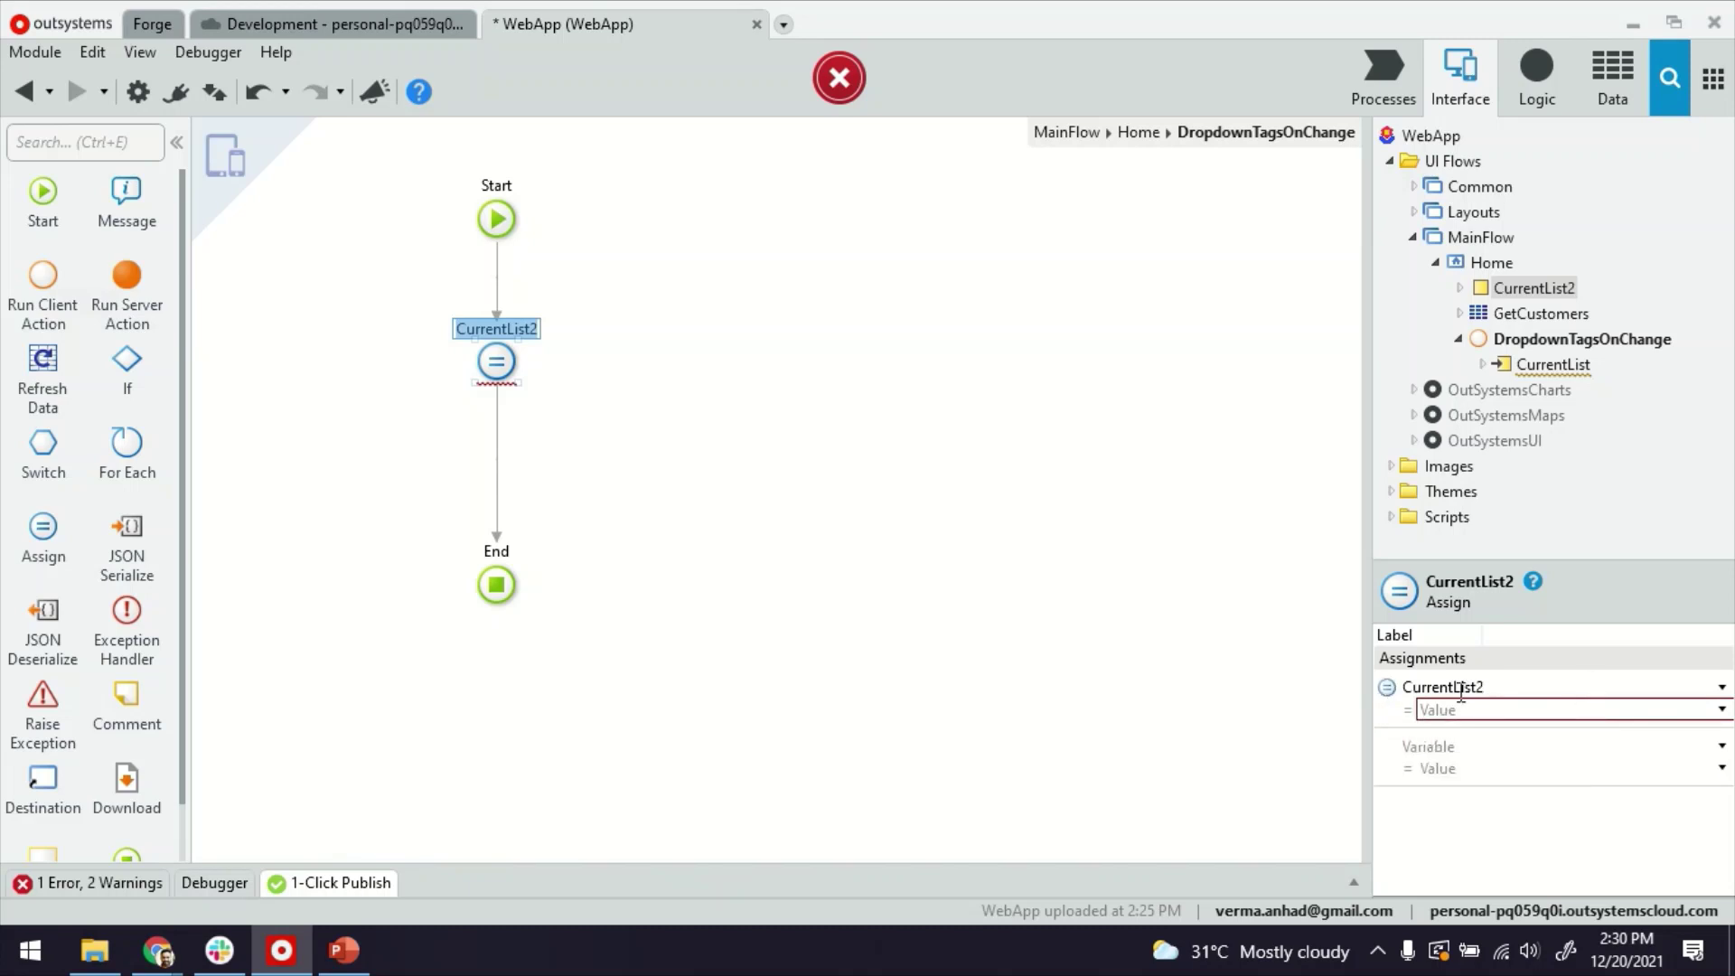
Assign CurrentList2 = CurrentList inside DropdownTagsOnChange
click(1540, 312)
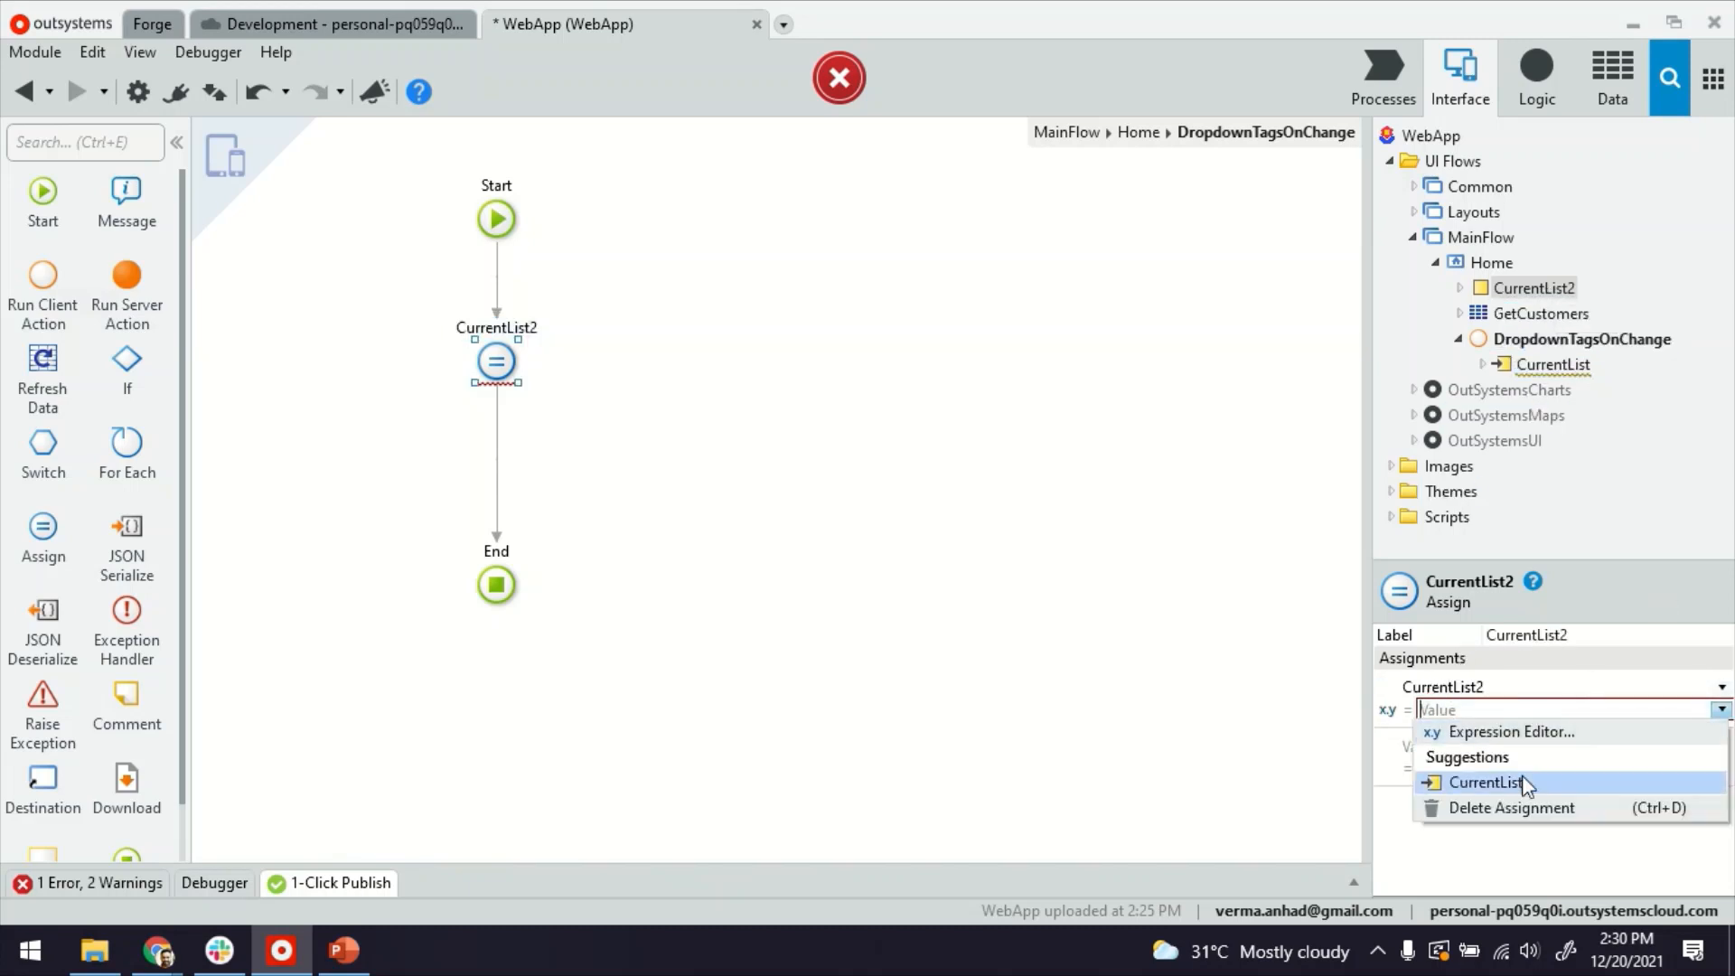
click(1485, 783)
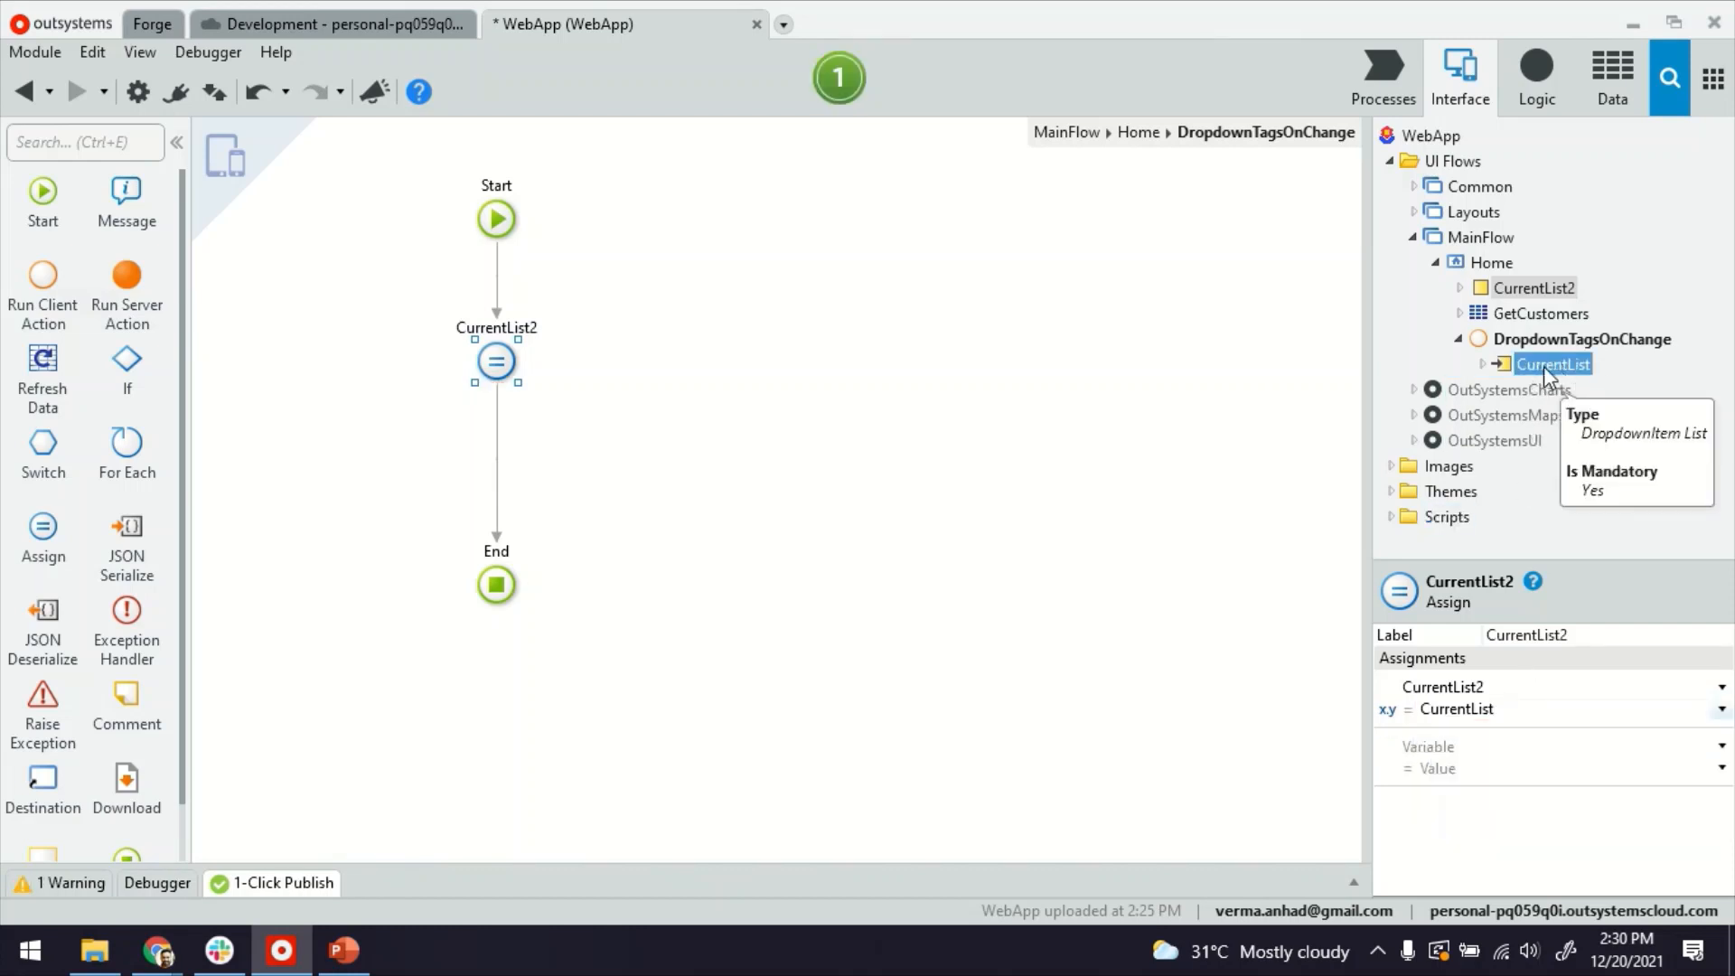
click(1585, 338)
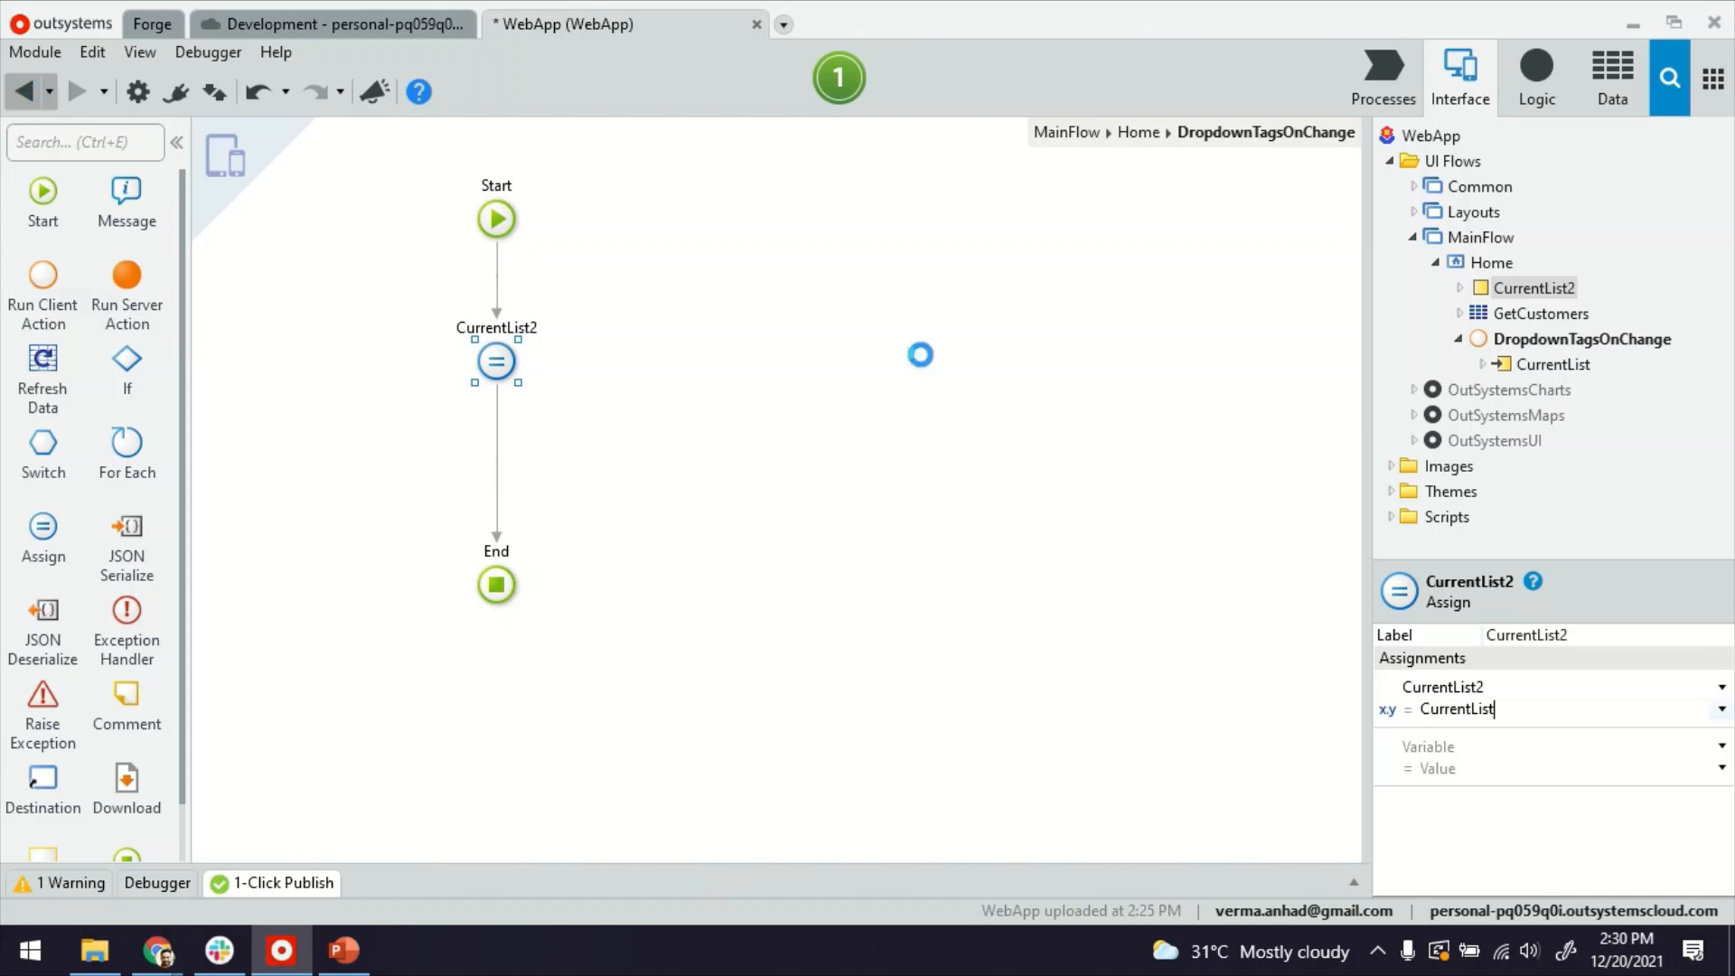
Add a Table sourced from CurrentList2, publish WebApp and launch it in the browser
click(1534, 287)
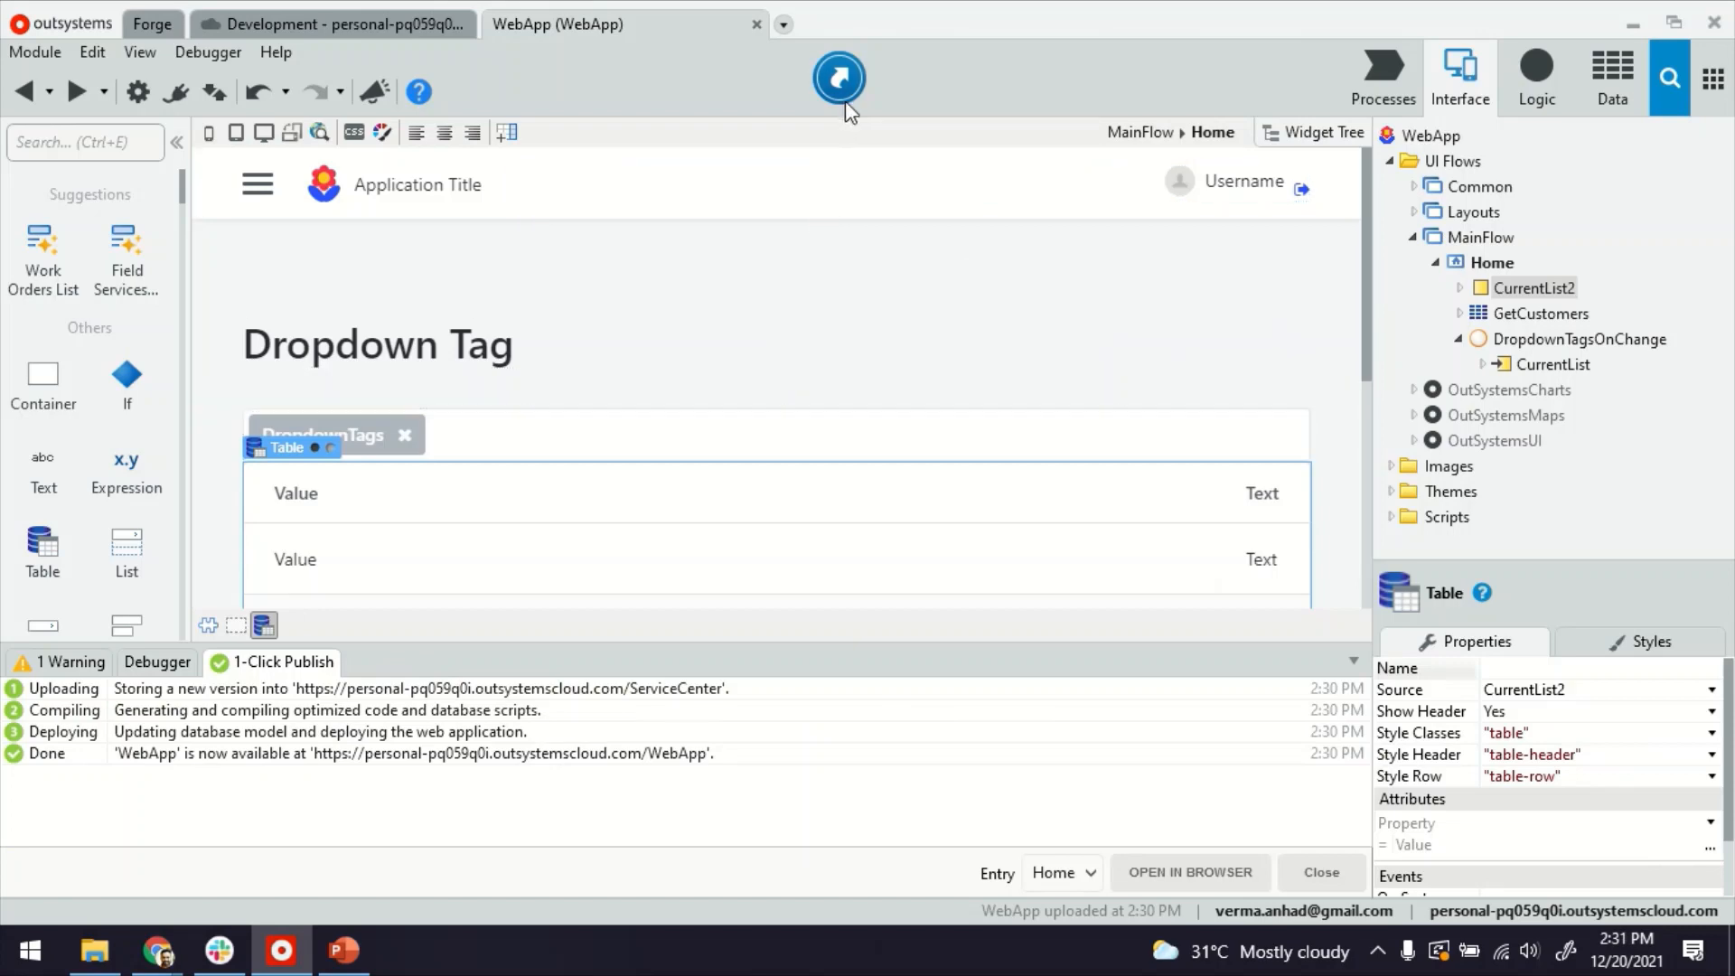
click(1190, 871)
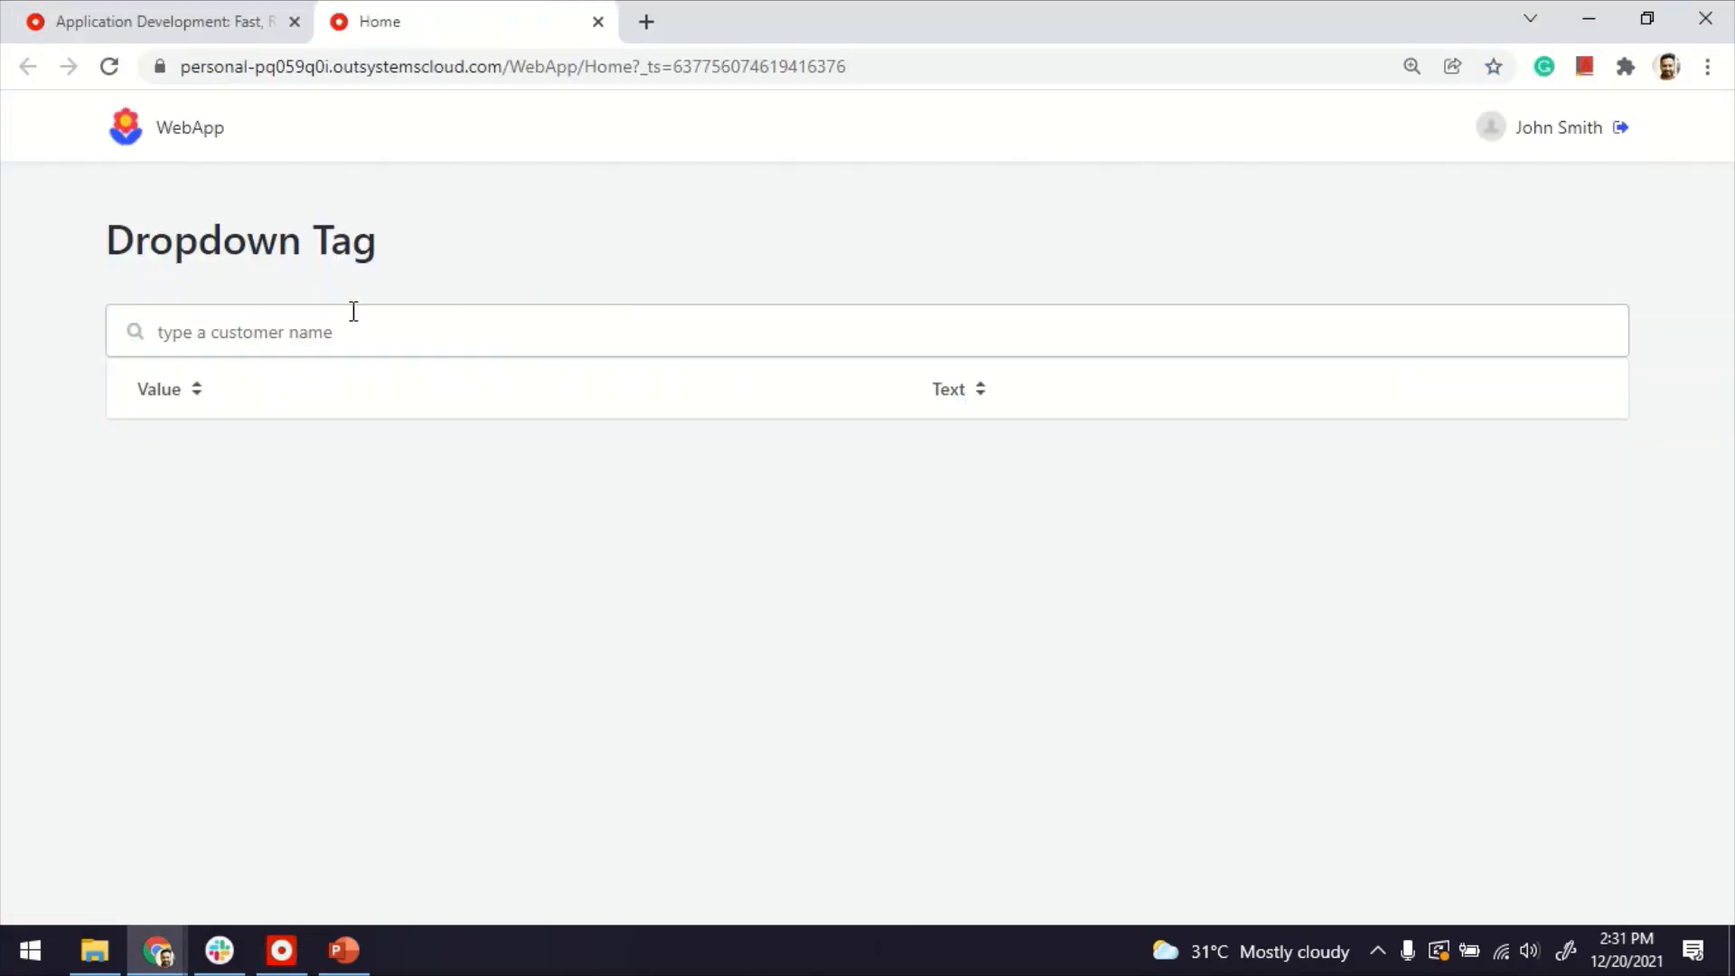
mouse_move(159, 389)
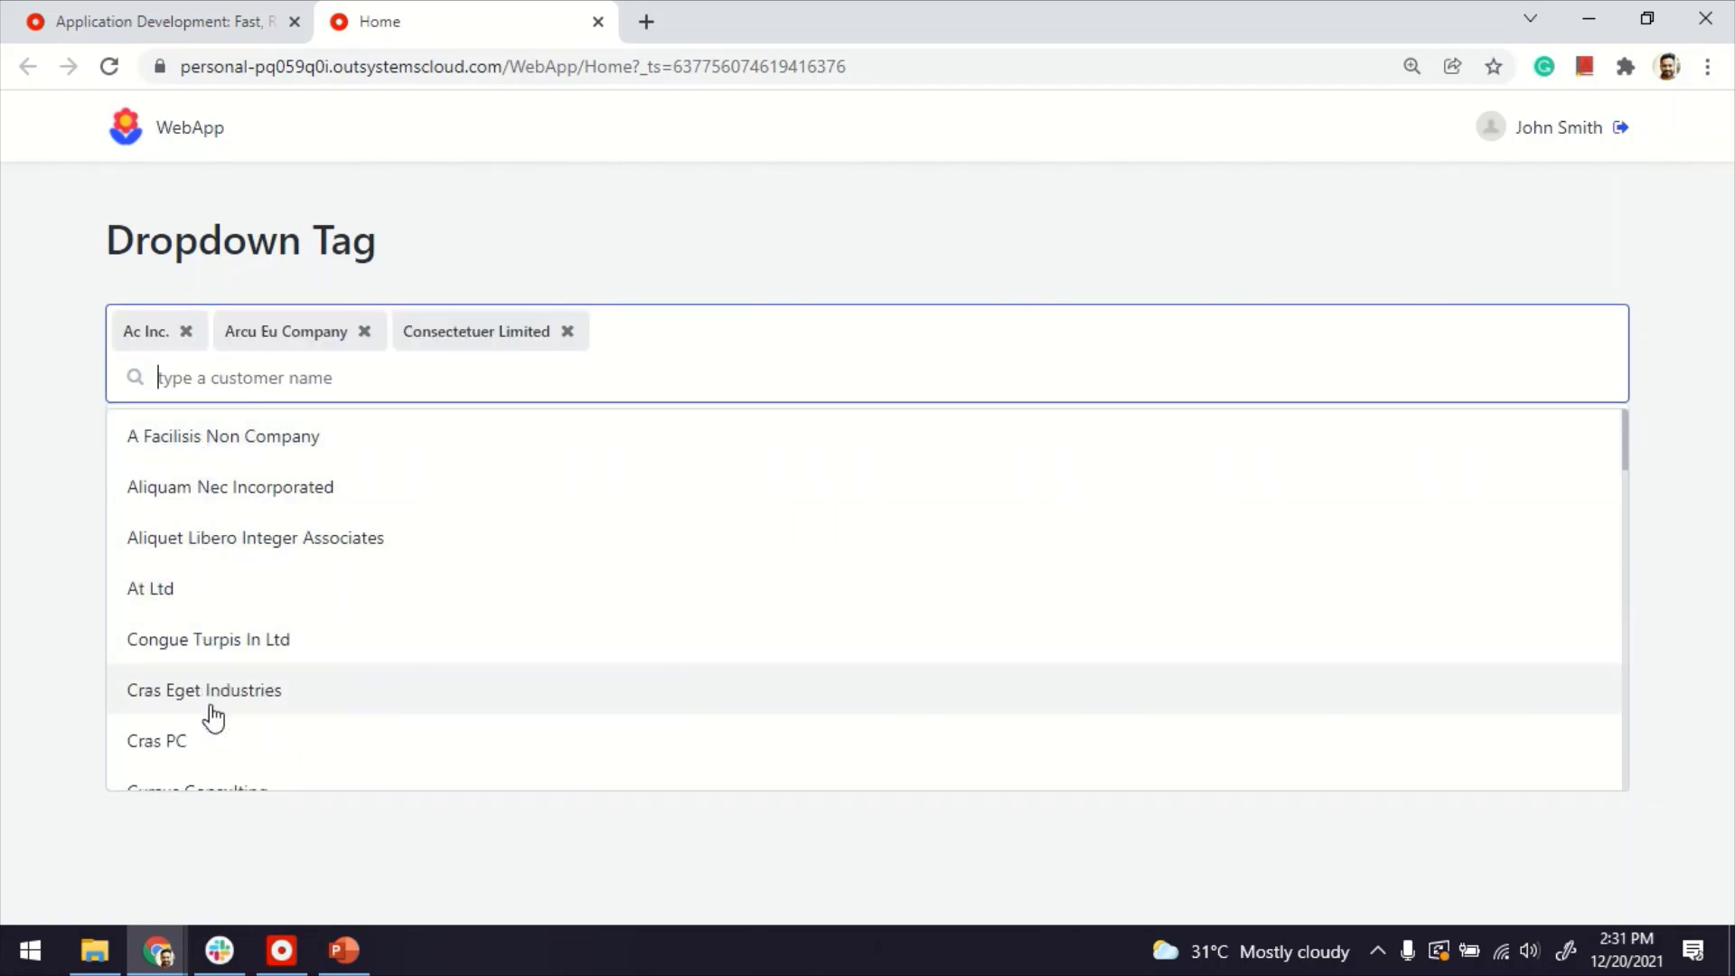
Remove Consectetuer Limited and Arcu Eu Company tags and add Congue Turpis In Ltd
click(568, 330)
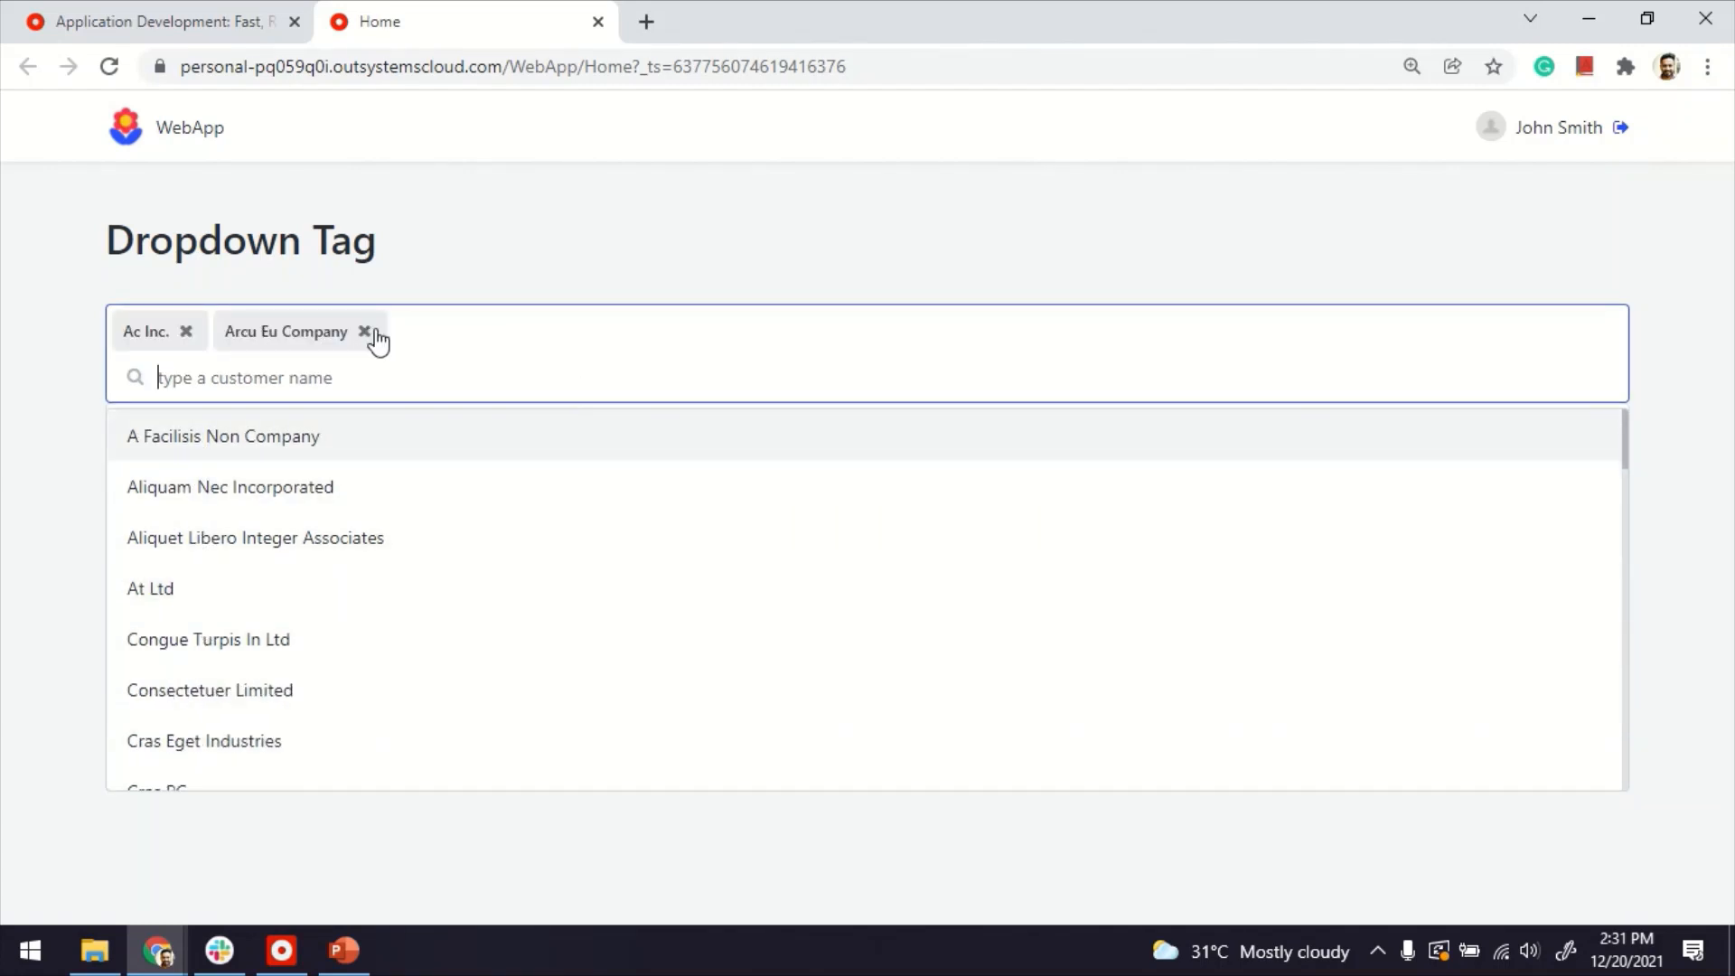
click(365, 331)
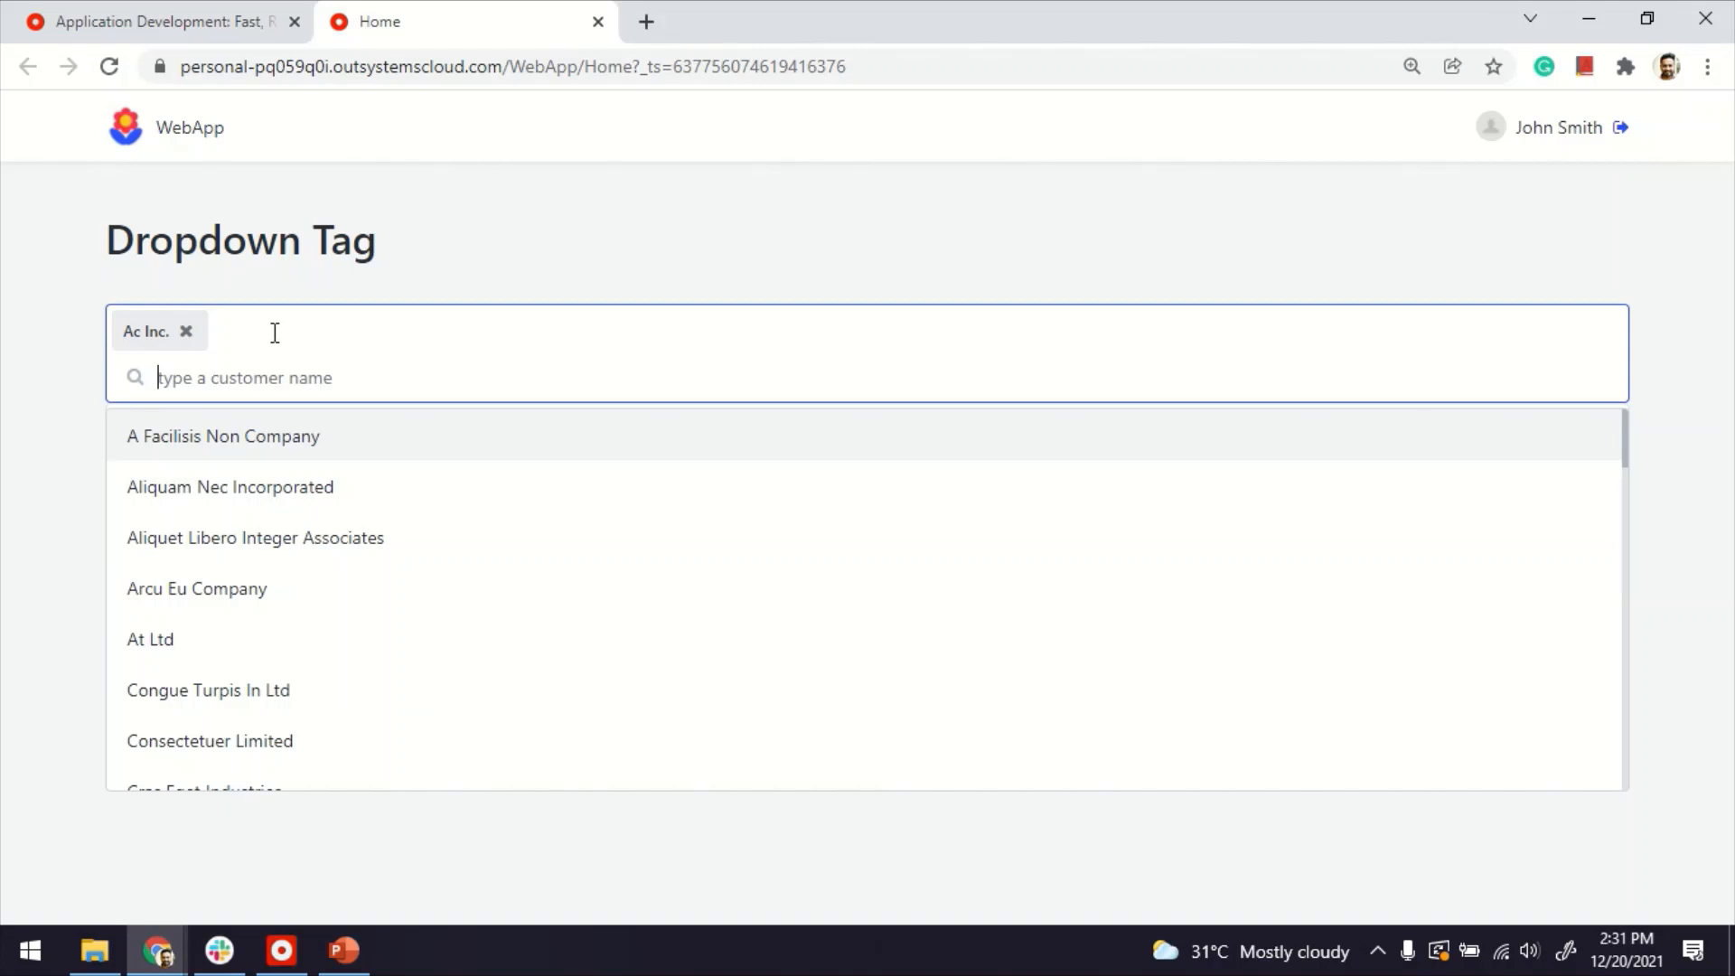
scroll(down, 3)
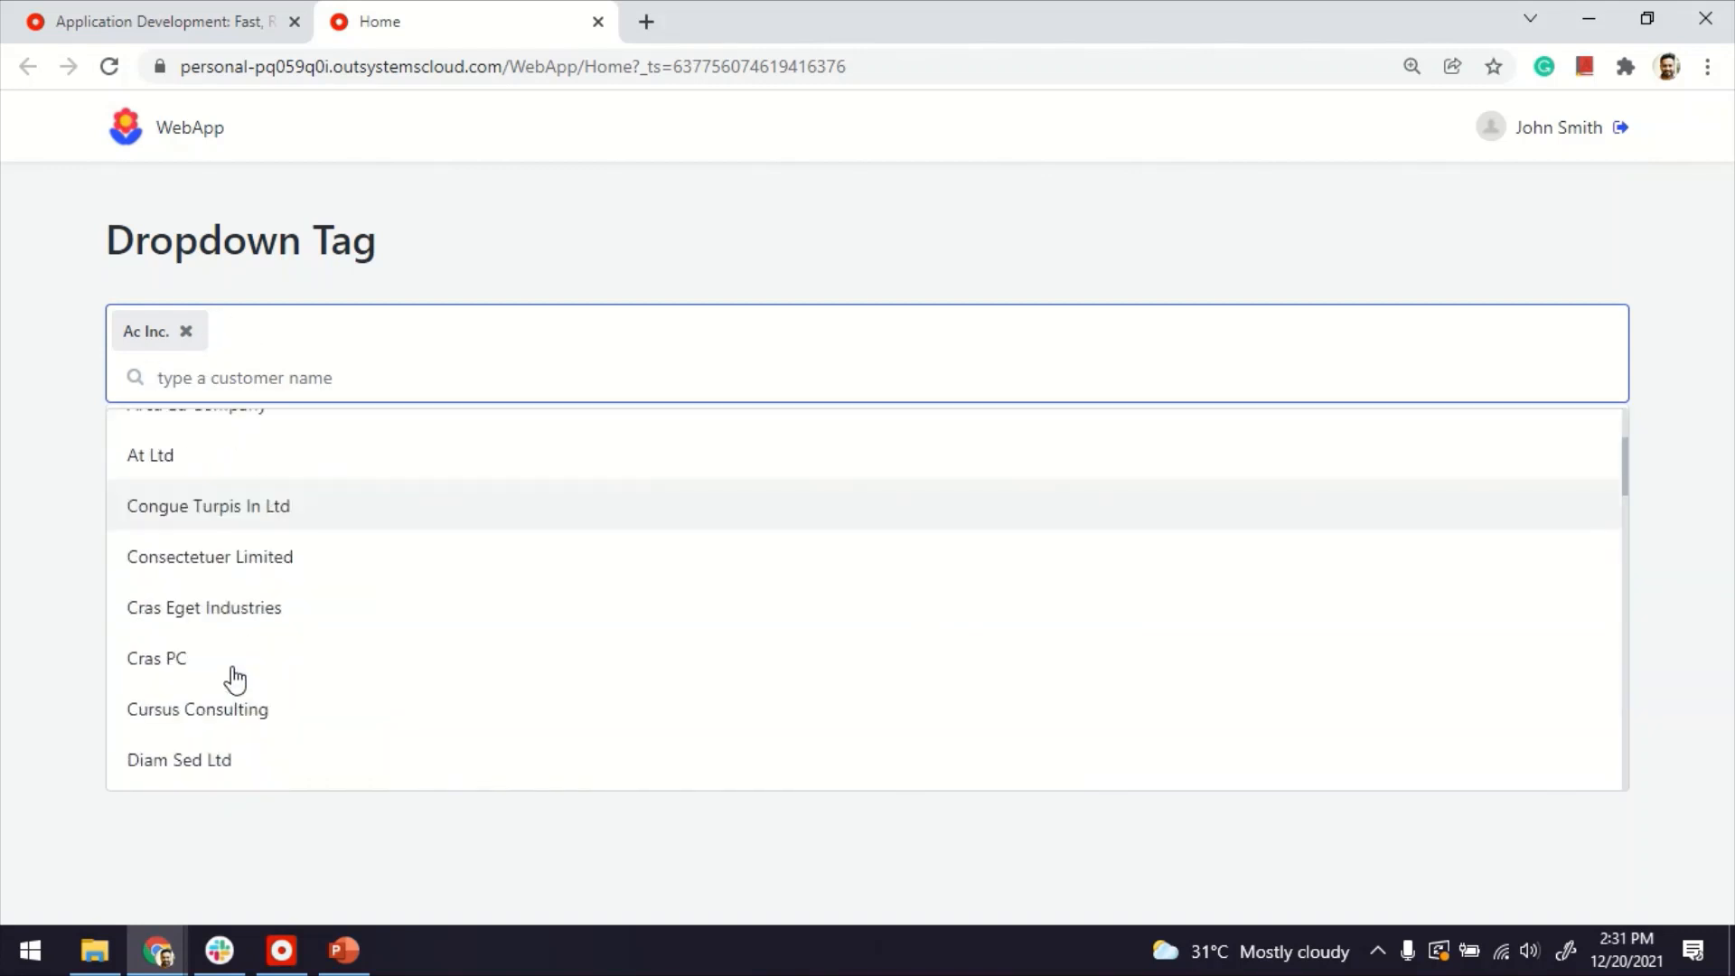
click(206, 506)
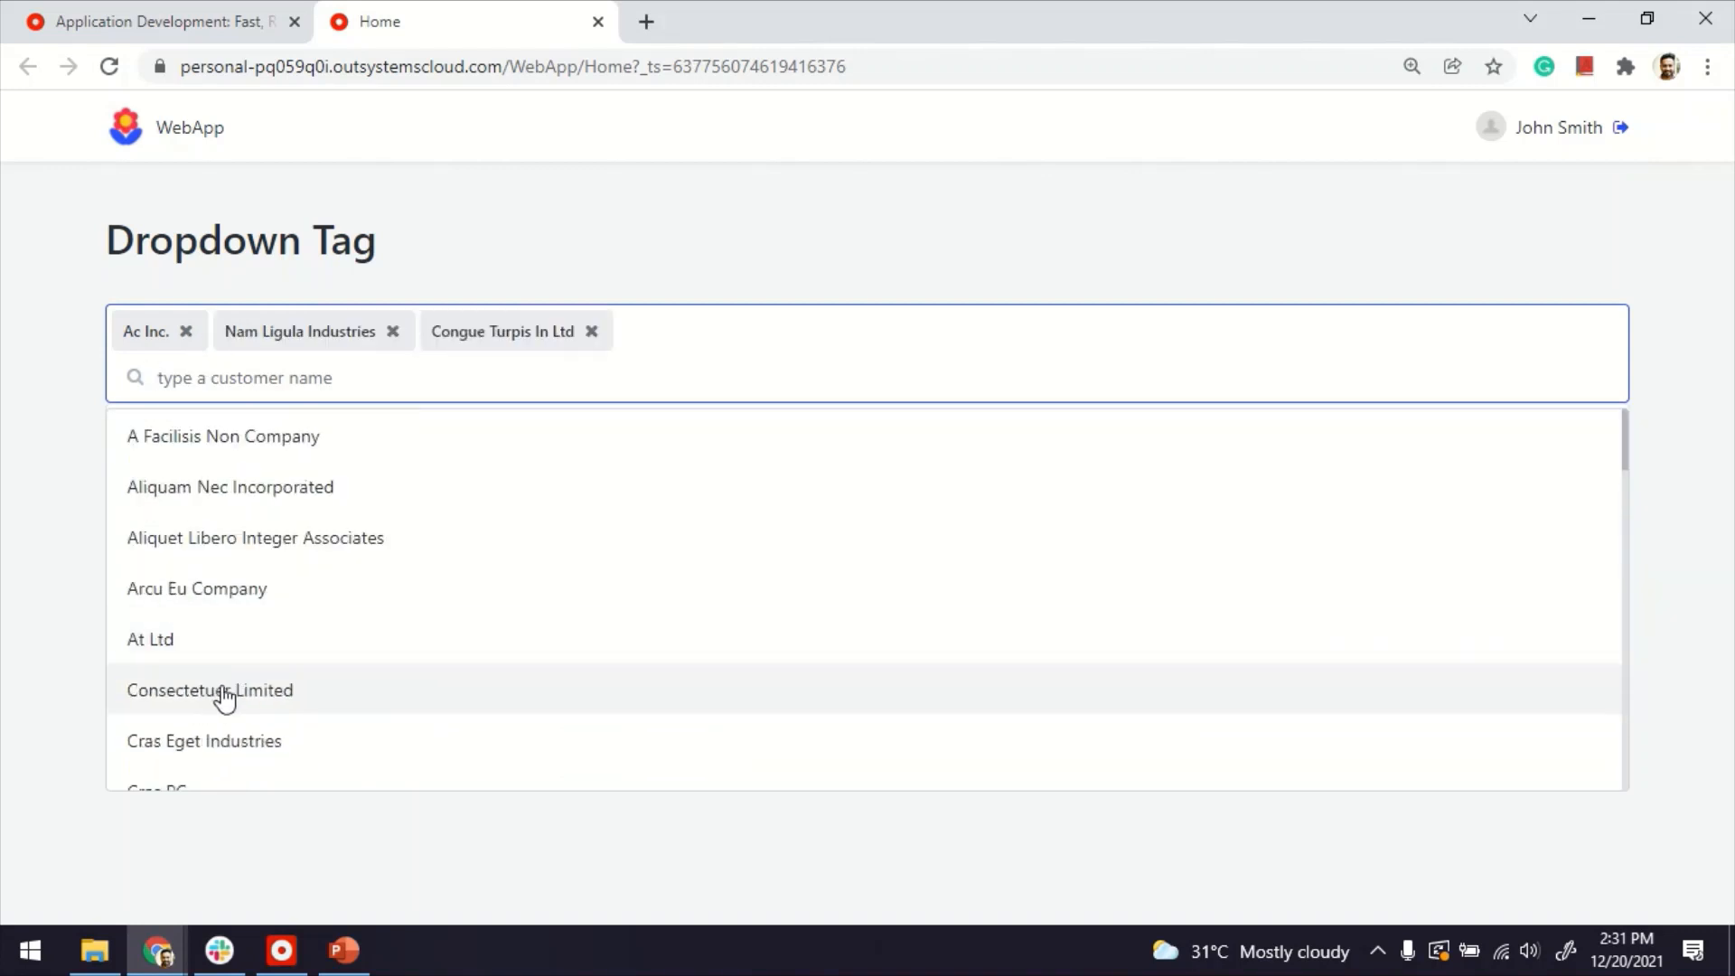
Search 'he' and add Hendrerit Neque In Corp. as a tag
text(he)
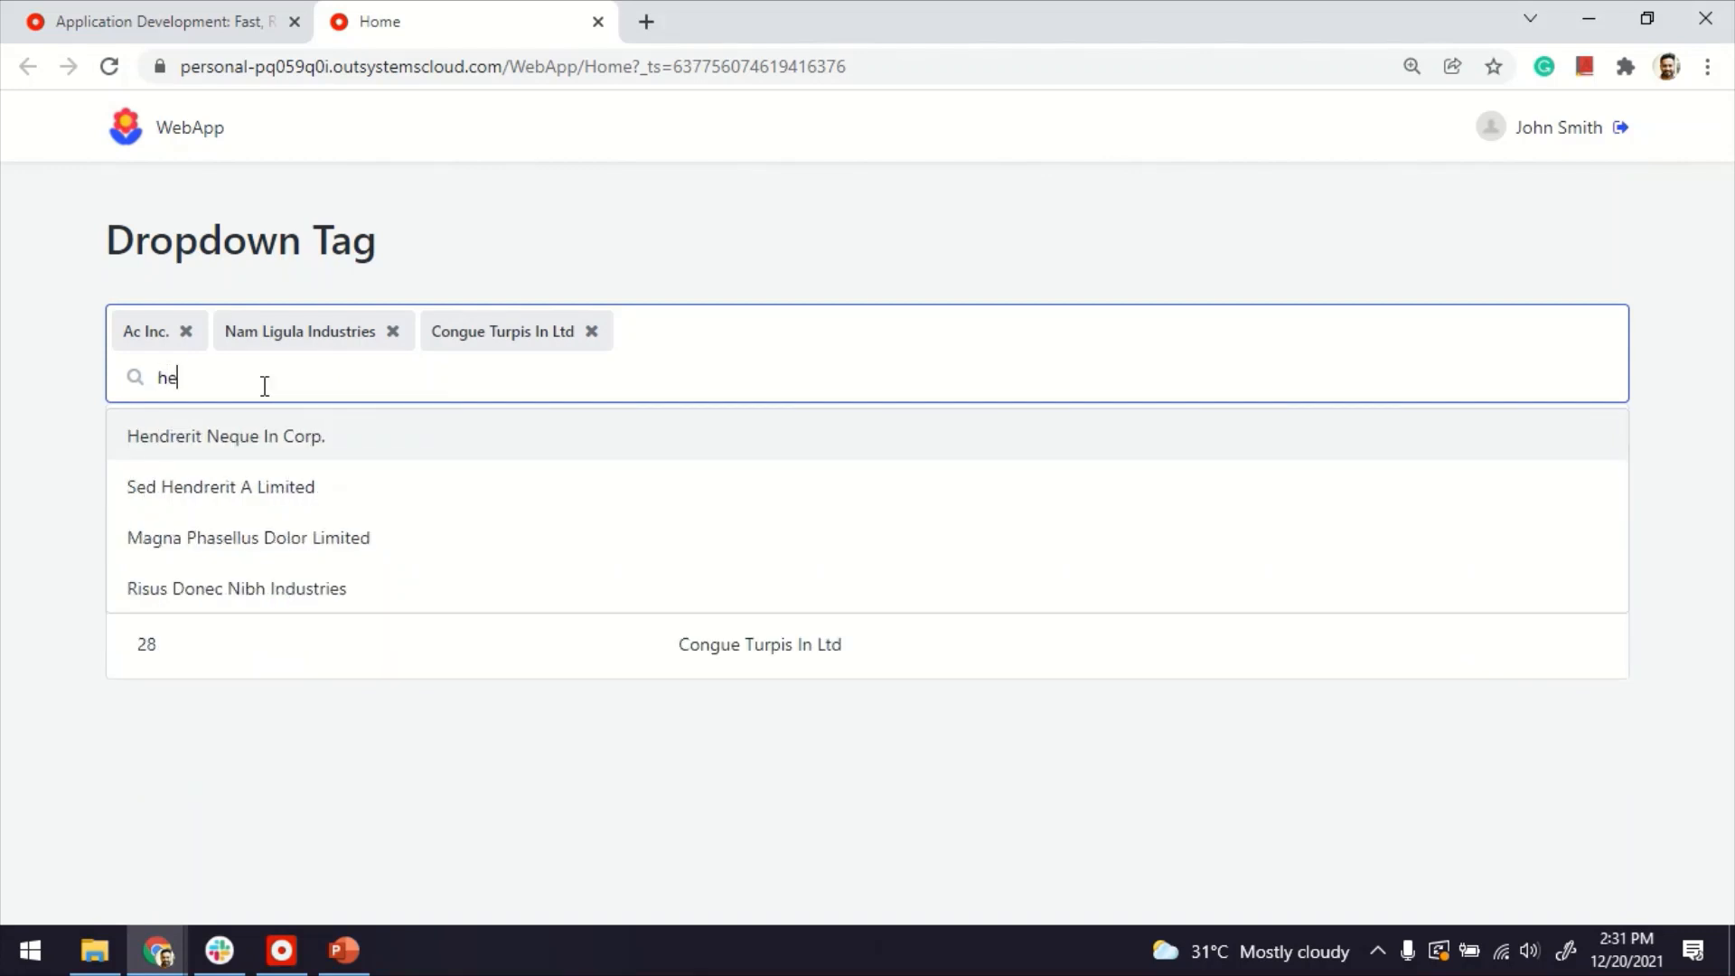
click(226, 435)
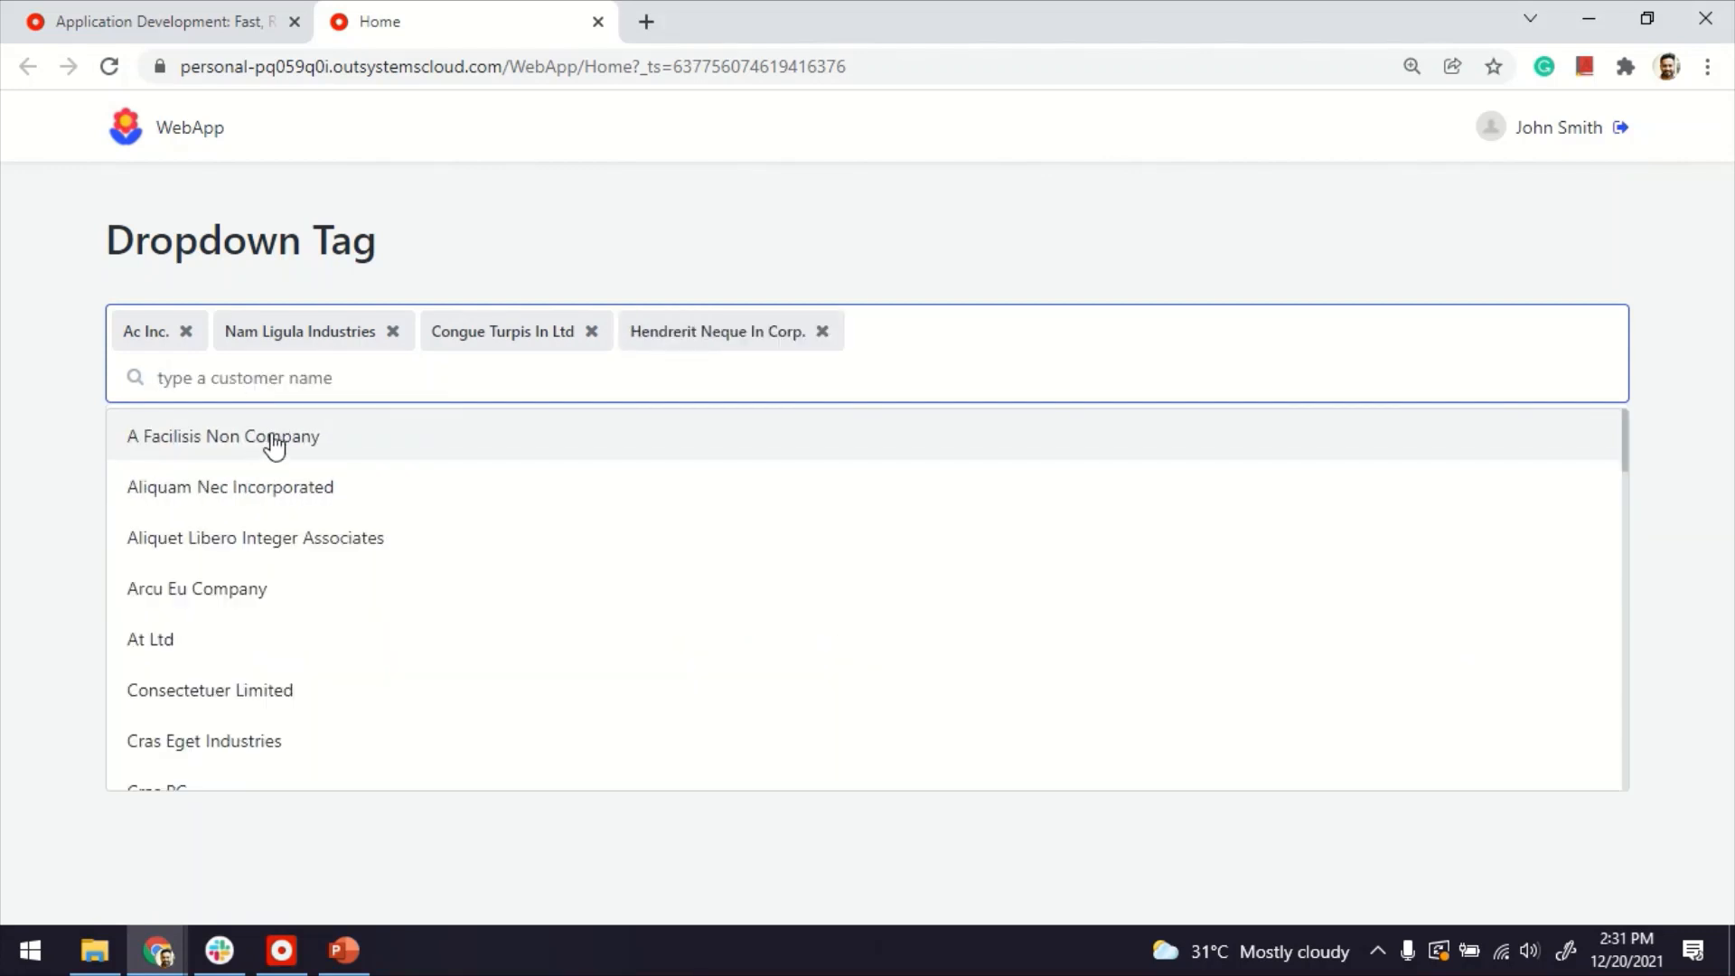